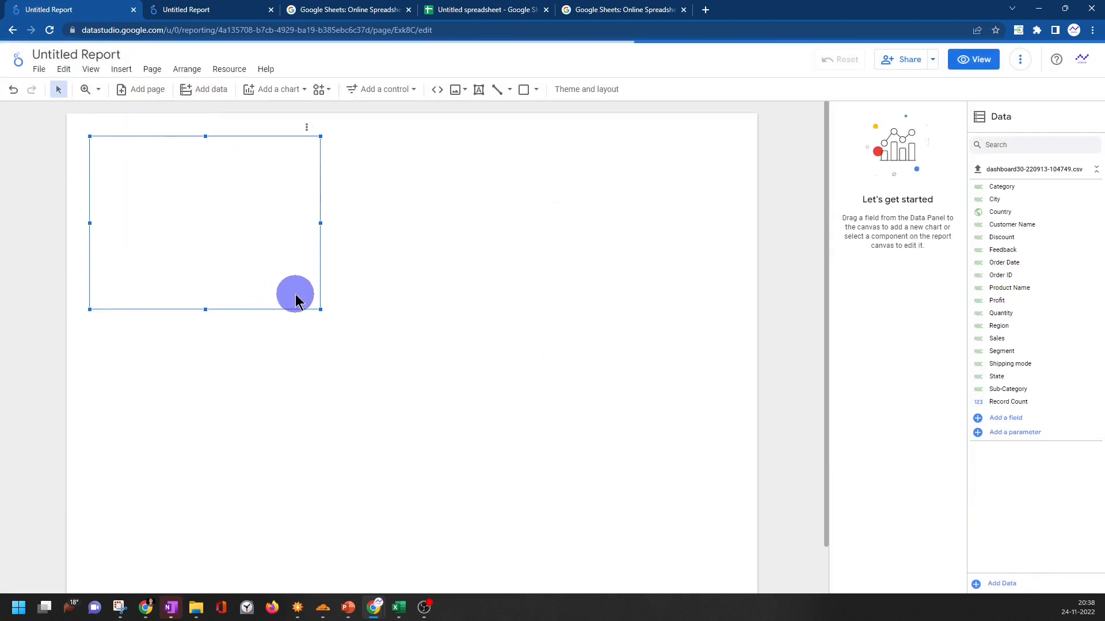
# Place an Order ID table with Record Count on the canvas and bring up the chart gallery
pyautogui.click(277, 89)
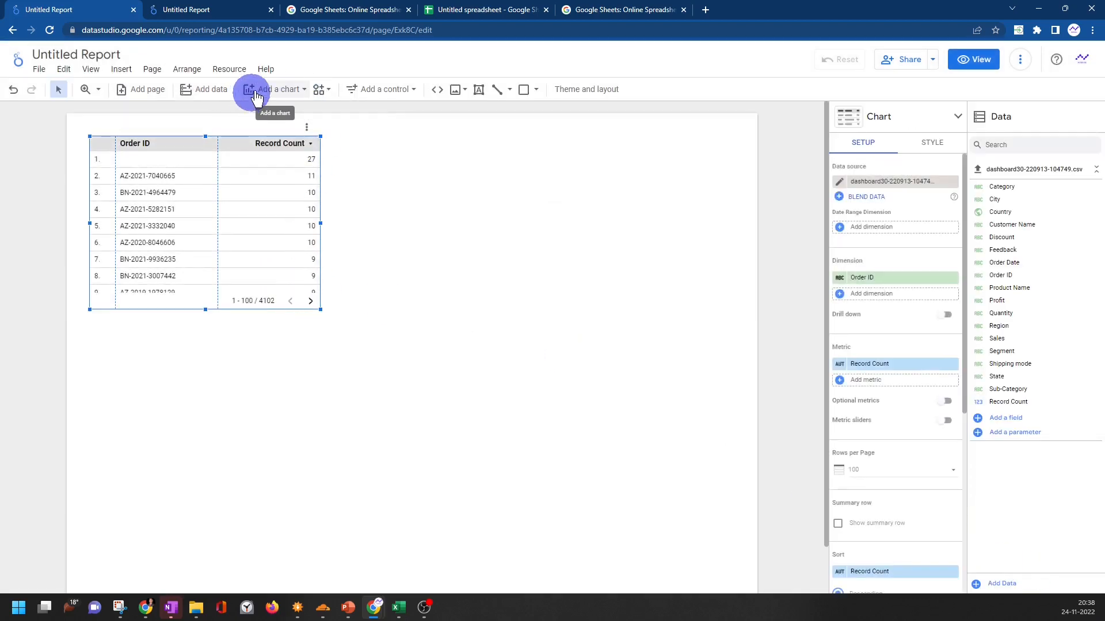
pyautogui.moveTo(268, 95)
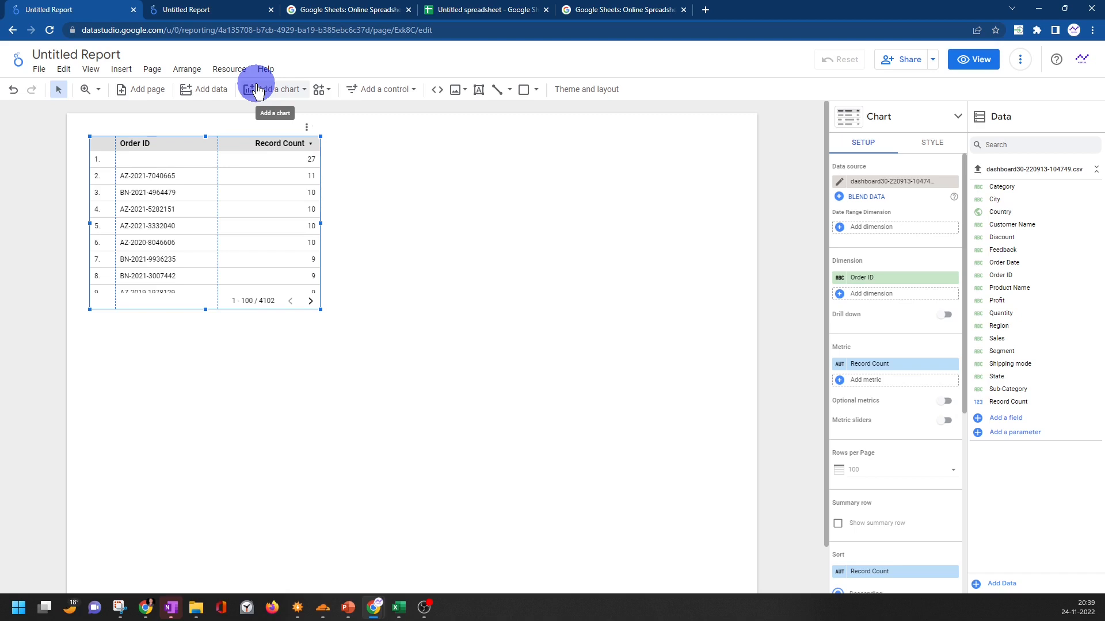
pyautogui.moveTo(205, 89)
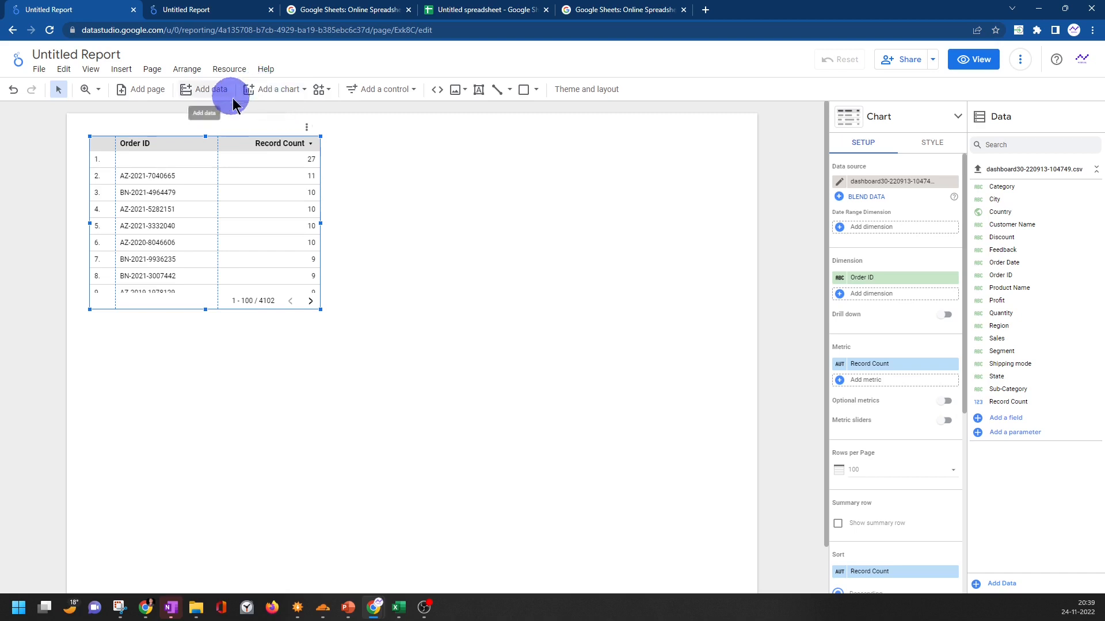
pyautogui.click(275, 89)
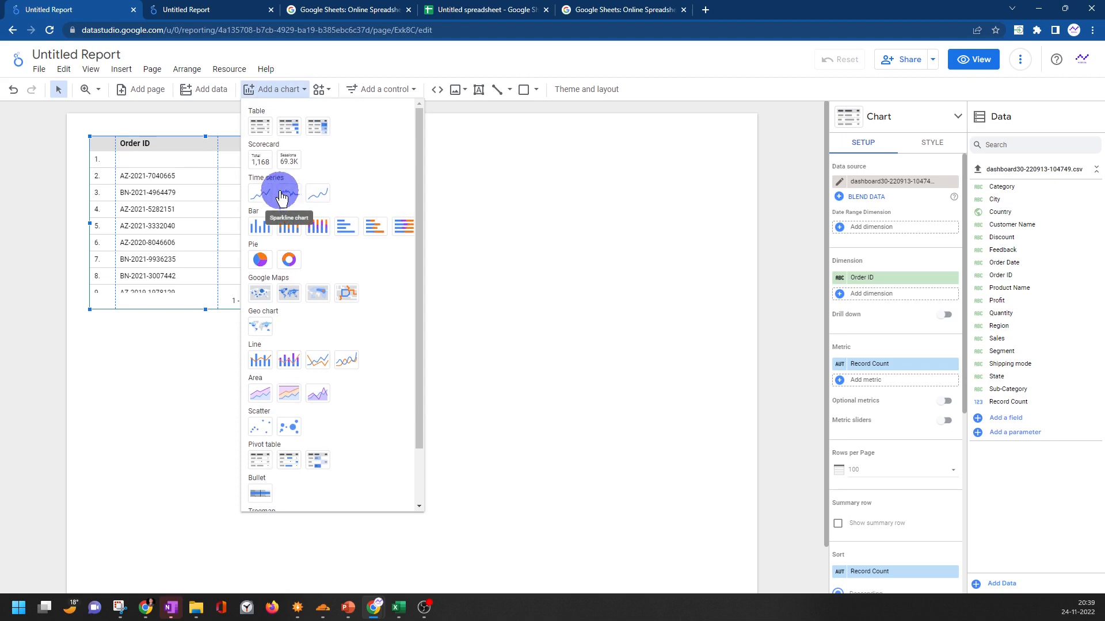
# Add a time series chart with Order Date as its dimension and Record Count as metric
pyautogui.click(274, 192)
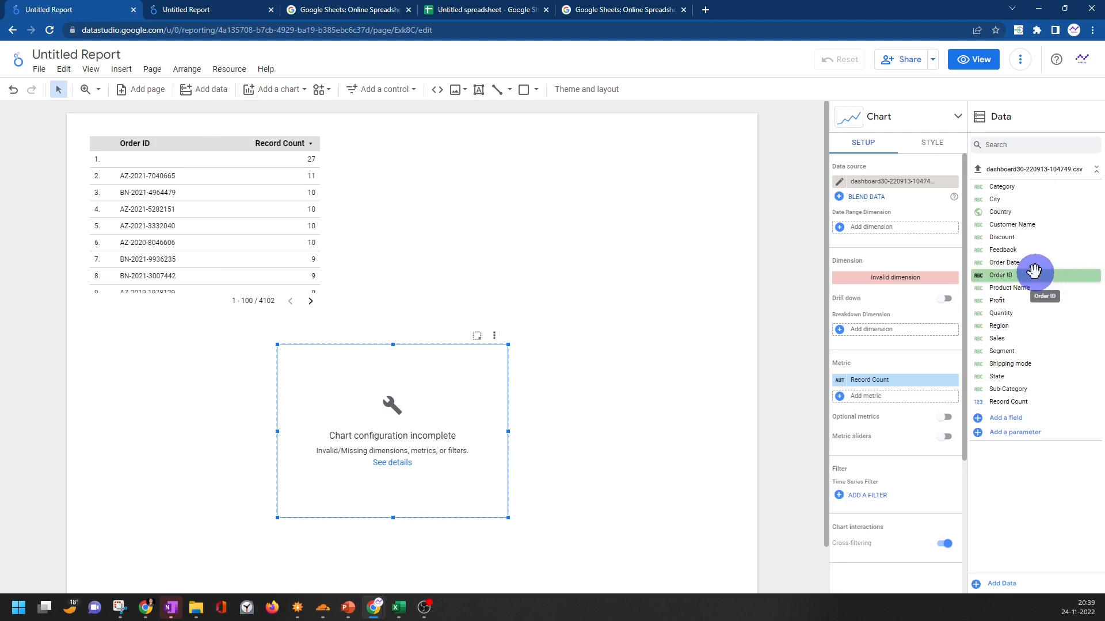
pyautogui.moveTo(1052, 237)
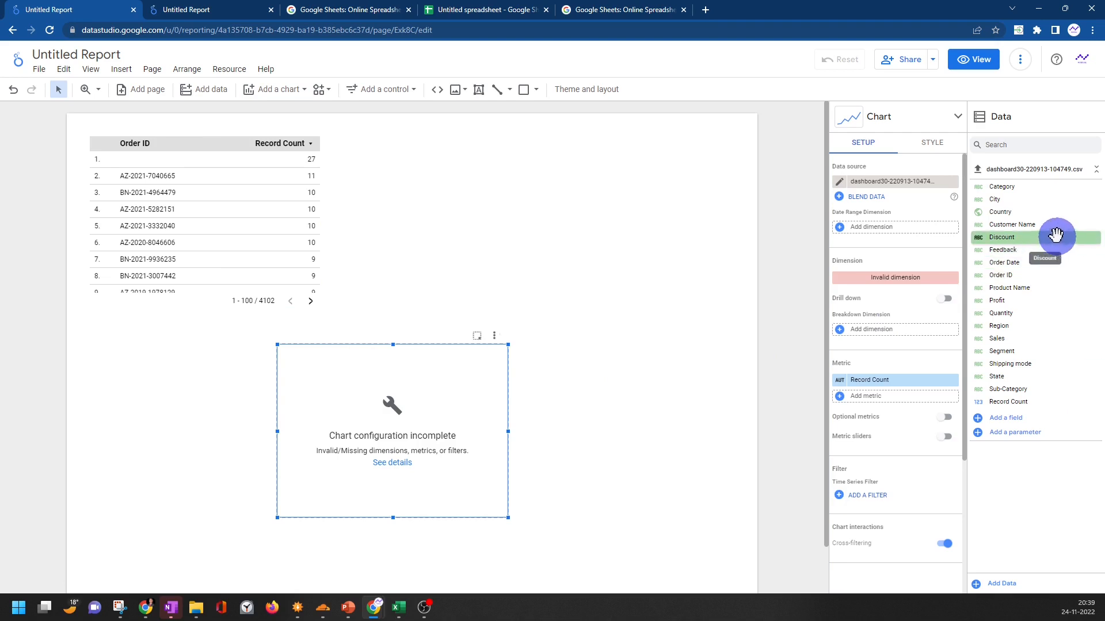
pyautogui.moveTo(1012, 224)
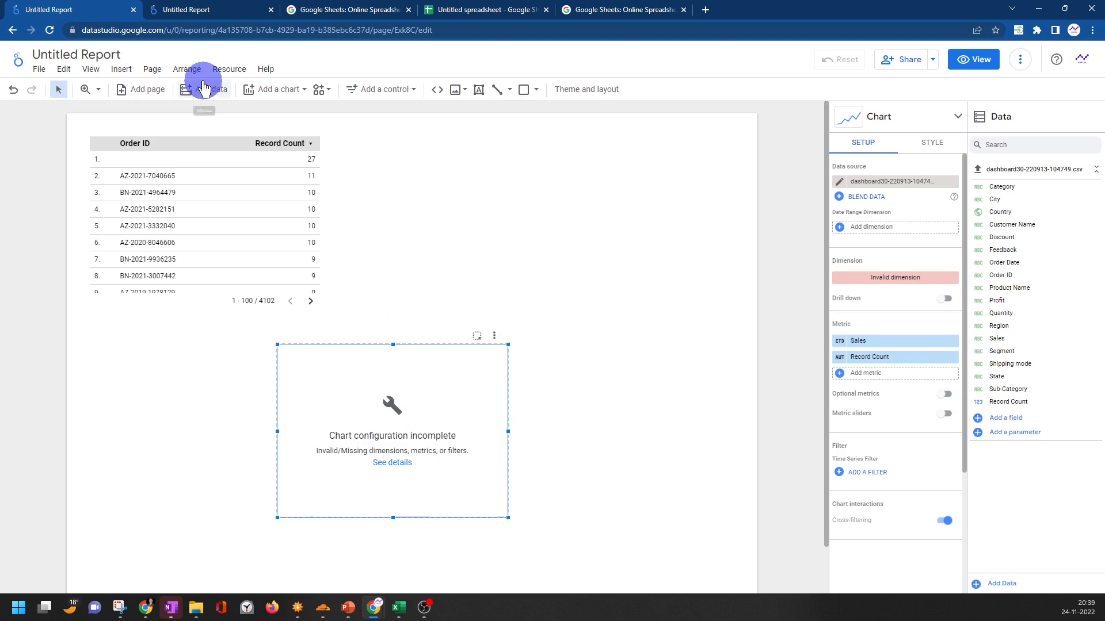
pyautogui.click(273, 88)
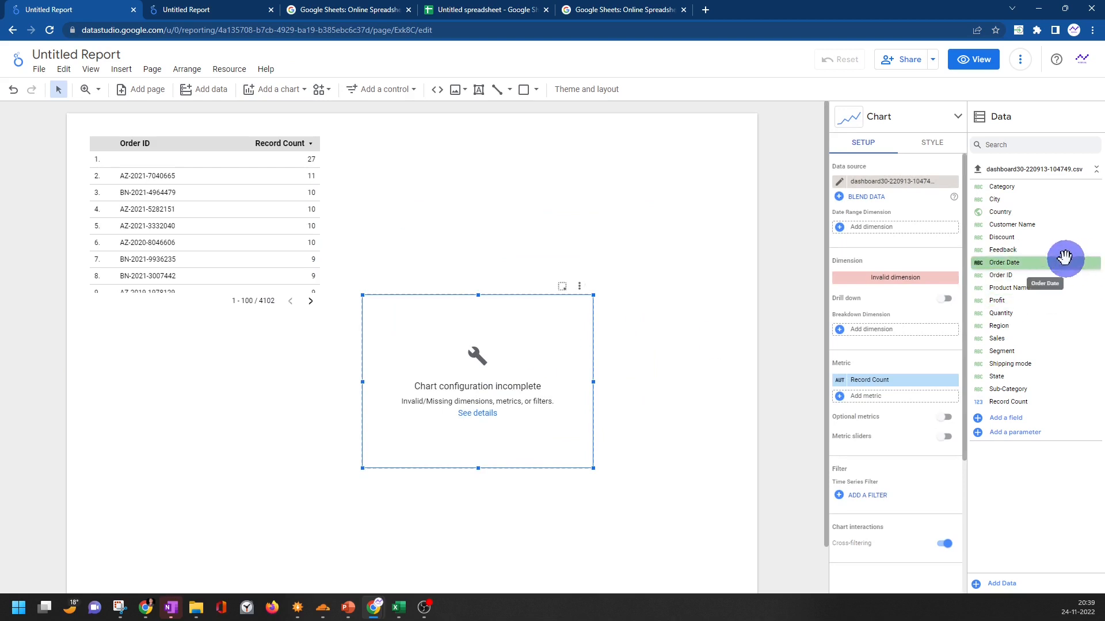
pyautogui.moveTo(1066, 257); pyautogui.dragTo(895, 276)
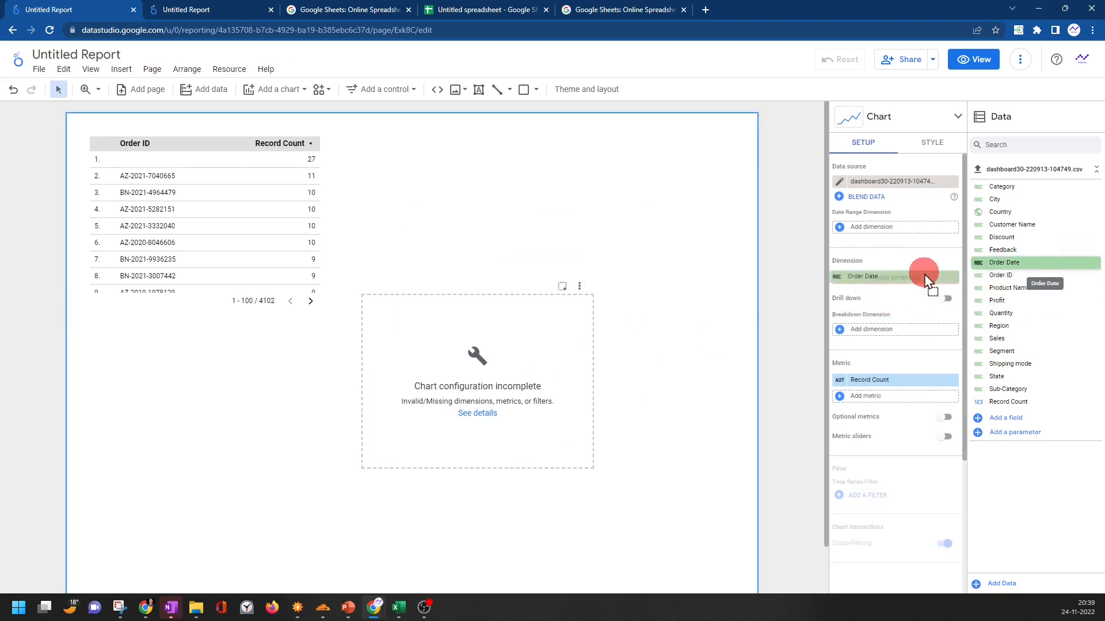
pyautogui.click(476, 384)
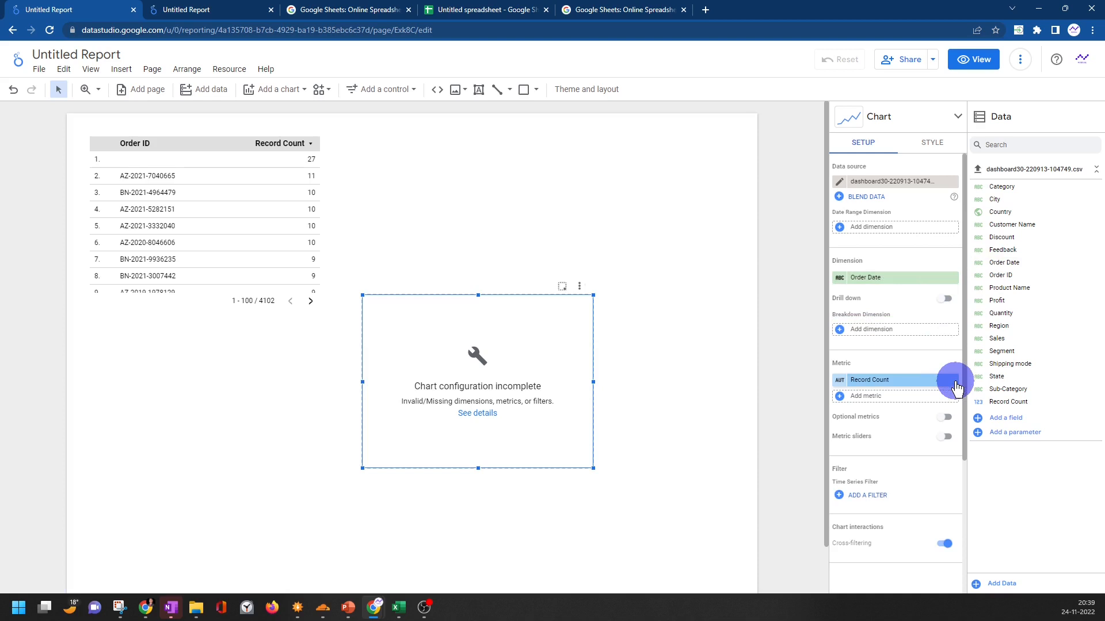
pyautogui.moveTo(1002, 263)
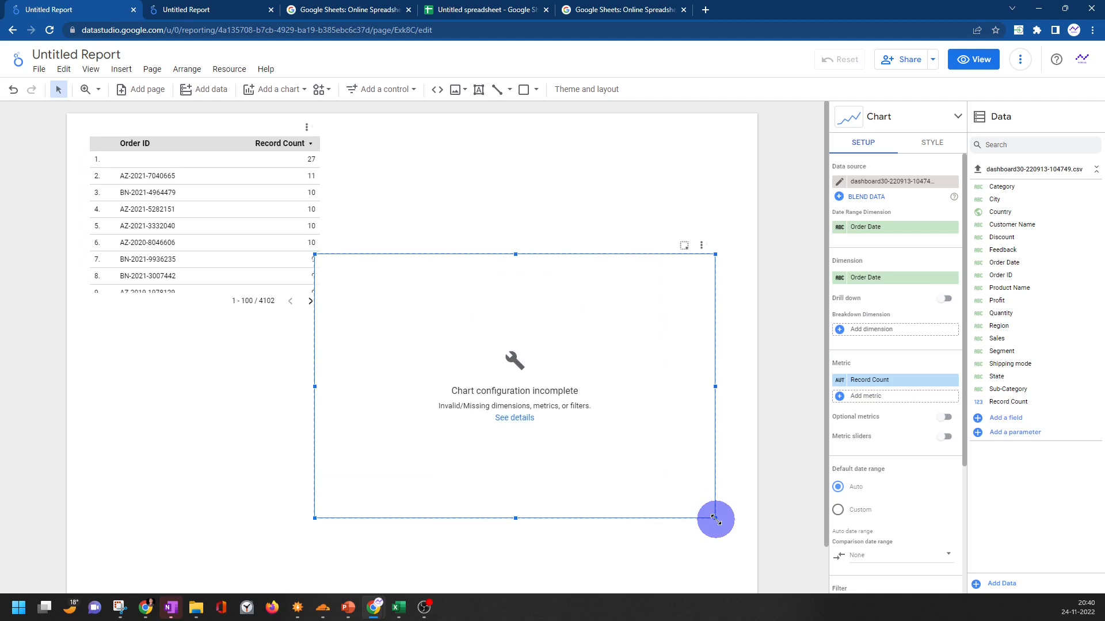
pyautogui.moveTo(269, 215)
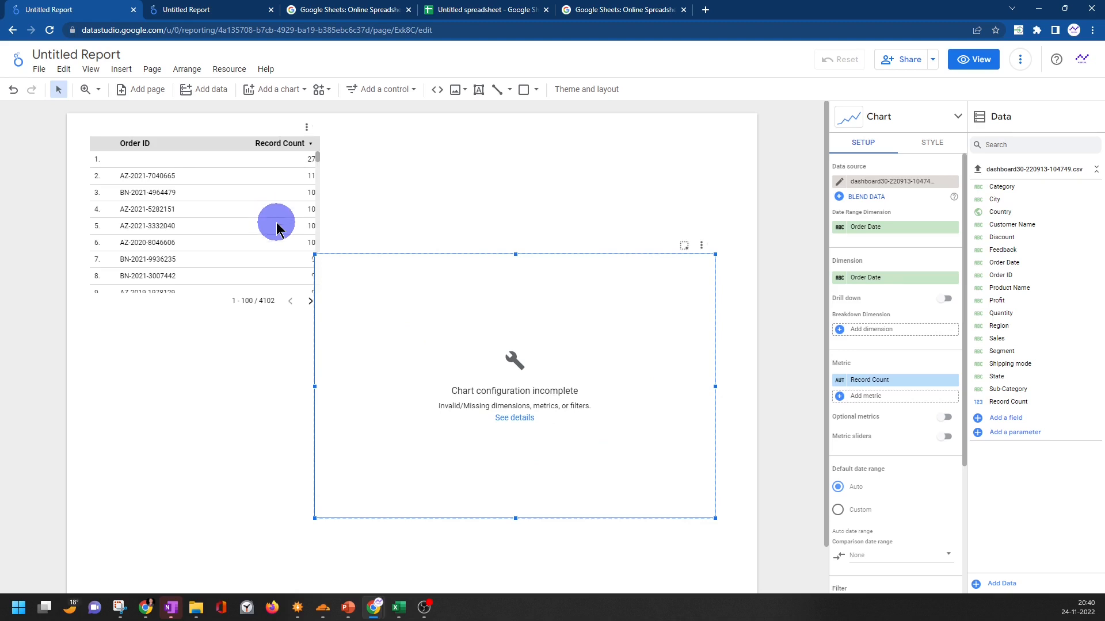
pyautogui.moveTo(282, 232)
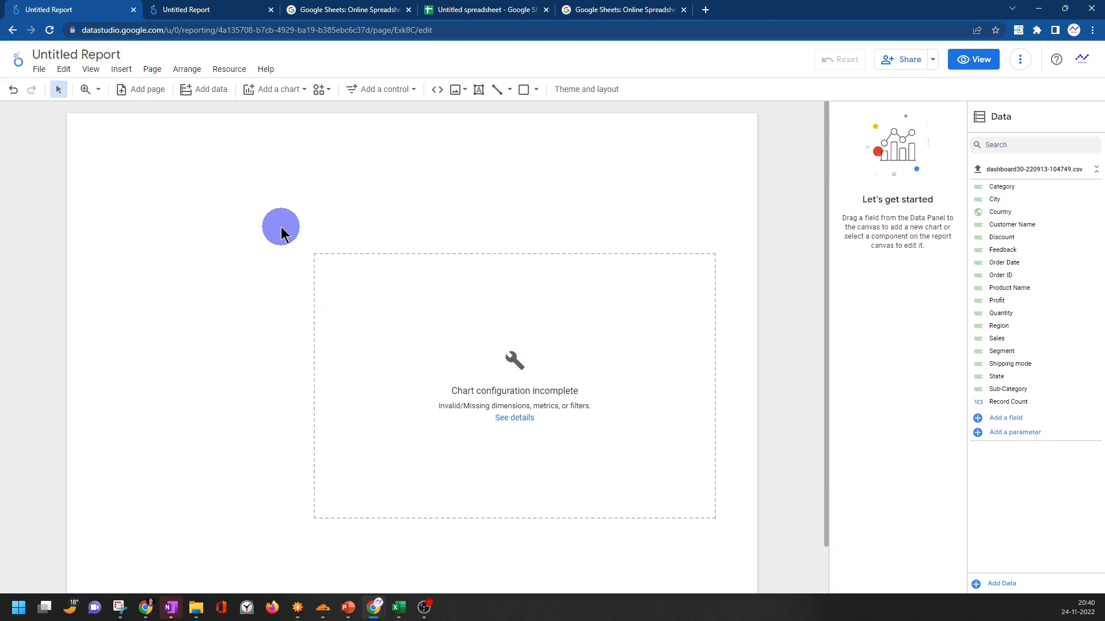
pyautogui.moveTo(354, 235)
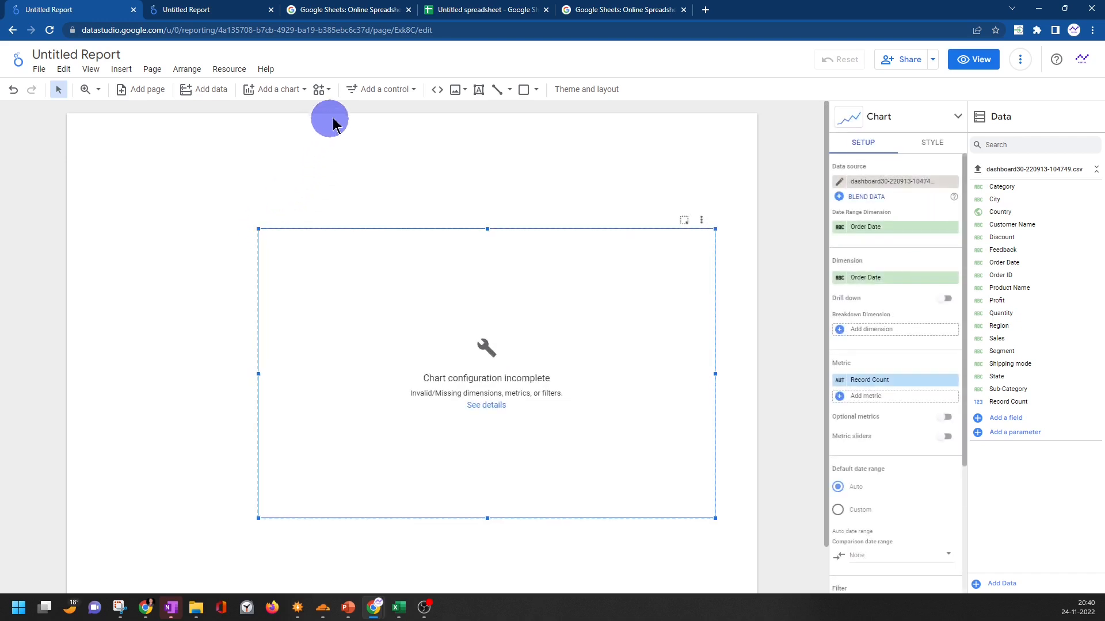
pyautogui.moveTo(479, 89)
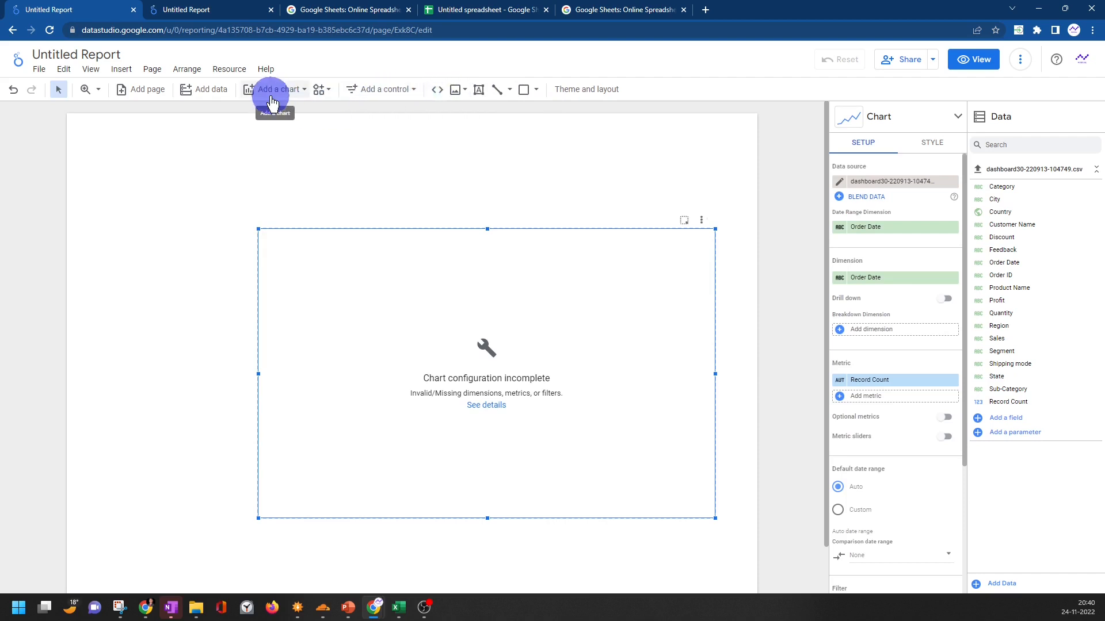
# Bring up the Resource menu for managing the report's data sources
pyautogui.click(228, 69)
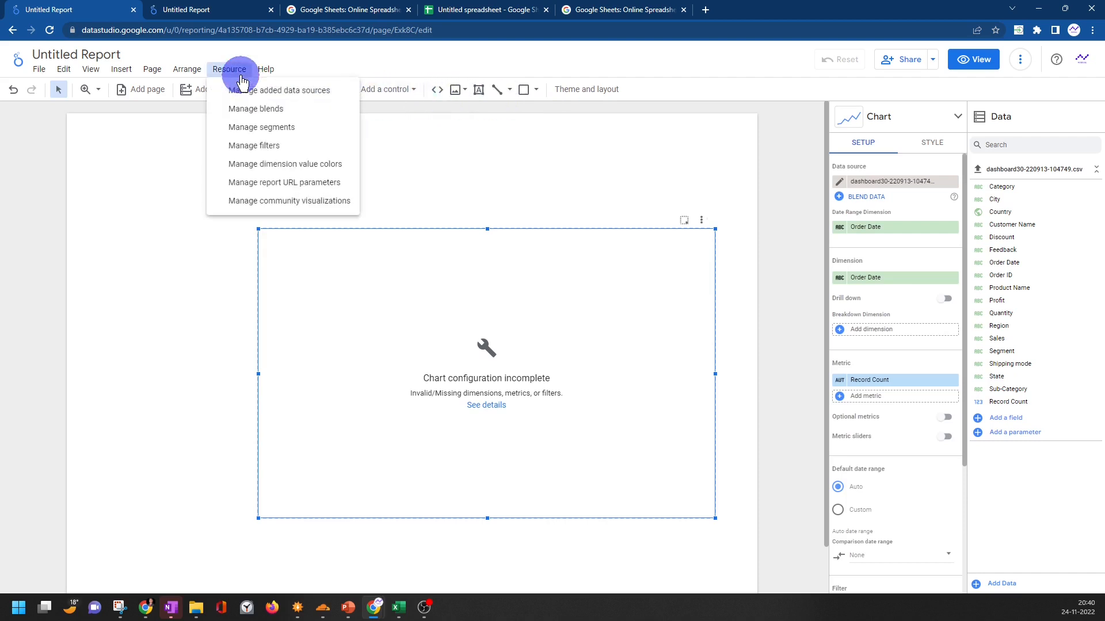
pyautogui.moveTo(255, 108)
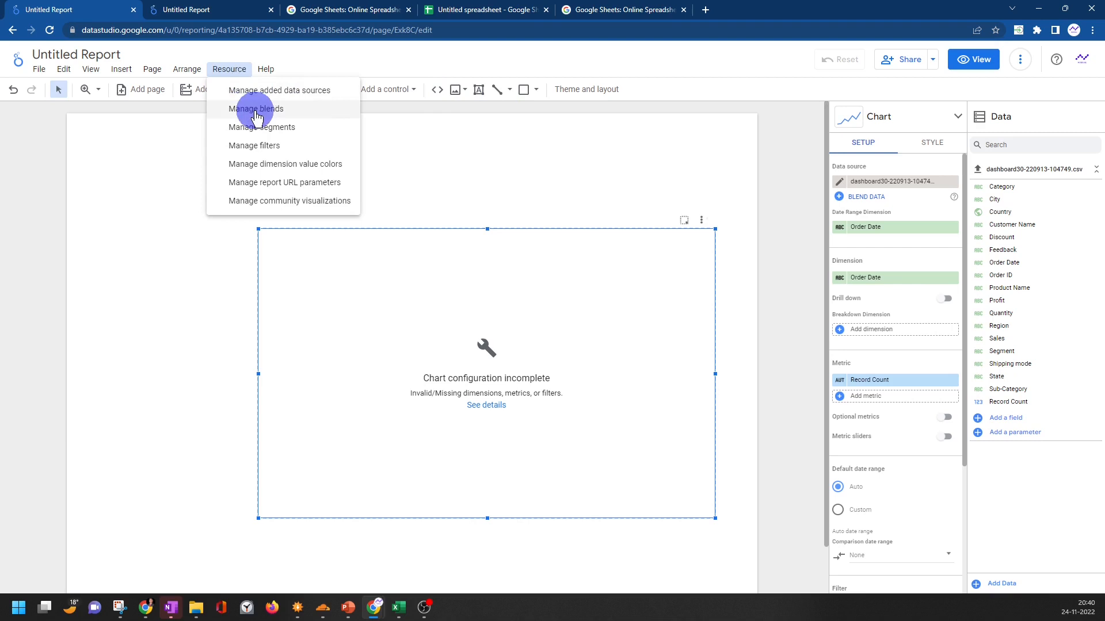
pyautogui.moveTo(280, 90)
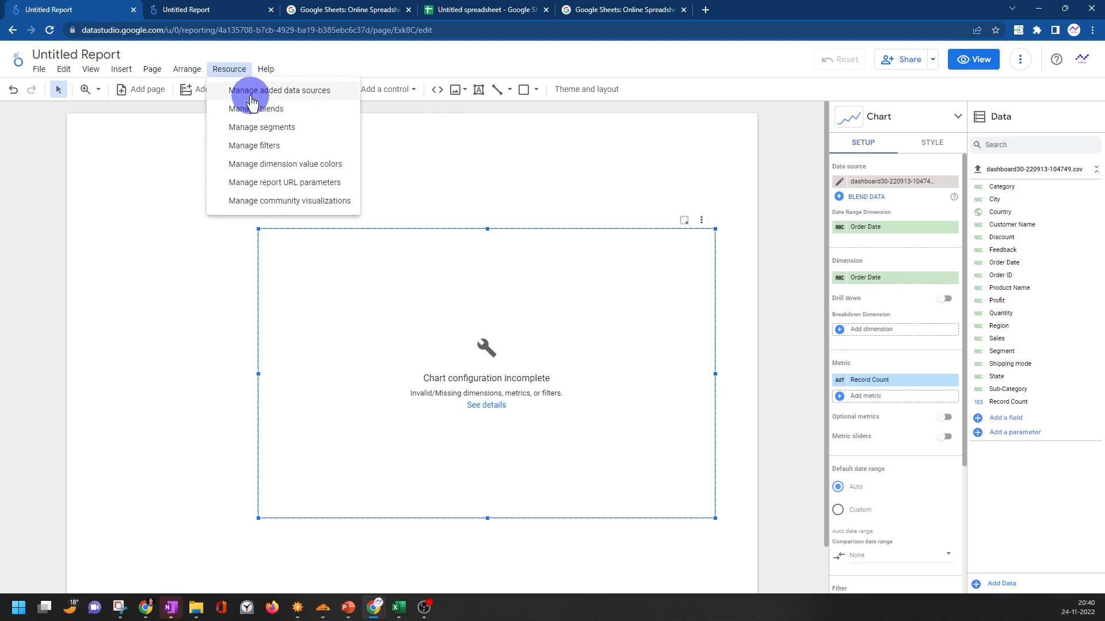
# Edit the CSV data source to show its field list with data types
pyautogui.click(280, 90)
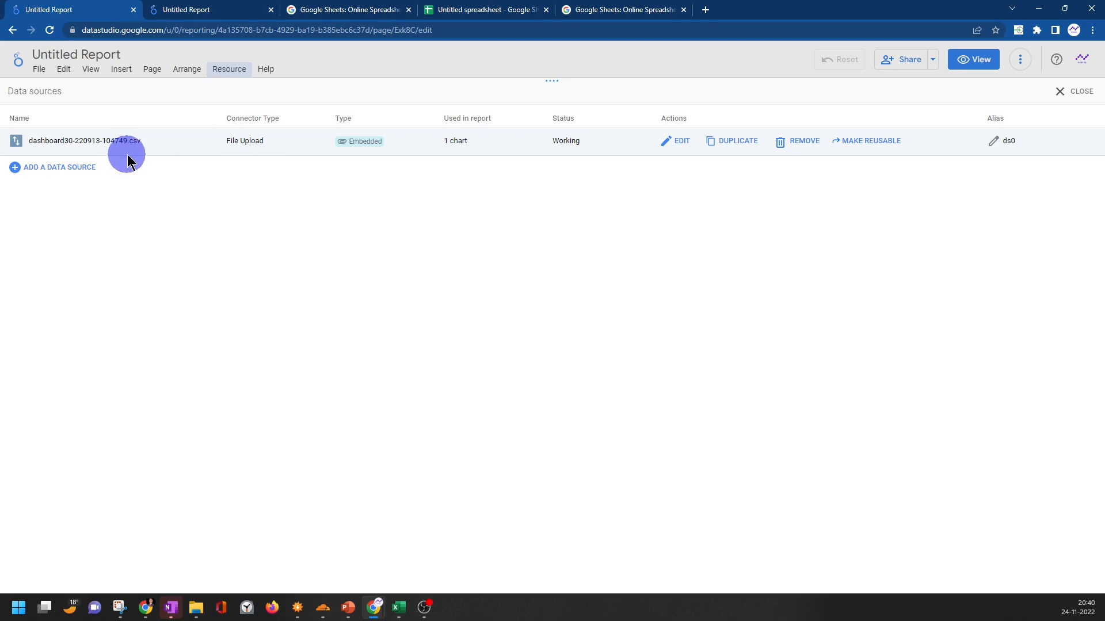
pyautogui.click(680, 140)
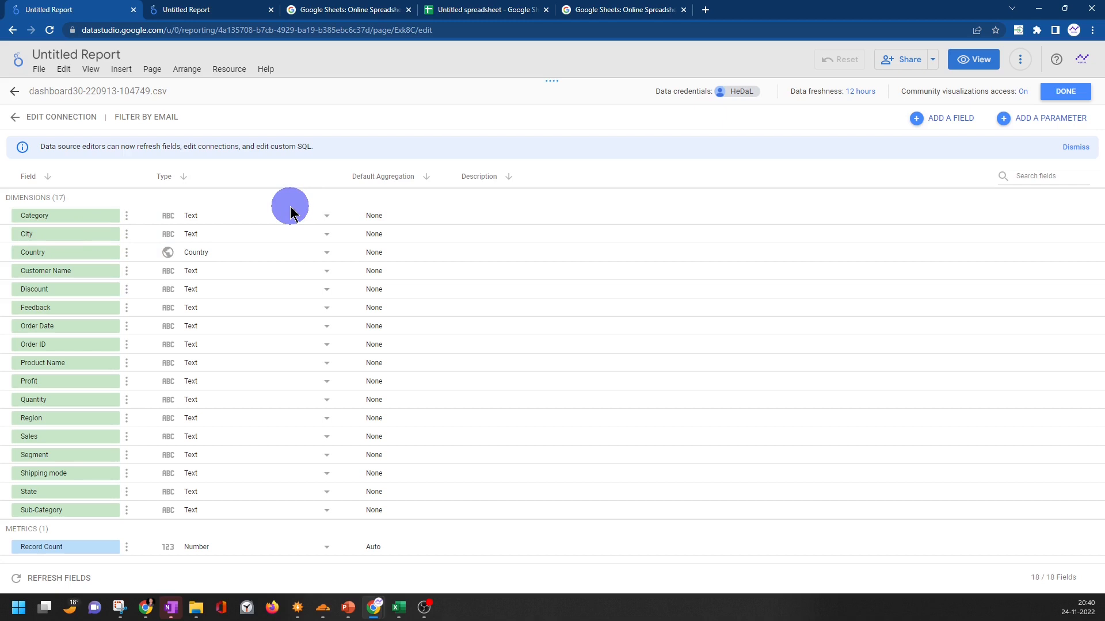
pyautogui.moveTo(214, 231)
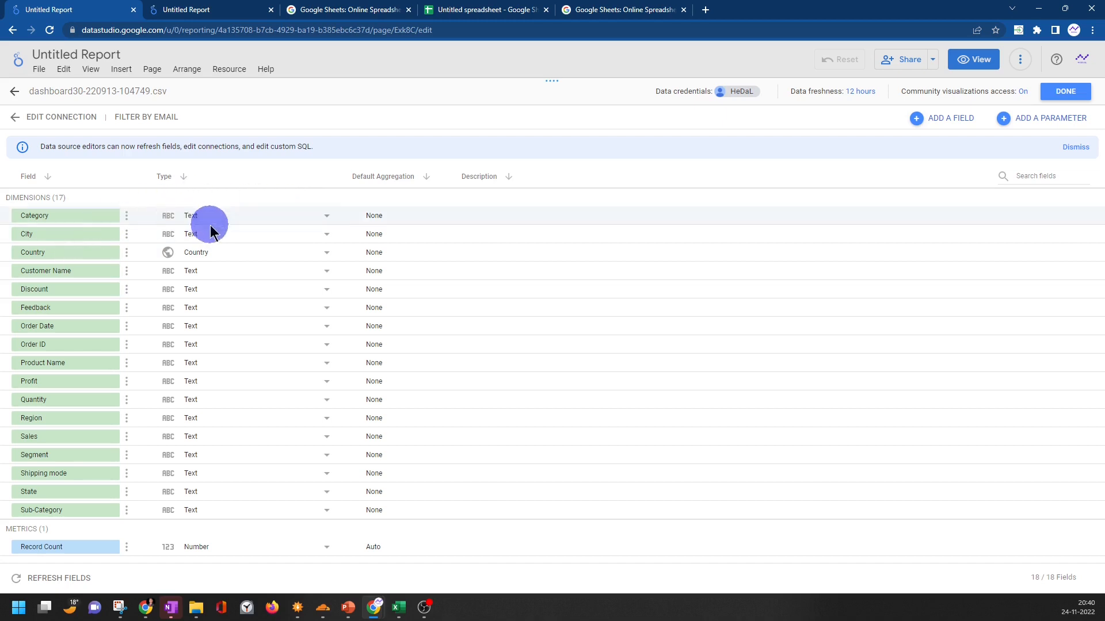
pyautogui.moveTo(219, 235)
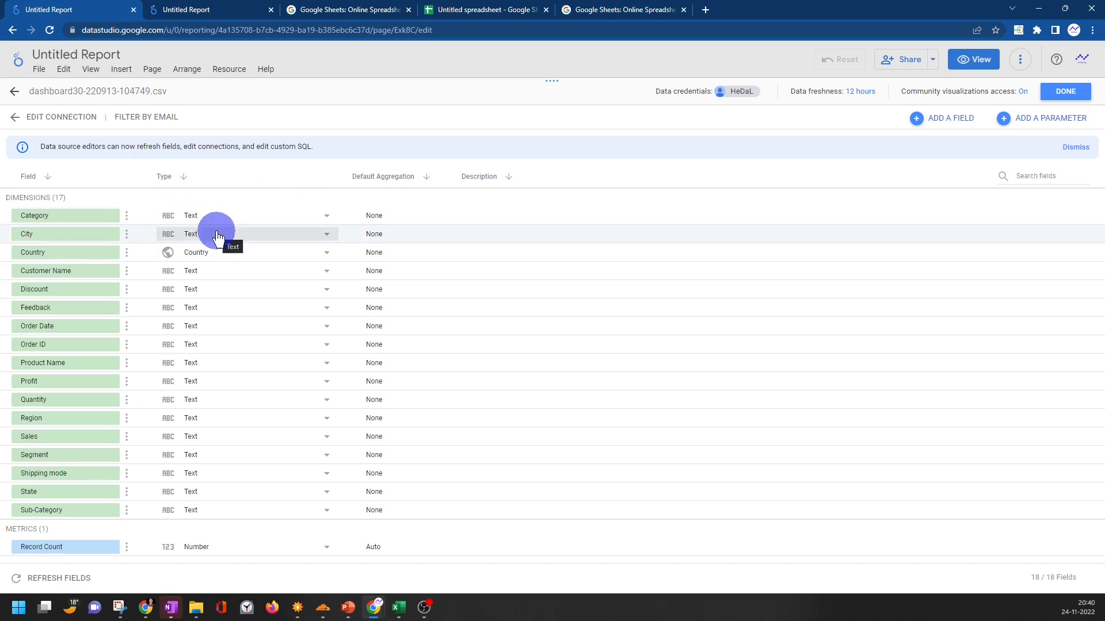
pyautogui.moveTo(185, 233)
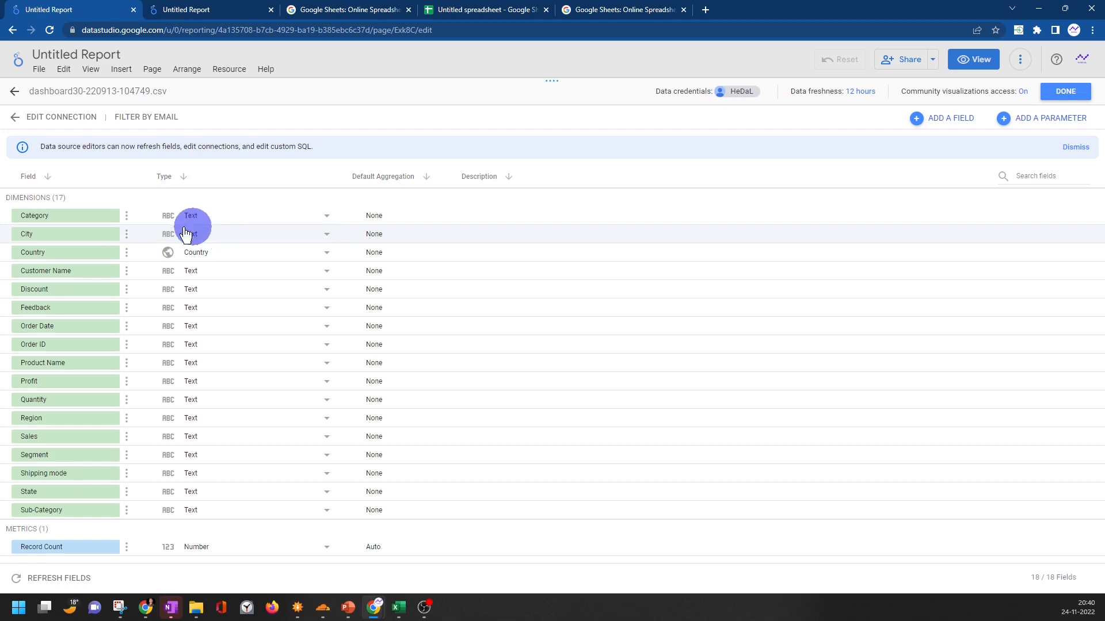
pyautogui.moveTo(234, 252)
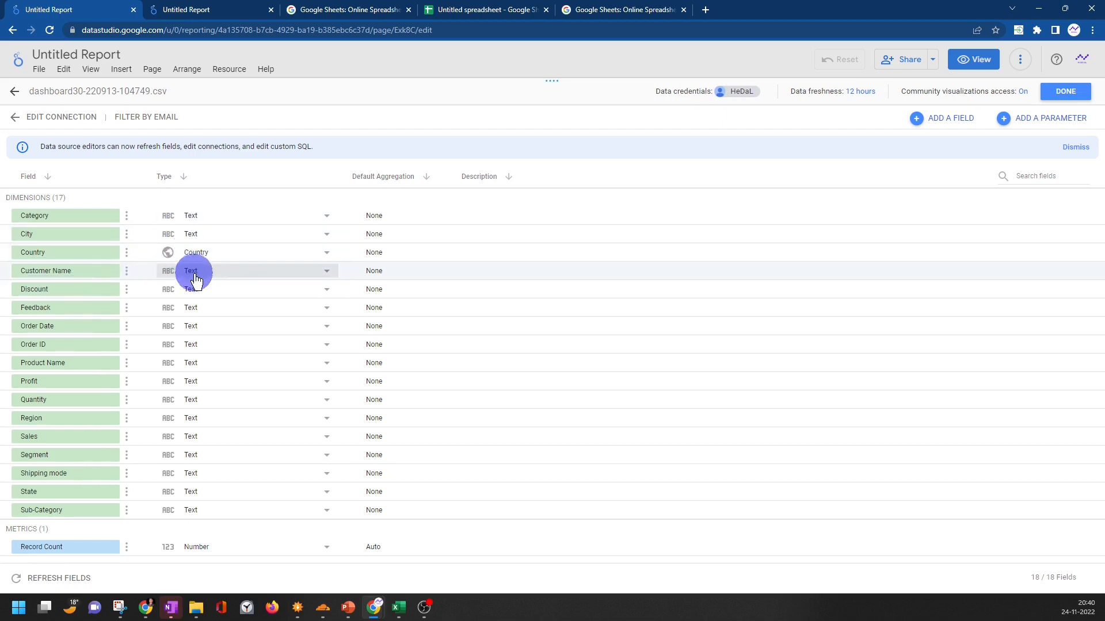
pyautogui.moveTo(100, 300)
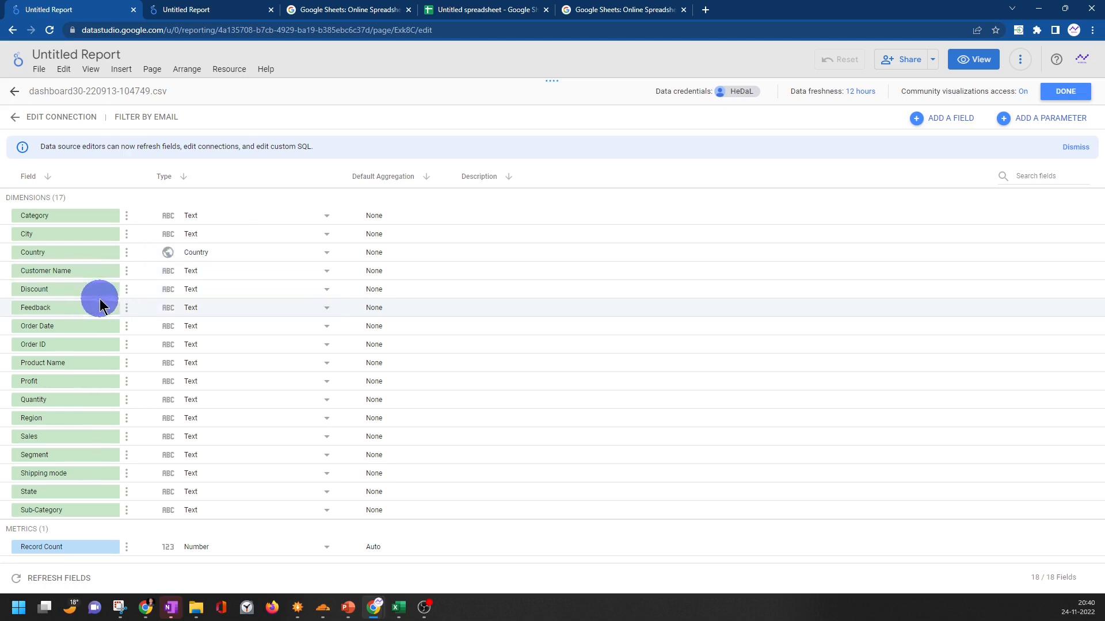
pyautogui.moveTo(243, 292)
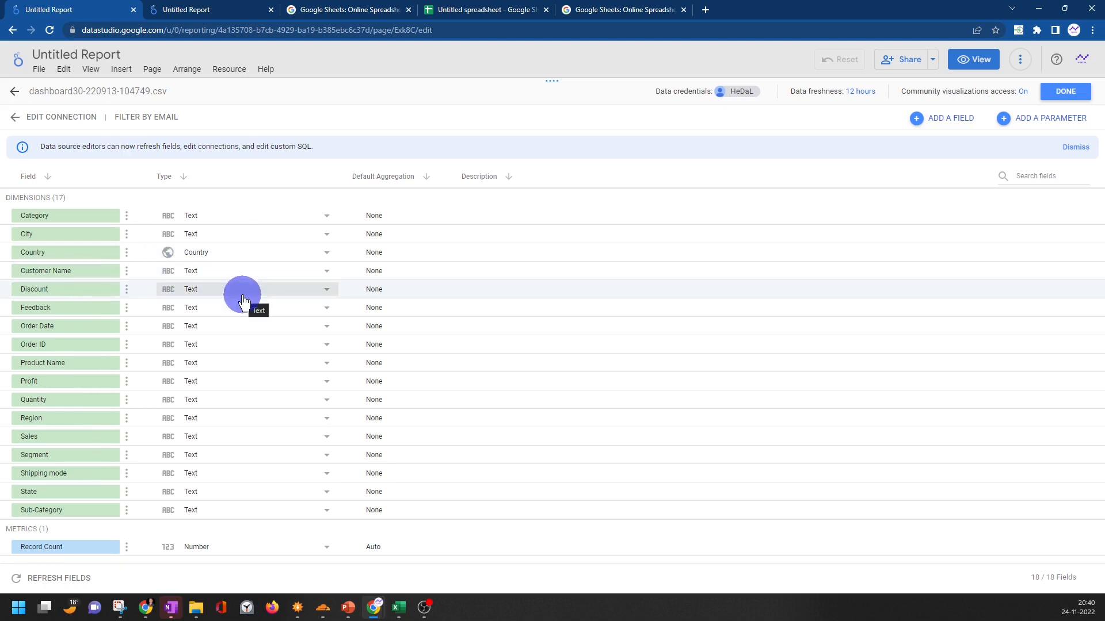
# Make Discount a Percent field; Order Date fails to convert to Date and stays Text
pyautogui.click(326, 289)
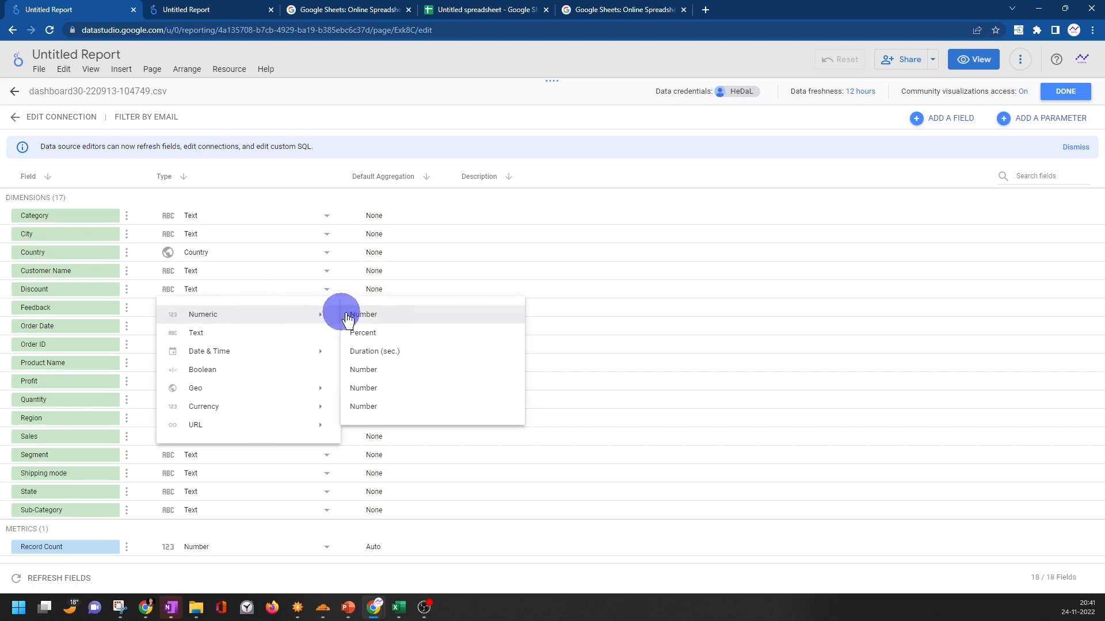
pyautogui.click(363, 332)
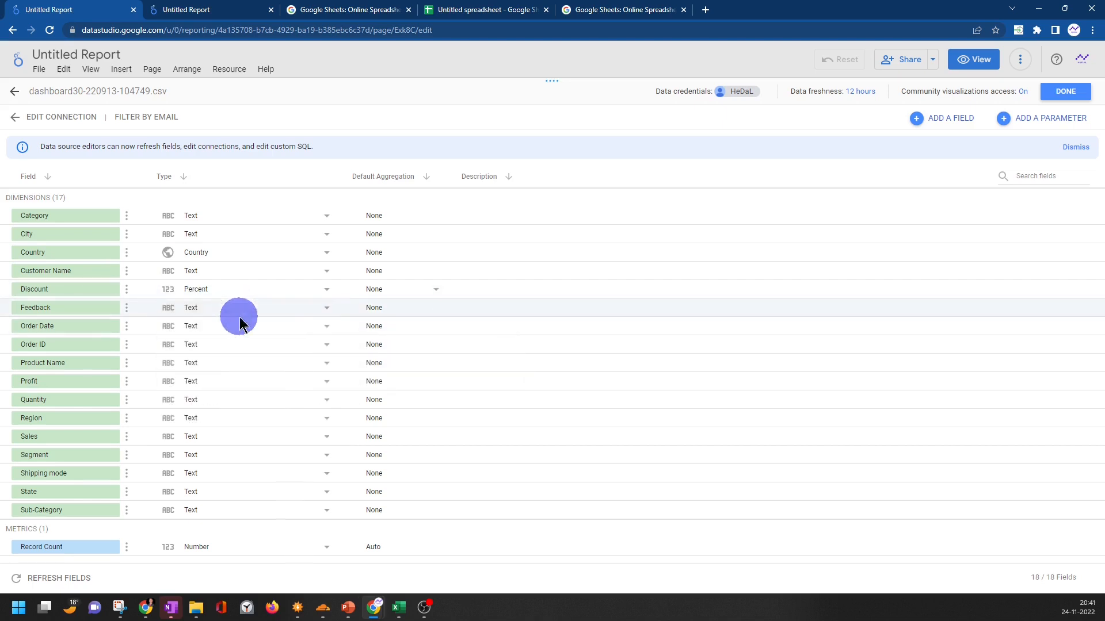
pyautogui.moveTo(243, 326)
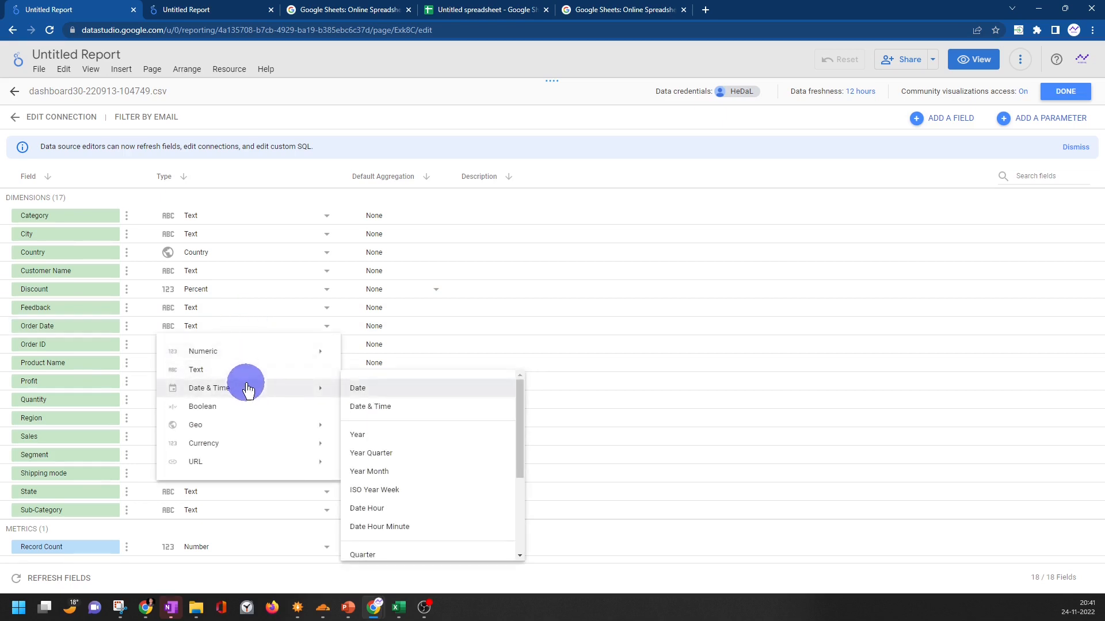
pyautogui.click(357, 388)
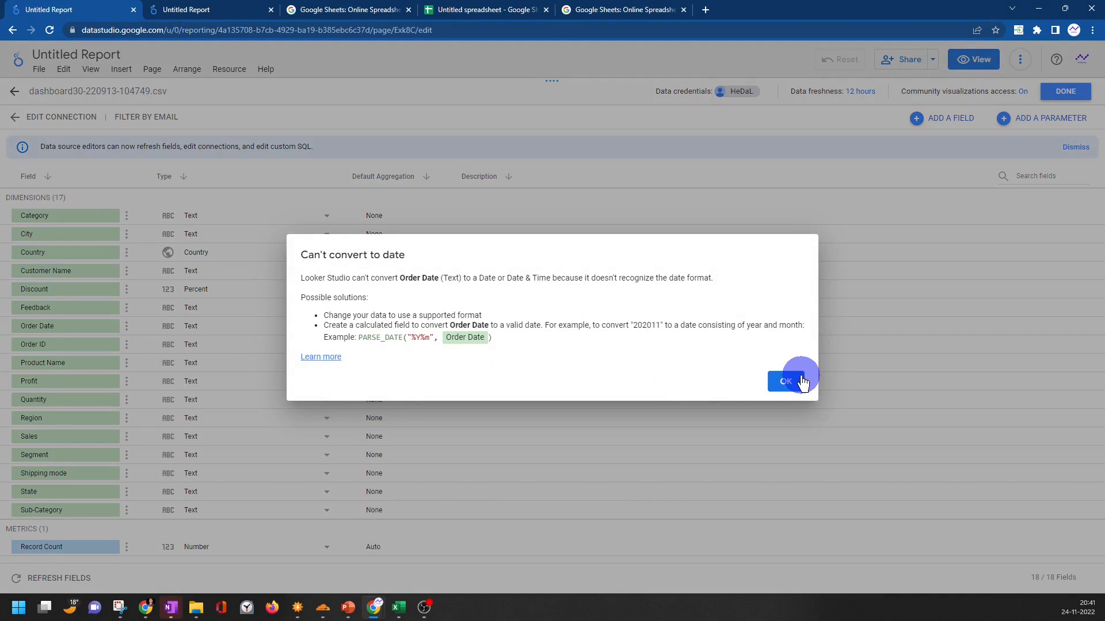
pyautogui.click(784, 381)
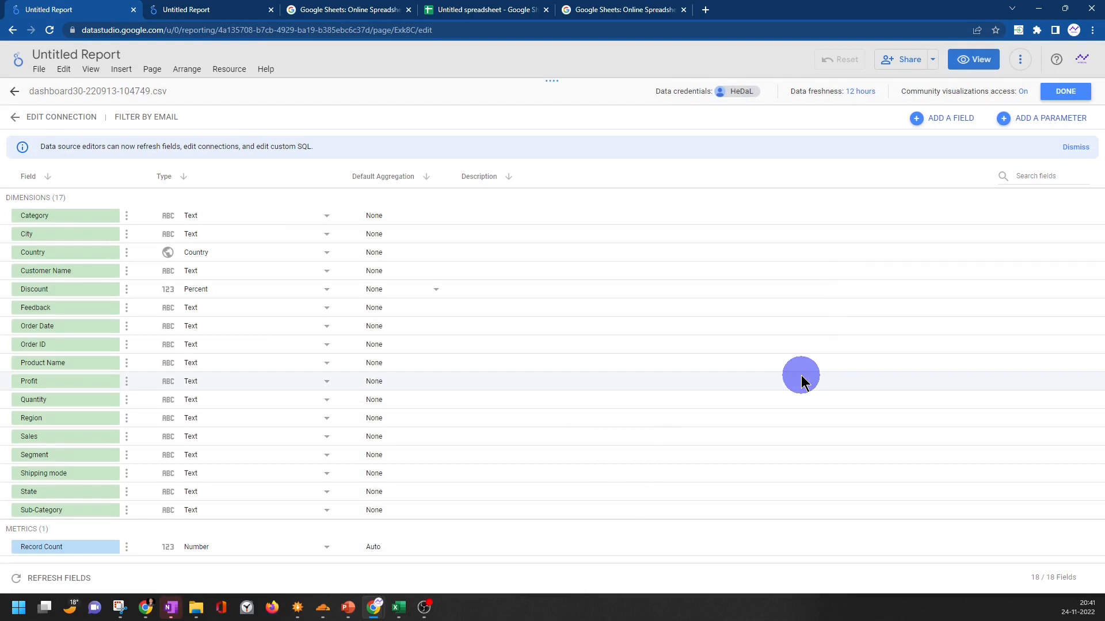
pyautogui.moveTo(290, 389)
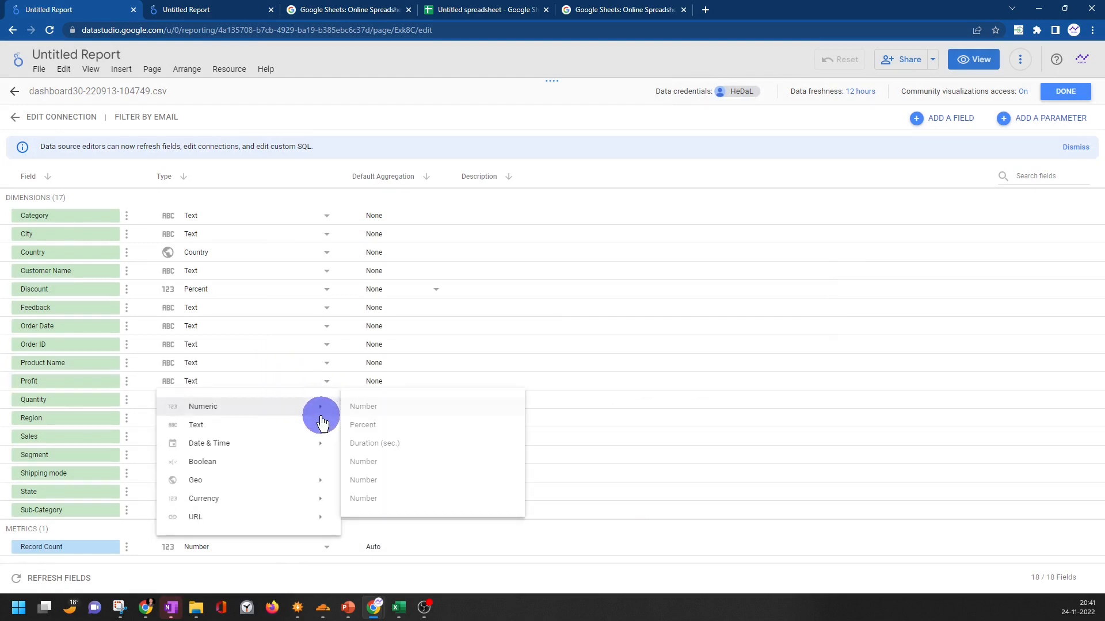
# Make Profit and Quantity Number-typed fields
pyautogui.click(363, 406)
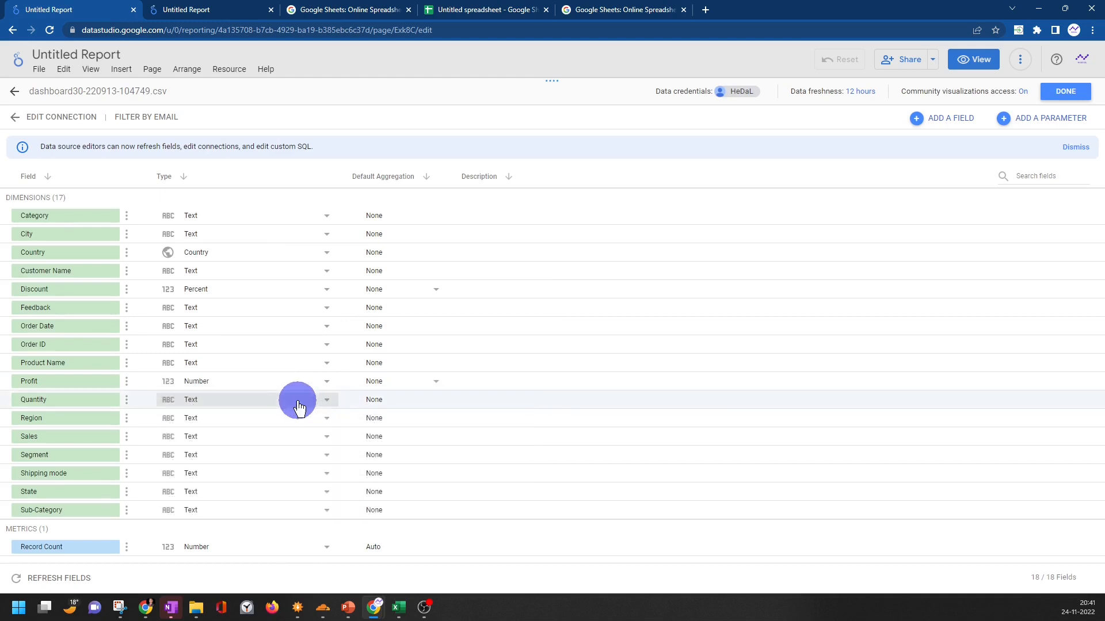
pyautogui.click(325, 399)
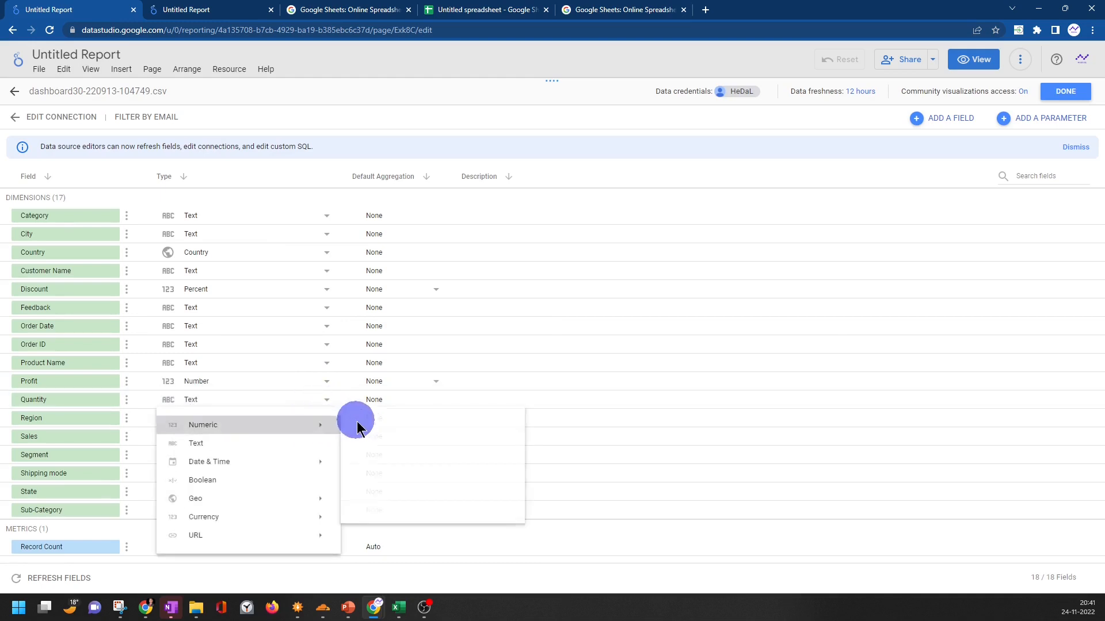
pyautogui.click(202, 424)
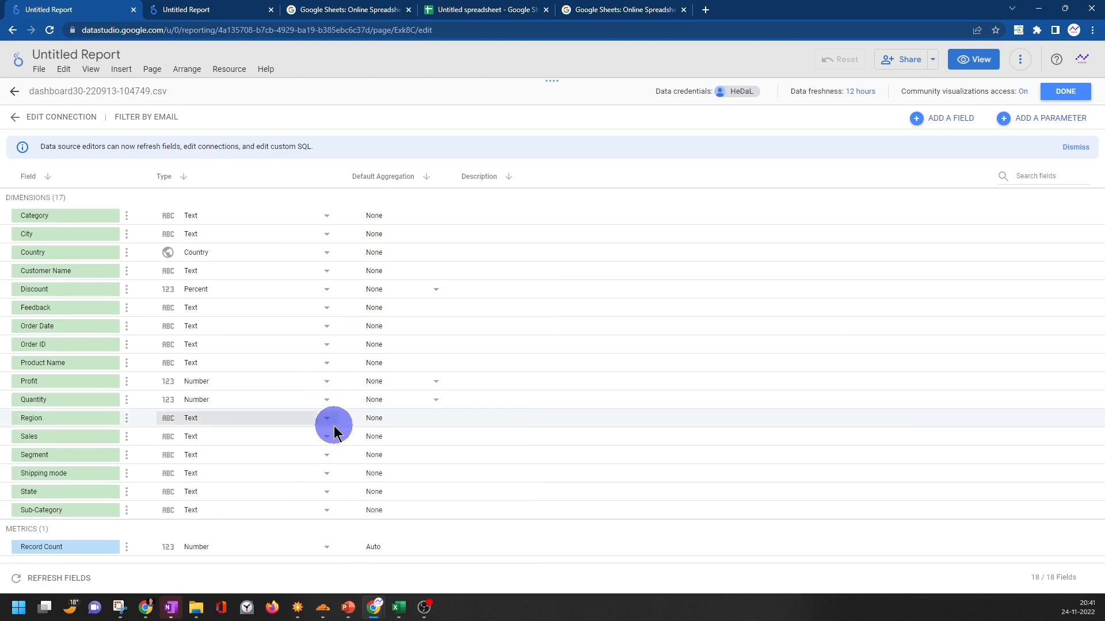
pyautogui.moveTo(222, 211)
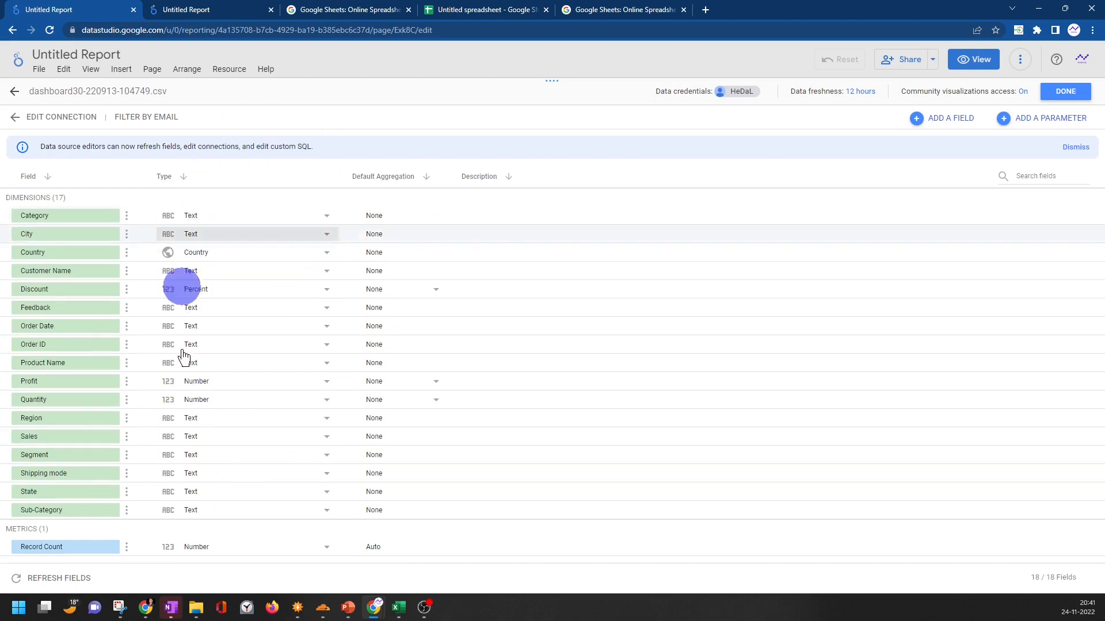
pyautogui.moveTo(175, 365)
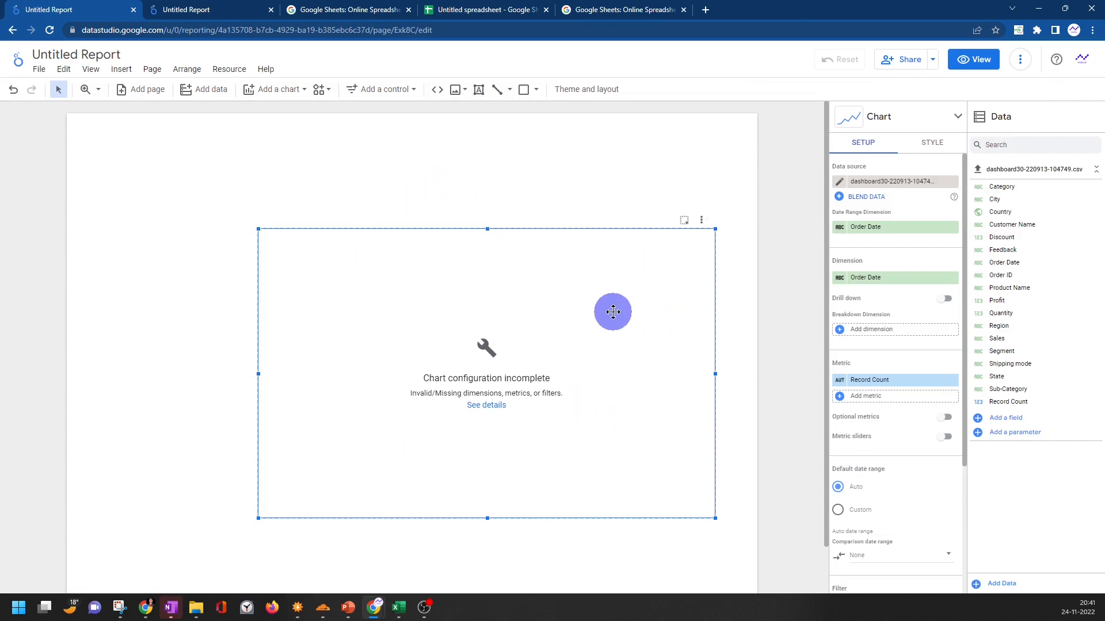
pyautogui.moveTo(608, 338)
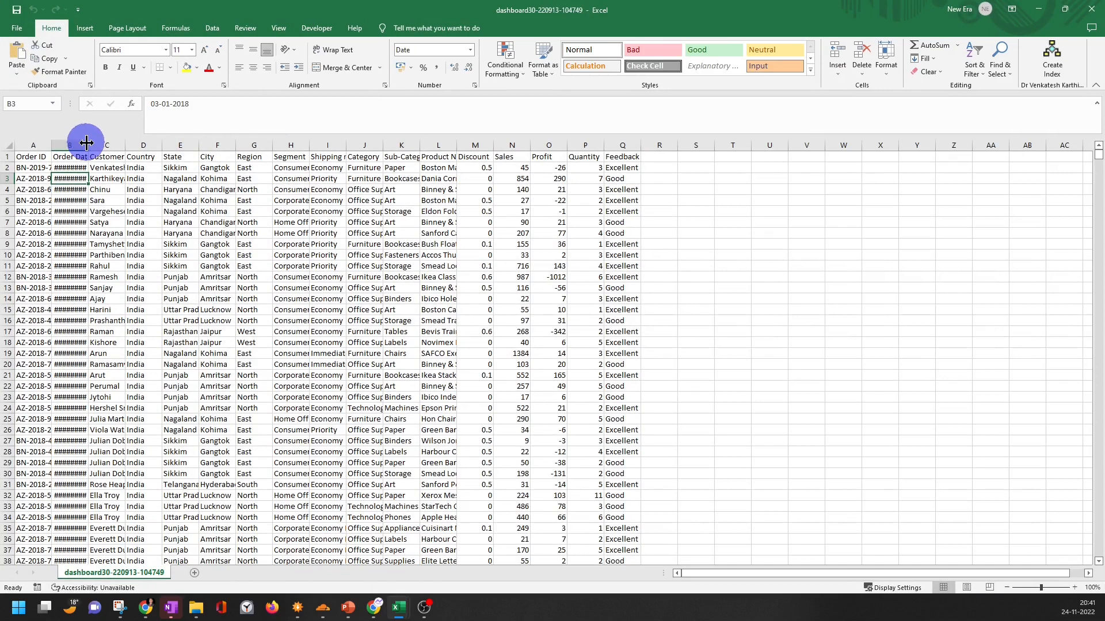
# Widen column B so full Order Date values like 03-01-2018 are readable
pyautogui.moveTo(91, 145); pyautogui.dragTo(176, 145)
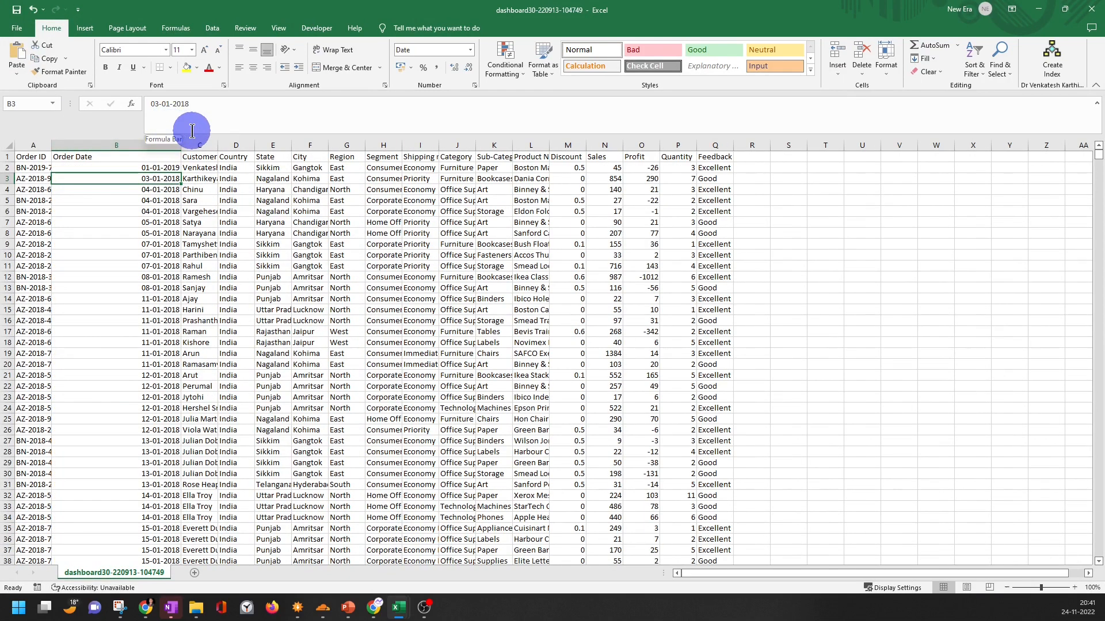
pyautogui.moveTo(188, 125)
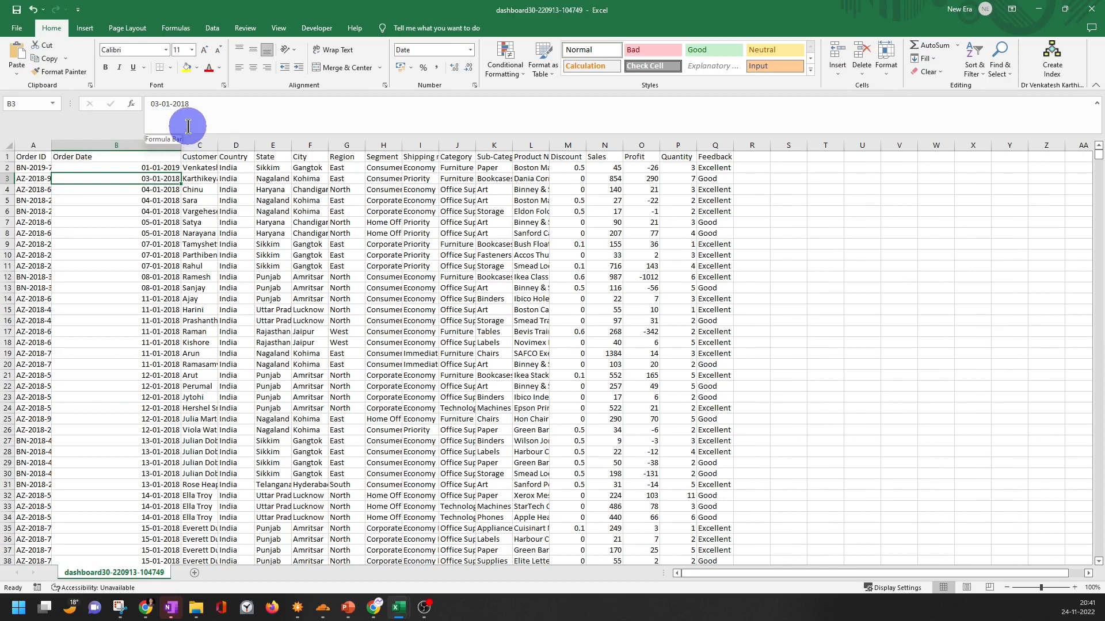
pyautogui.moveTo(204, 119)
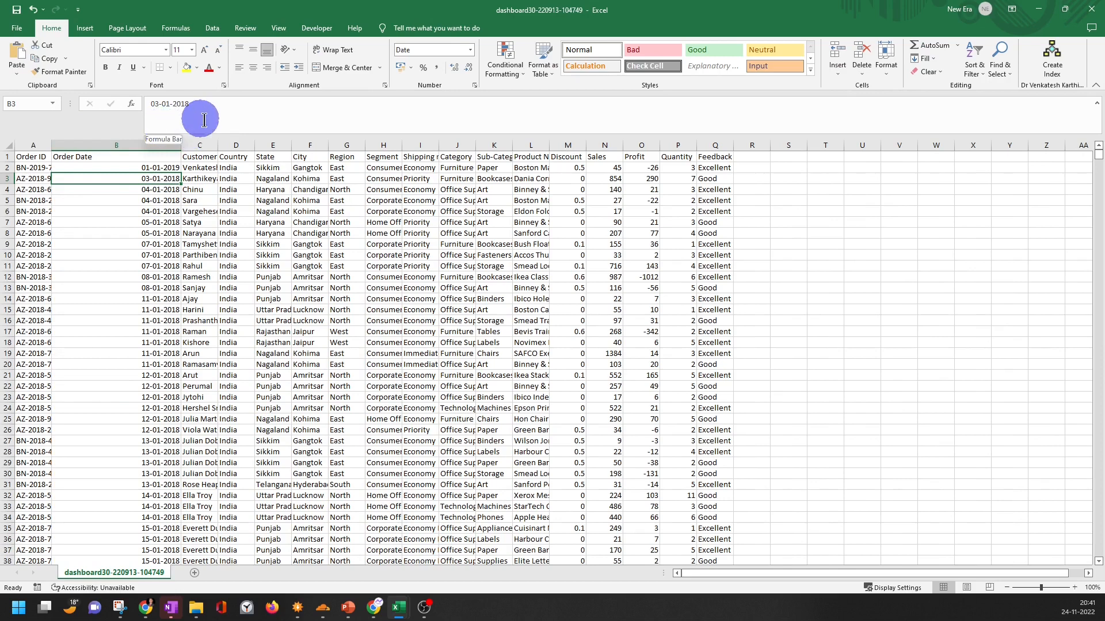
pyautogui.moveTo(214, 130)
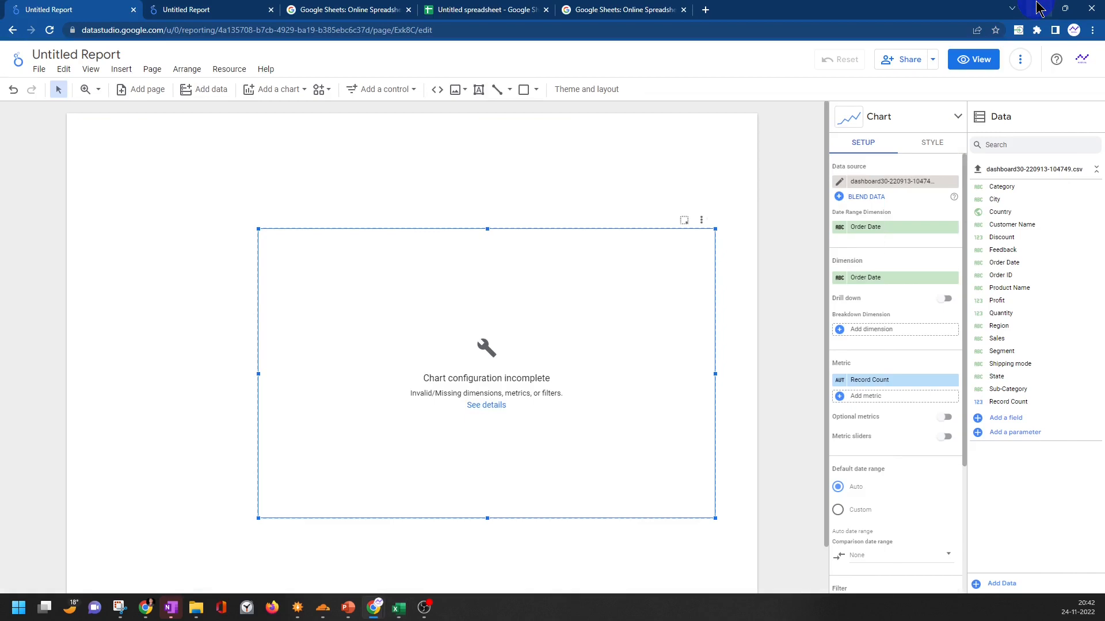
pyautogui.moveTo(1049, 8)
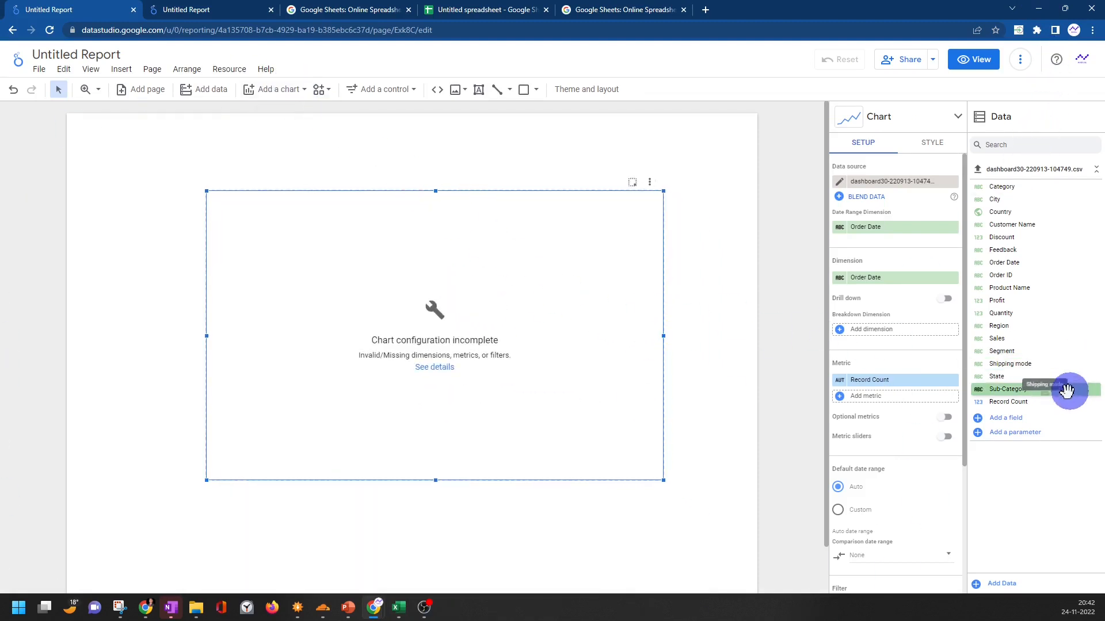
# Create a calculated field named 'New date' starting with the PARSE_DATE function
pyautogui.click(1006, 417)
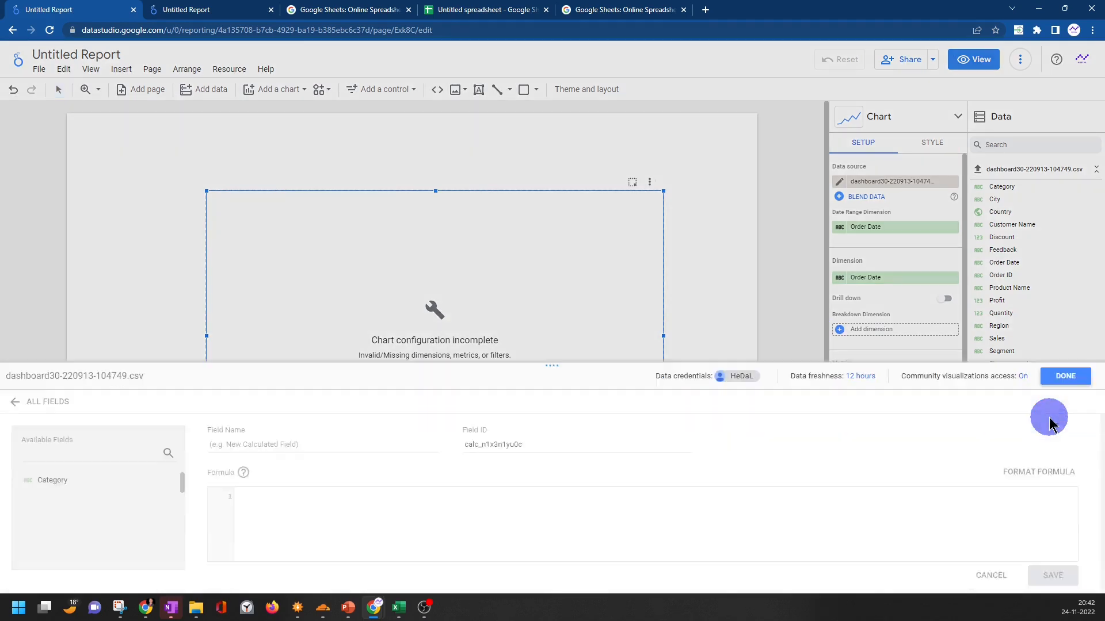
pyautogui.click(328, 376)
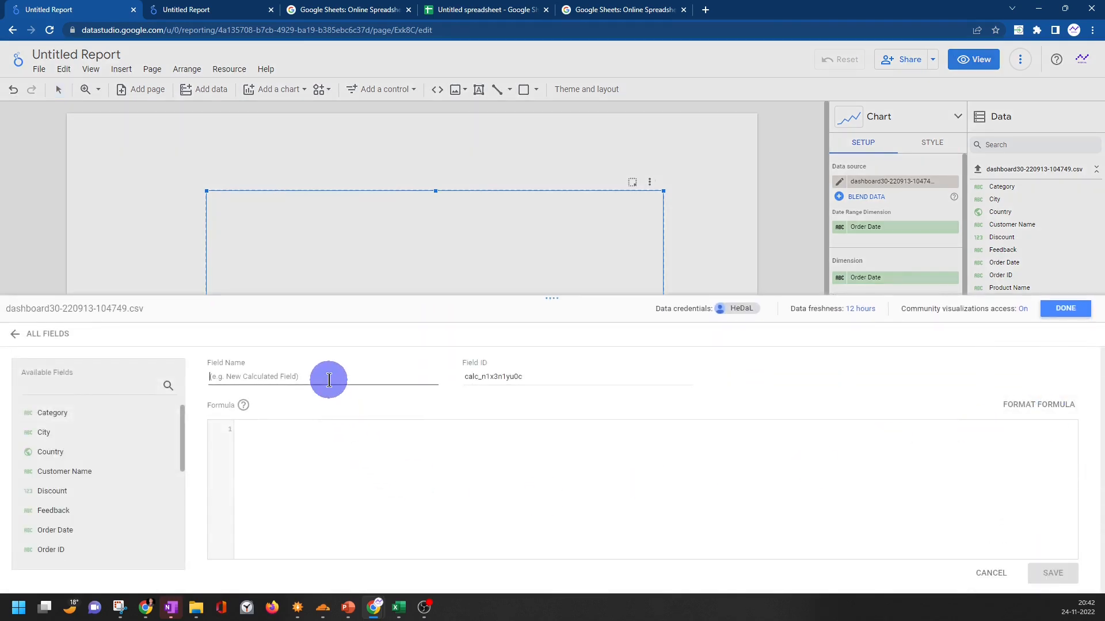
pyautogui.write('New date')
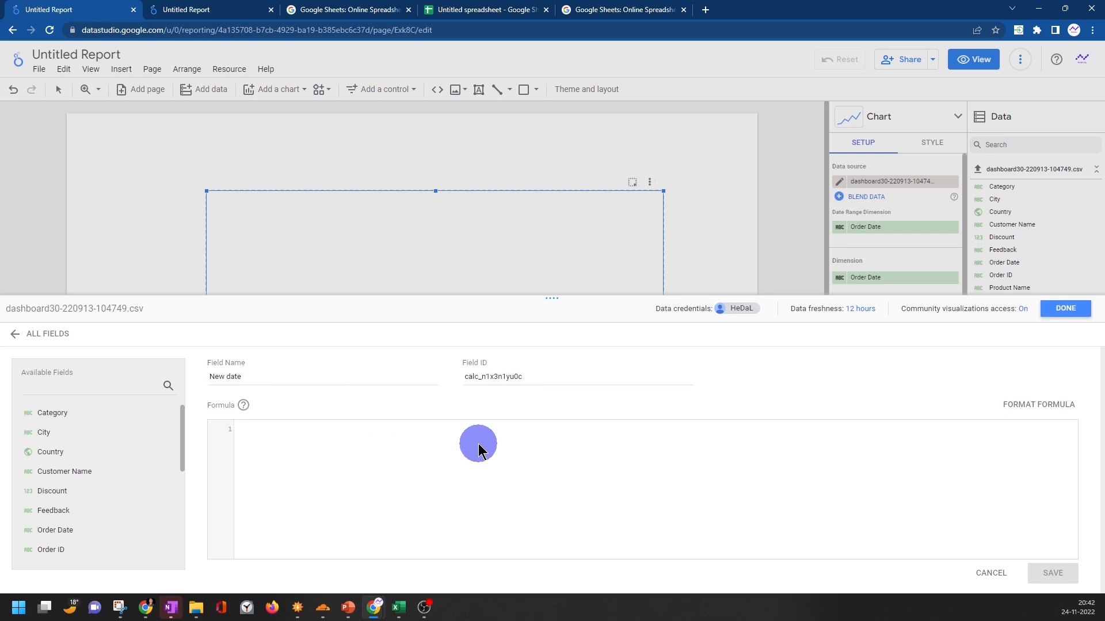
pyautogui.write('parse')
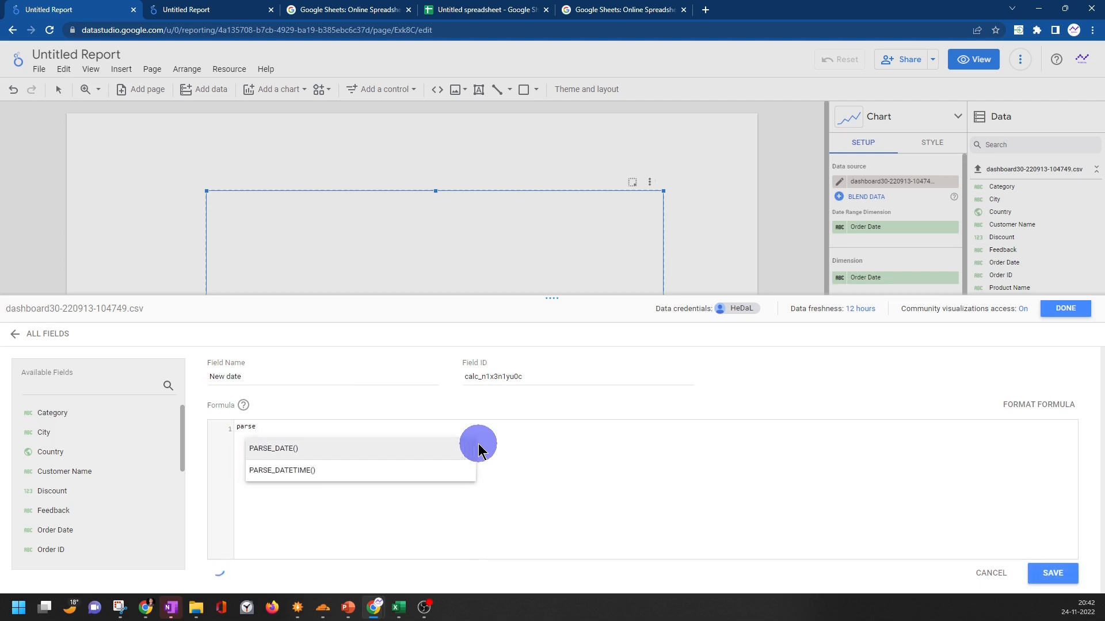
pyautogui.click(274, 447)
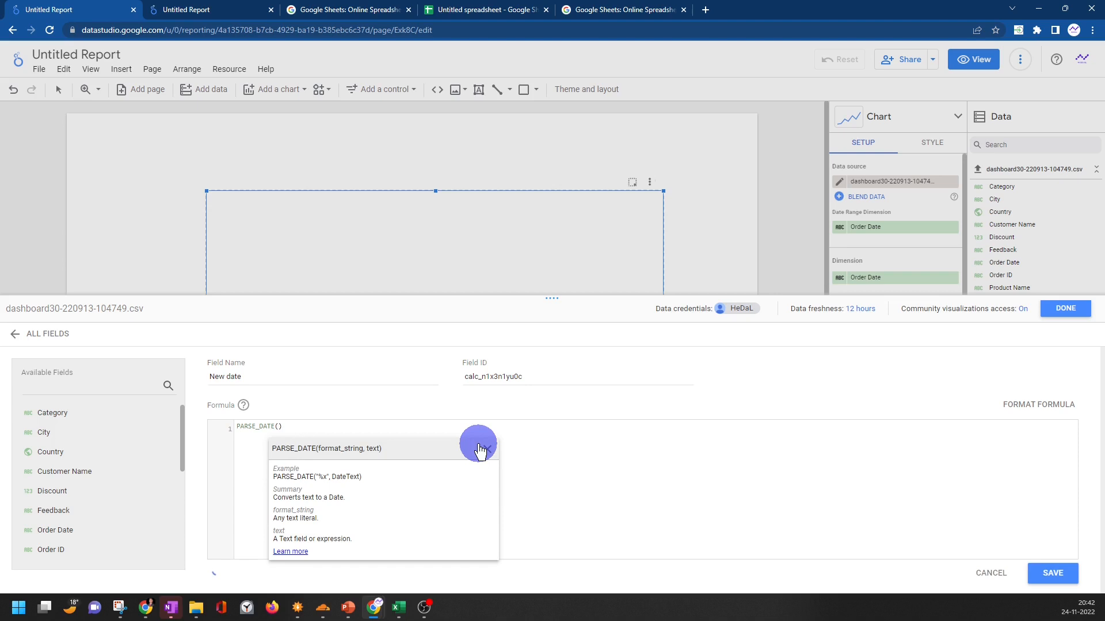
pyautogui.click(278, 426)
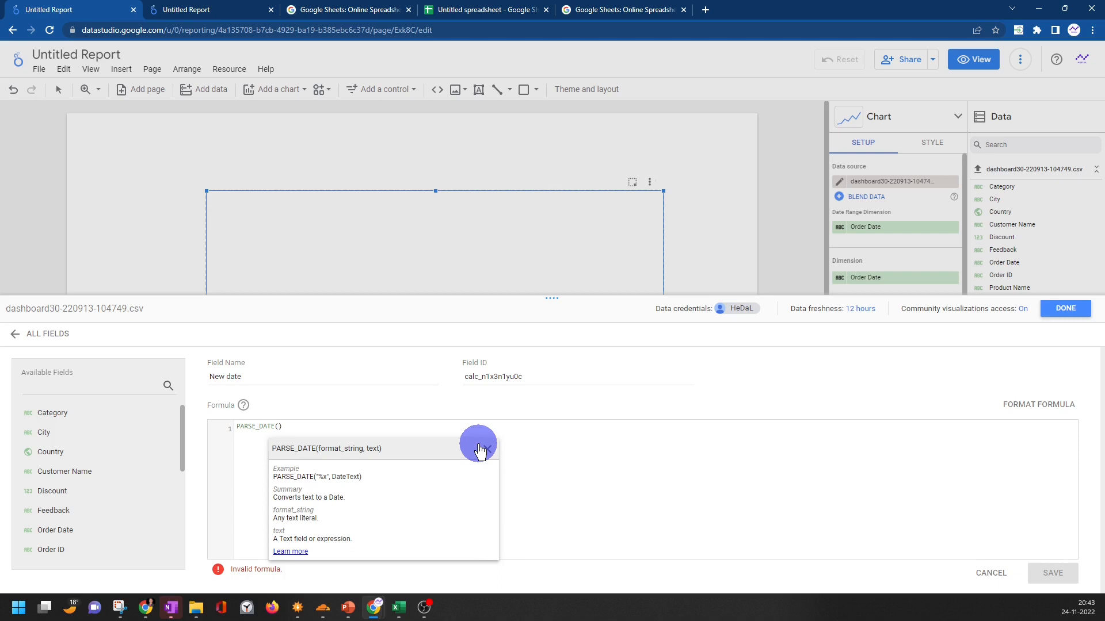
# Complete the formula as PARSE_DATE("%d-%m-%Y", Order Date) and select it for copying
pyautogui.write('"')
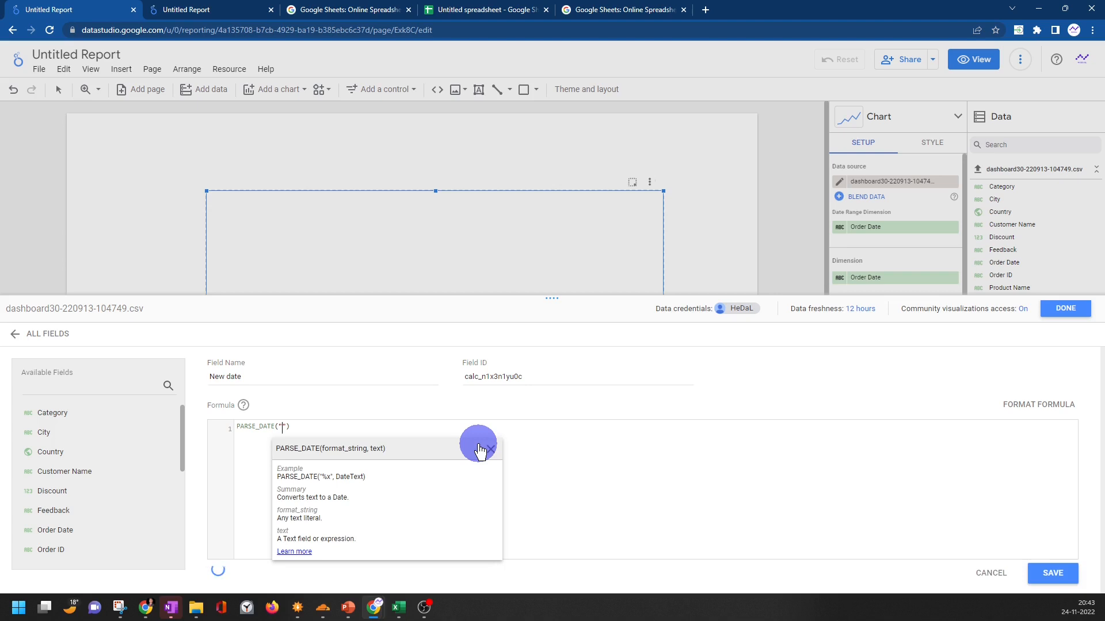
pyautogui.write('"')
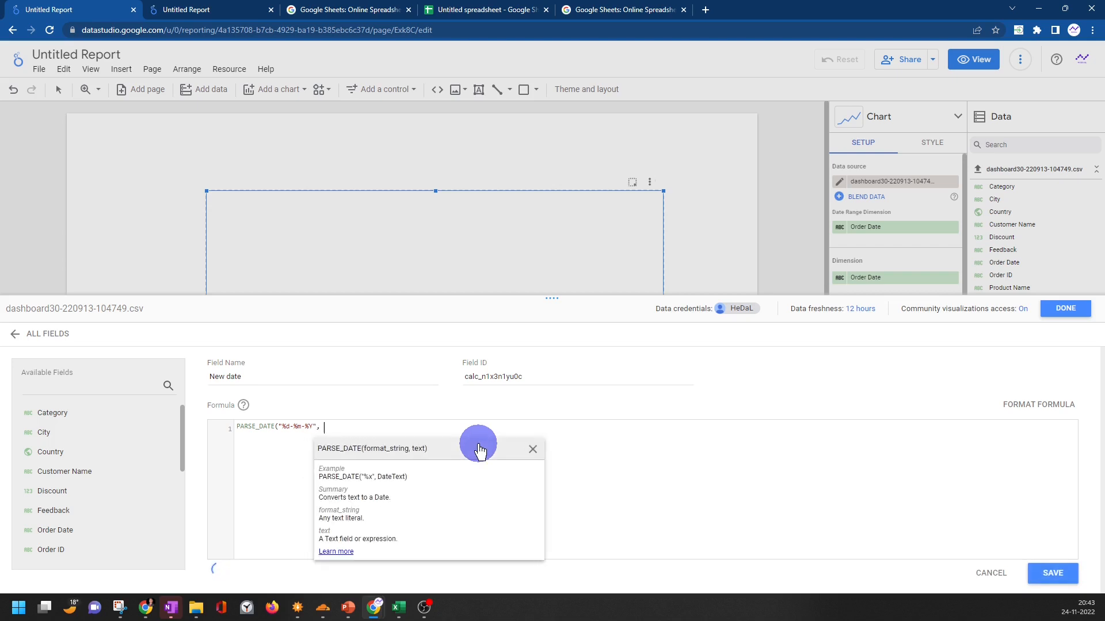
pyautogui.write('order')
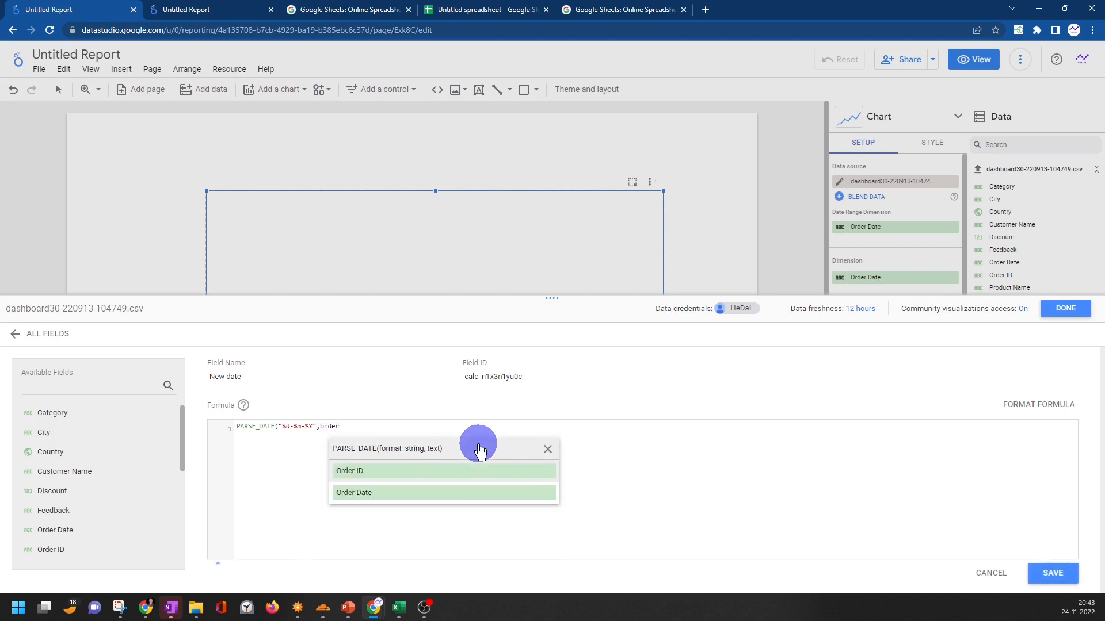
pyautogui.click(354, 492)
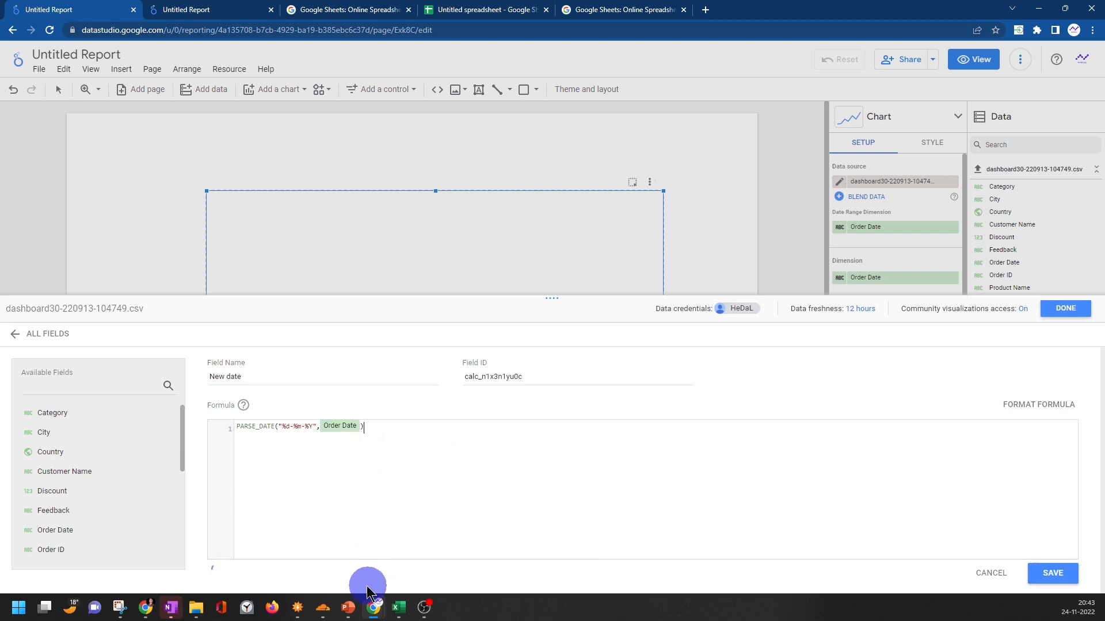
pyautogui.moveTo(236, 585)
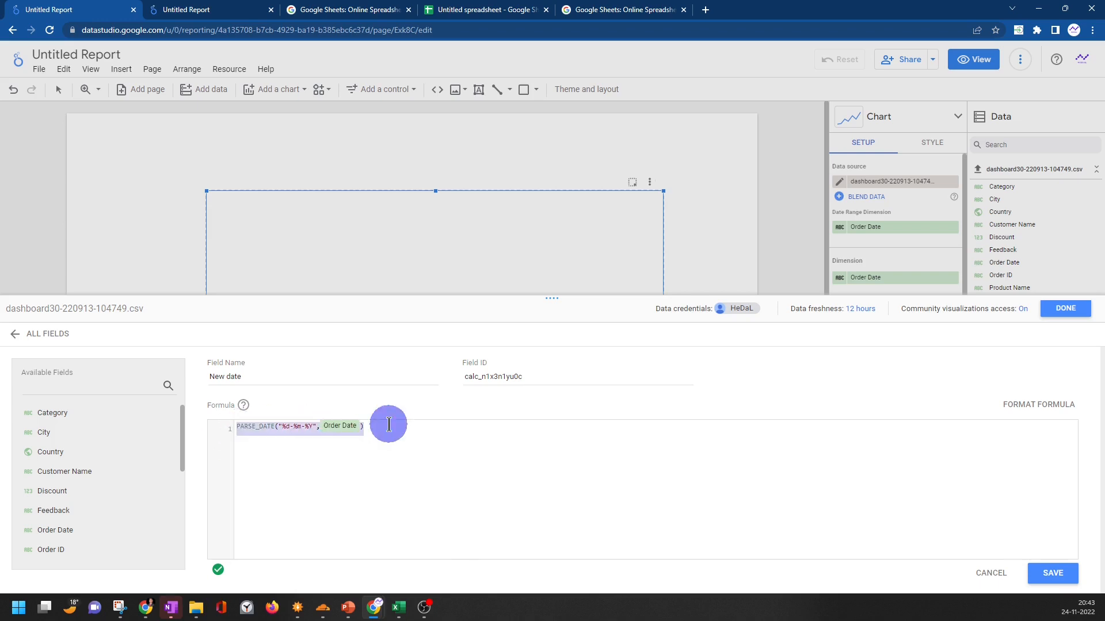
pyautogui.click(842, 9)
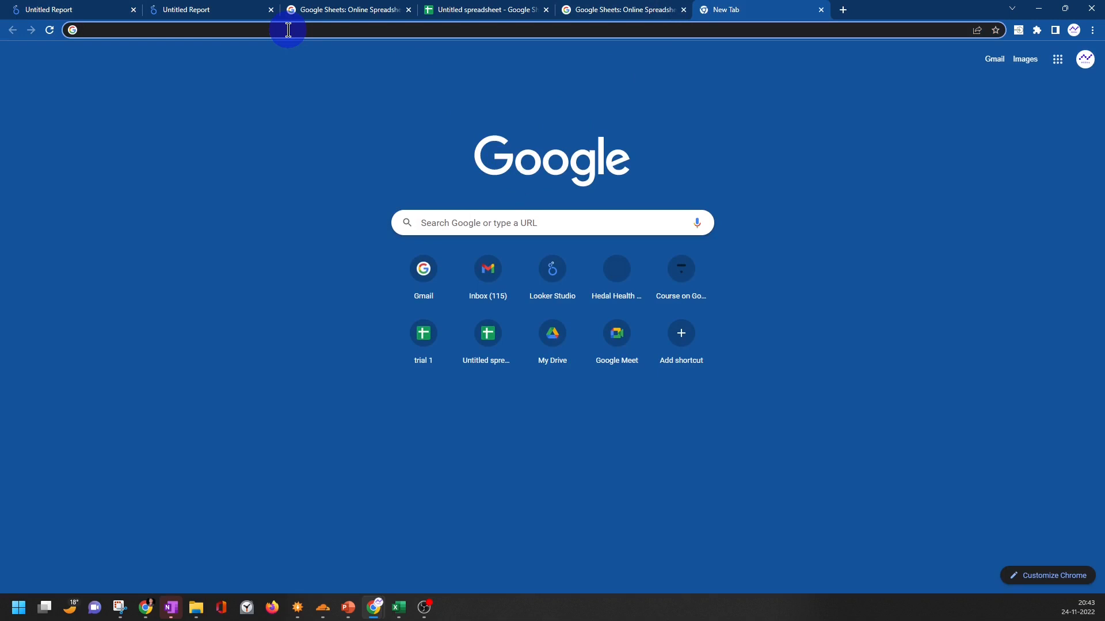
# Start a blank Google Sheets spreadsheet from a new browser tab
pyautogui.click(486, 332)
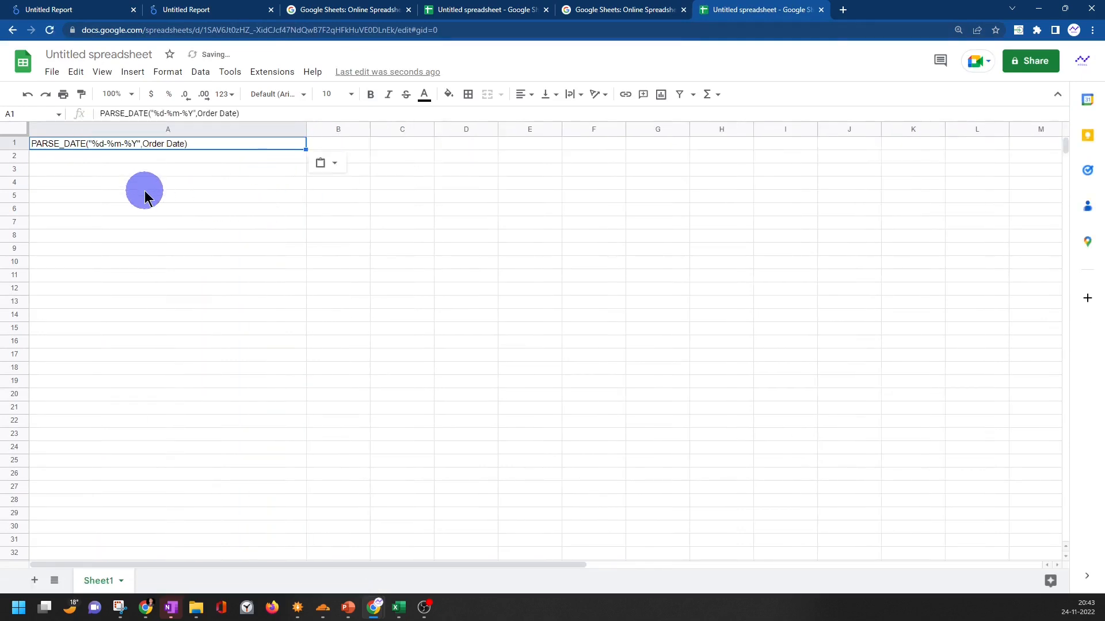
# Show the pasted PARSE_DATE formula in A1 at 36-point size, adjusting zoom to fit
pyautogui.click(112, 93)
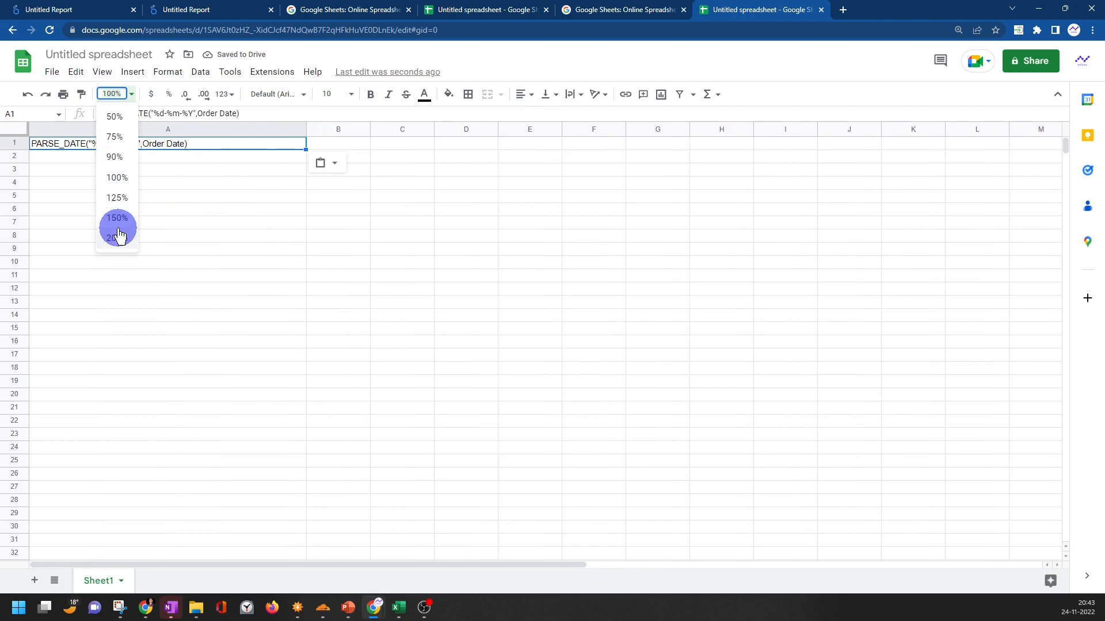
pyautogui.click(117, 237)
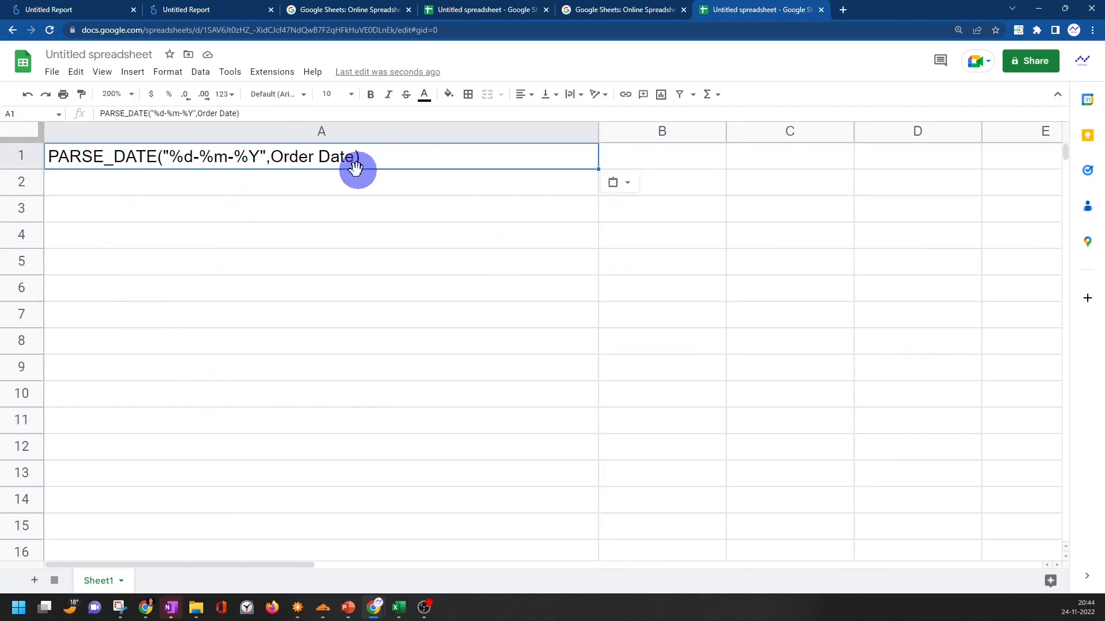
pyautogui.click(344, 93)
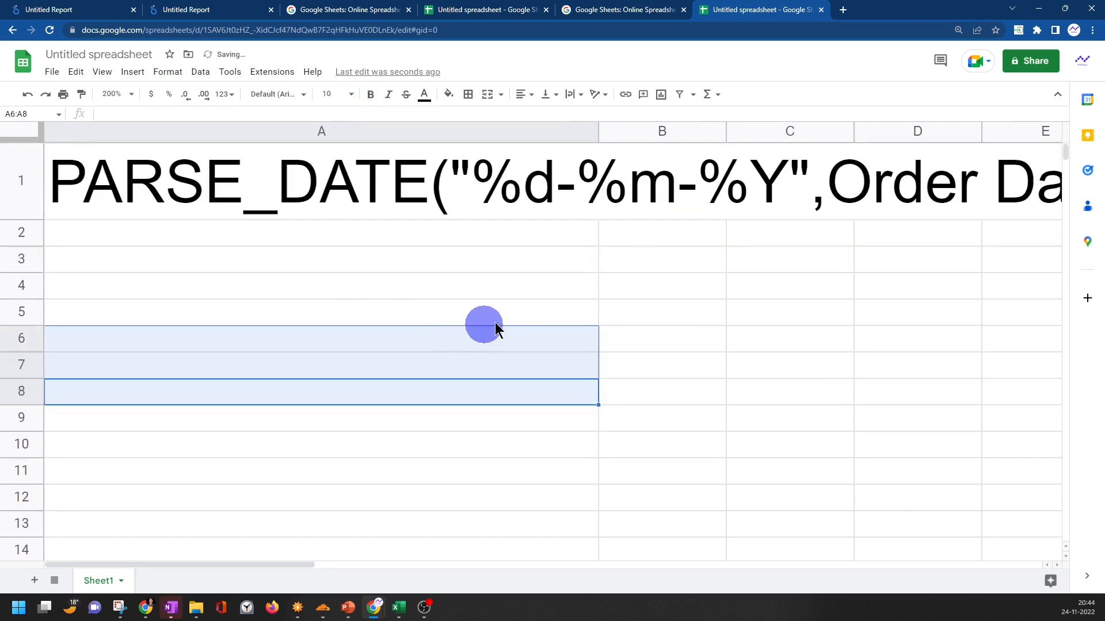
pyautogui.moveTo(270, 119)
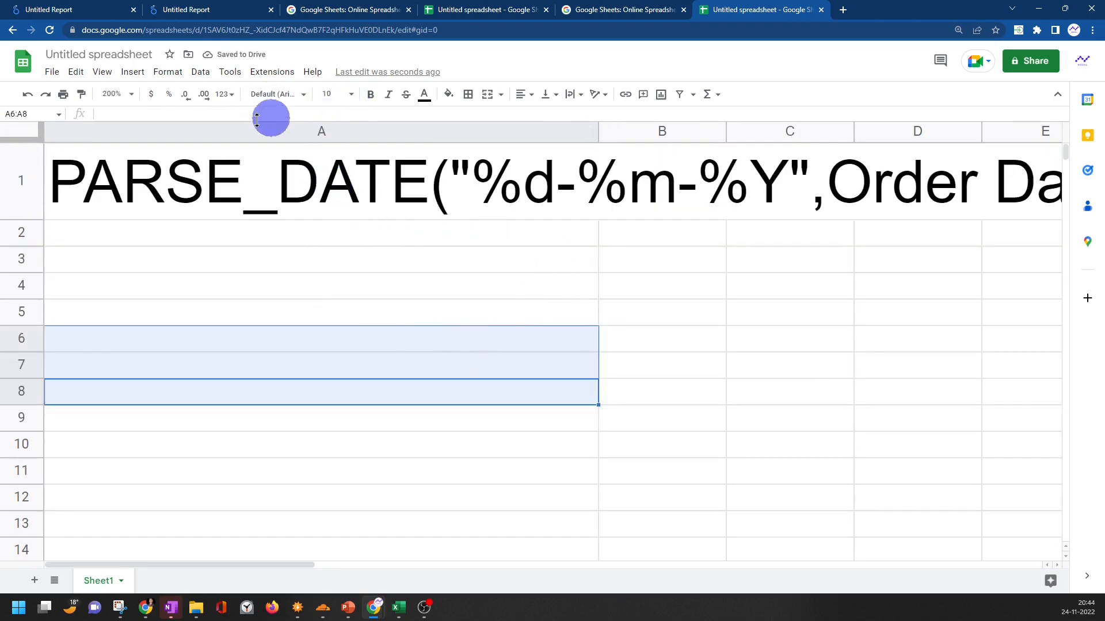
pyautogui.click(113, 93)
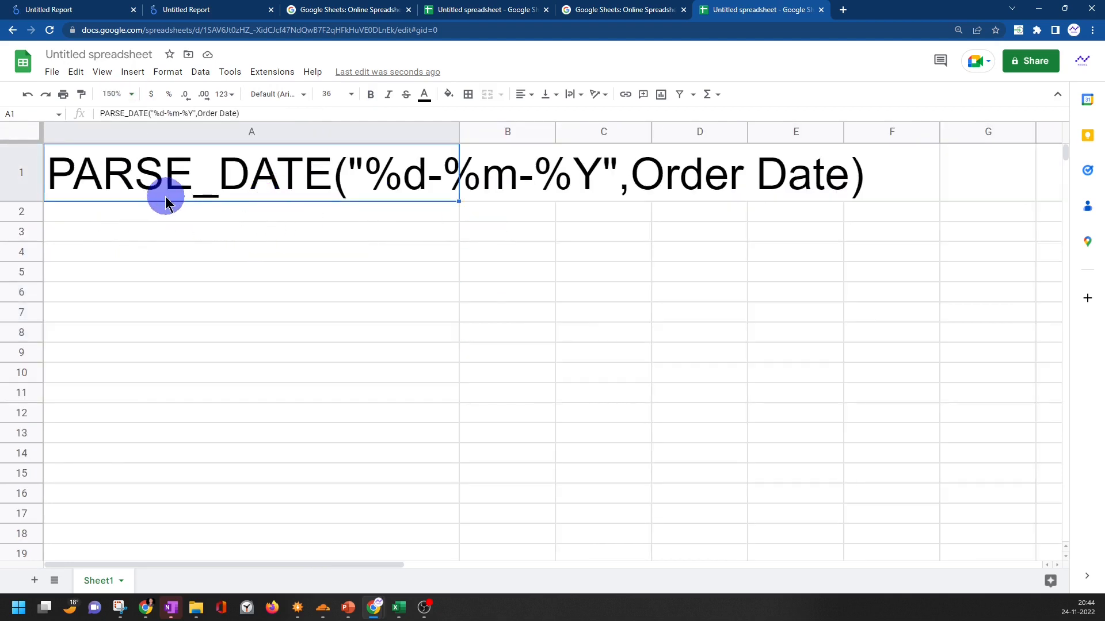
pyautogui.moveTo(252, 183)
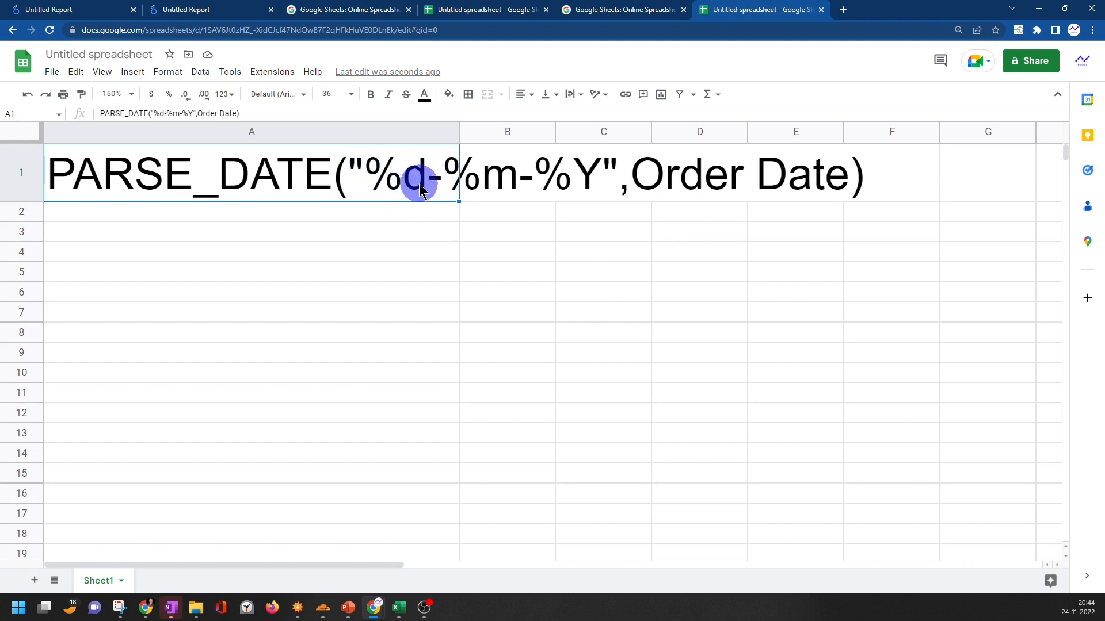
pyautogui.moveTo(416, 196)
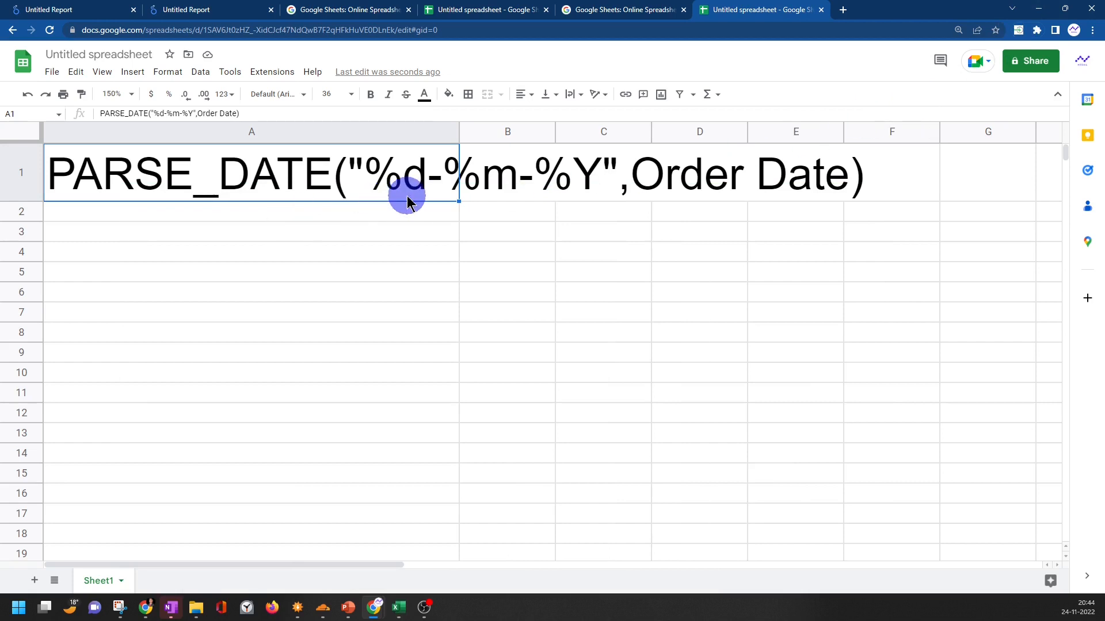
pyautogui.moveTo(525, 189)
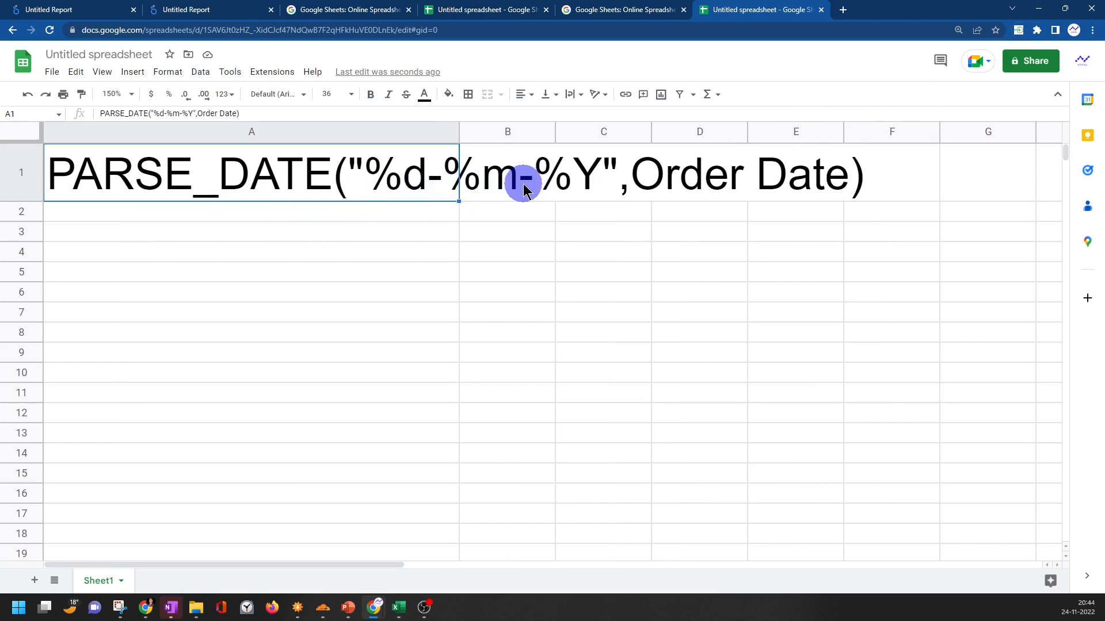
pyautogui.moveTo(488, 192)
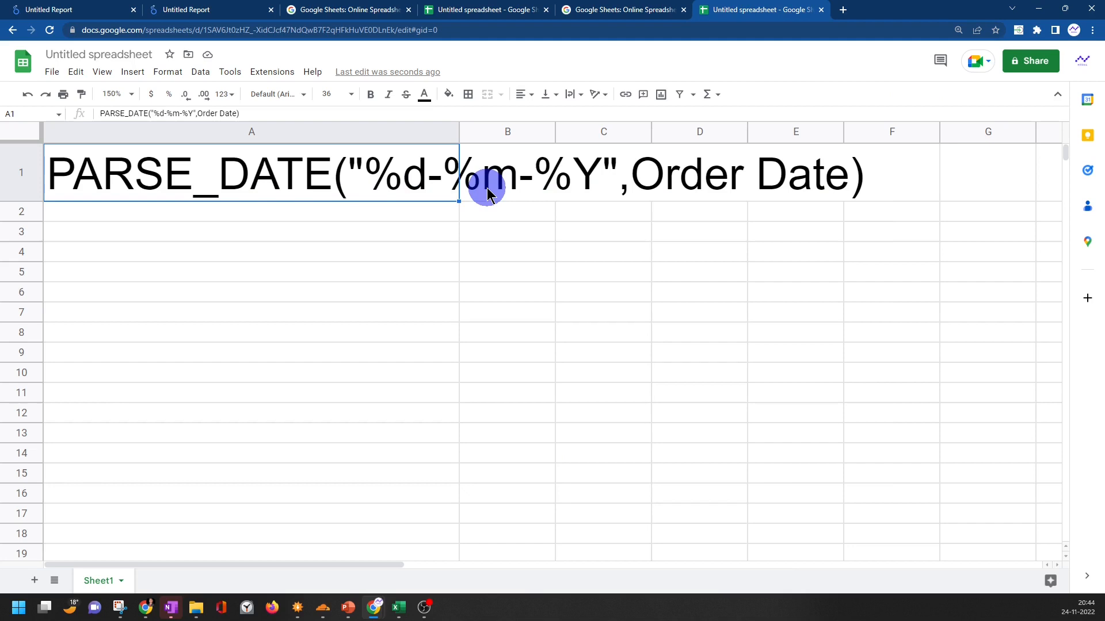
pyautogui.moveTo(574, 171)
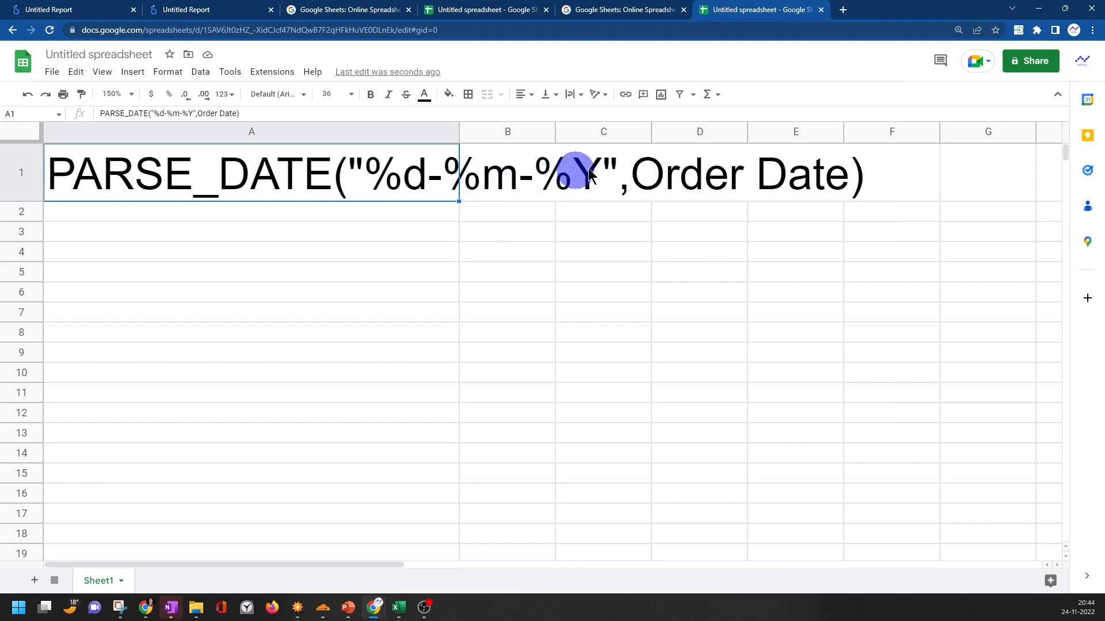
pyautogui.moveTo(515, 192)
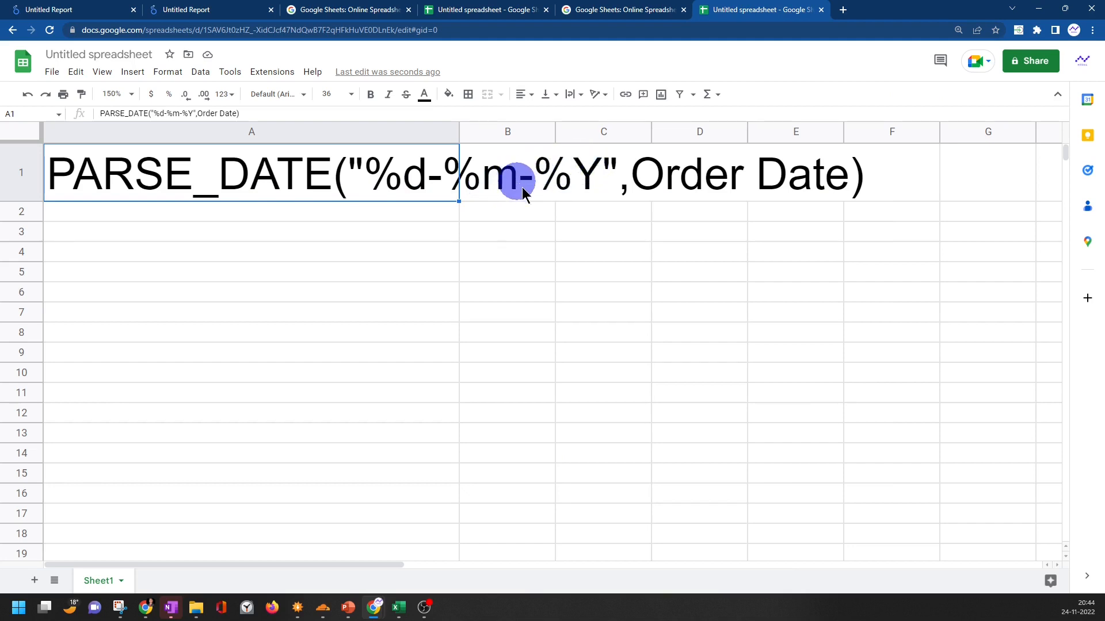
pyautogui.moveTo(553, 188)
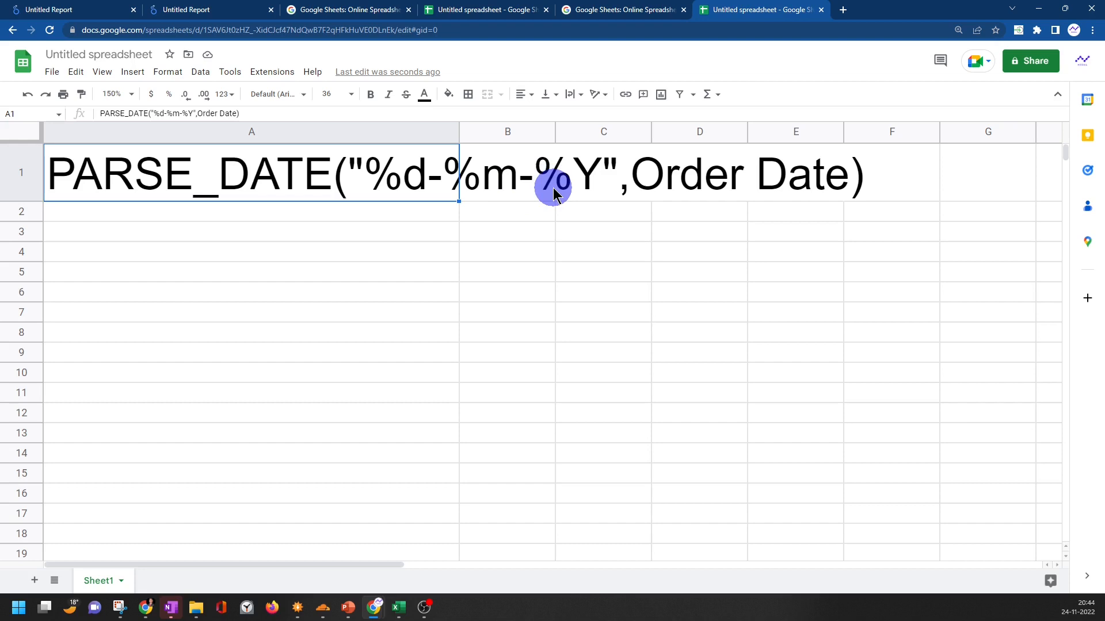
pyautogui.moveTo(312, 200)
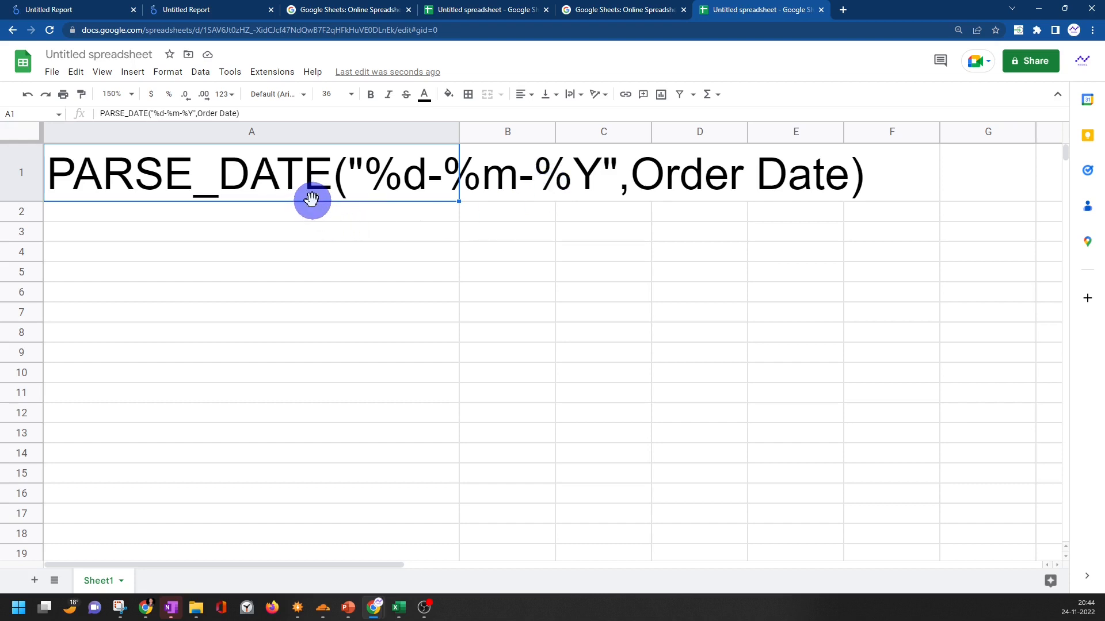
pyautogui.moveTo(641, 183)
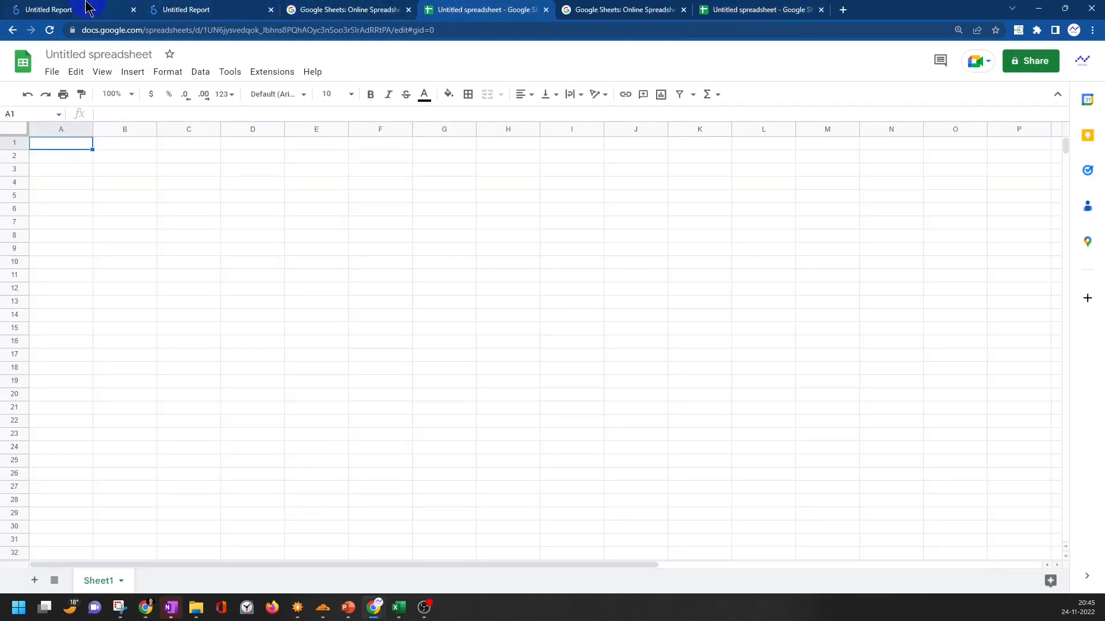
# Save the New date calculated field and finish editing the data source
pyautogui.click(47, 9)
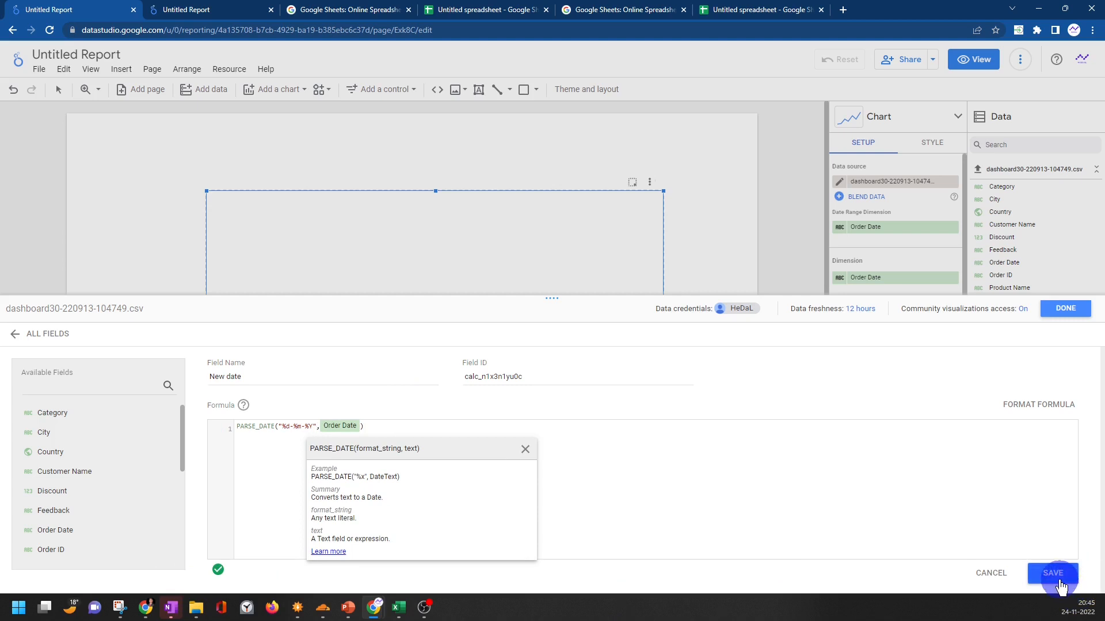
pyautogui.click(1051, 573)
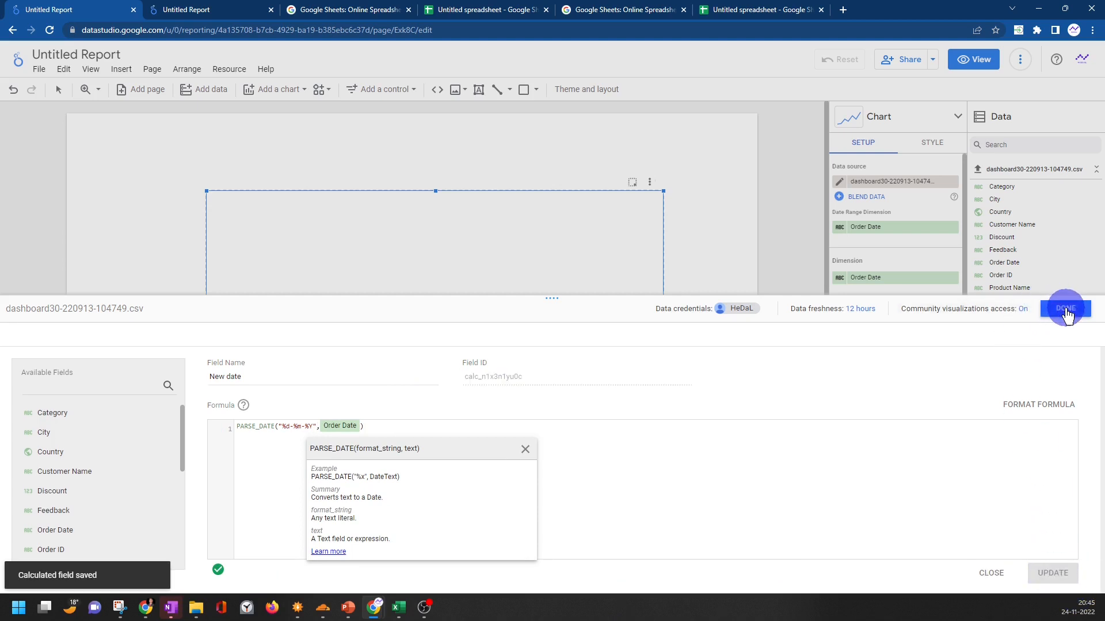
pyautogui.click(1065, 308)
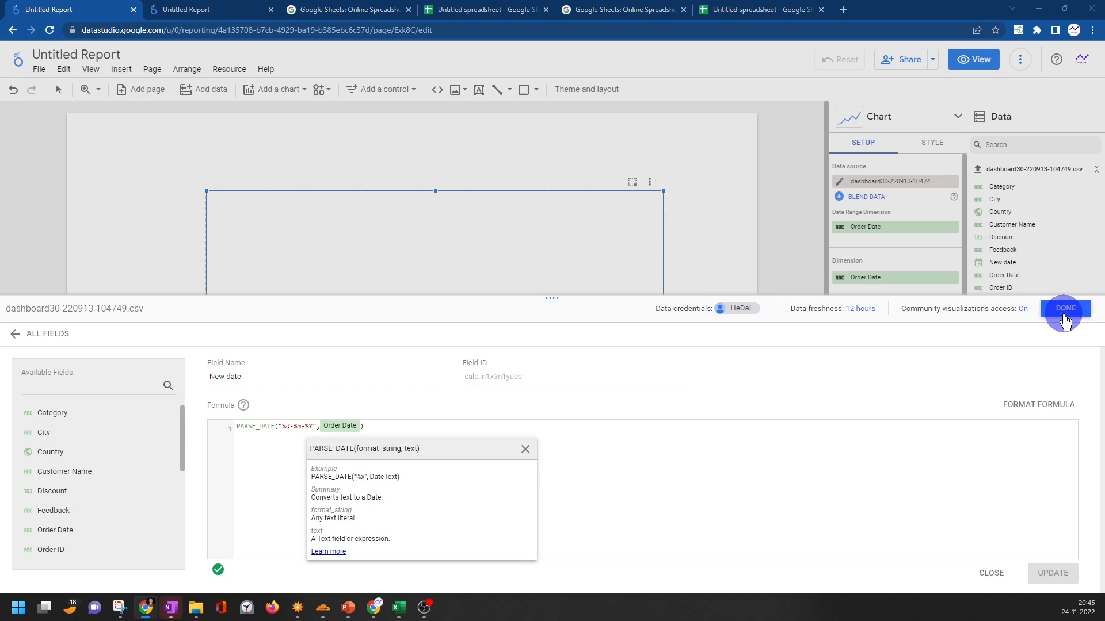
pyautogui.click(1064, 308)
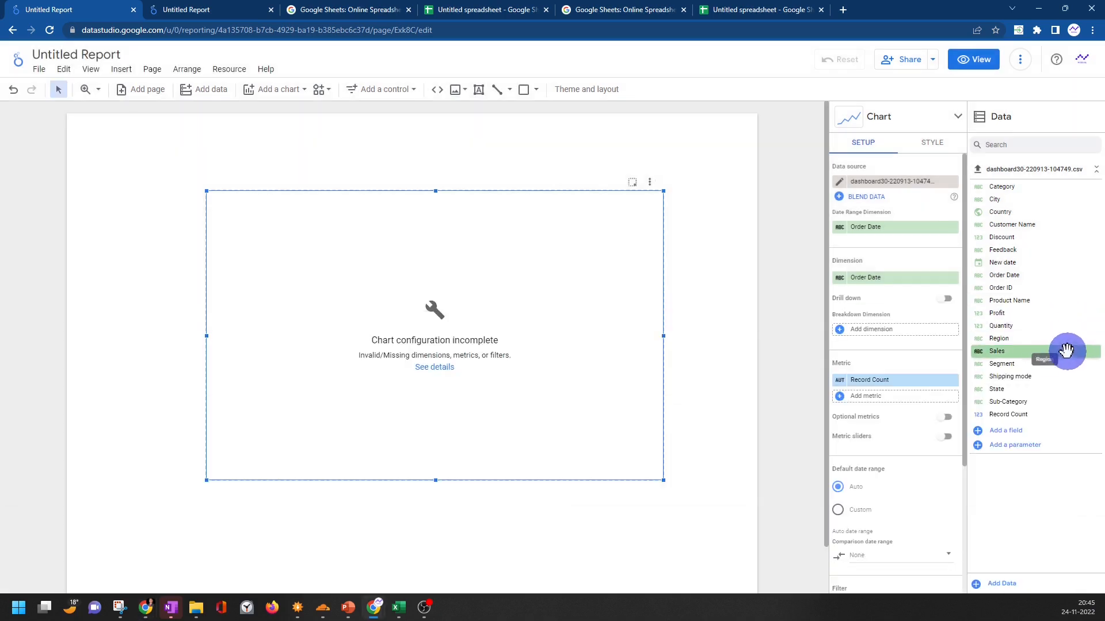
pyautogui.moveTo(909, 227)
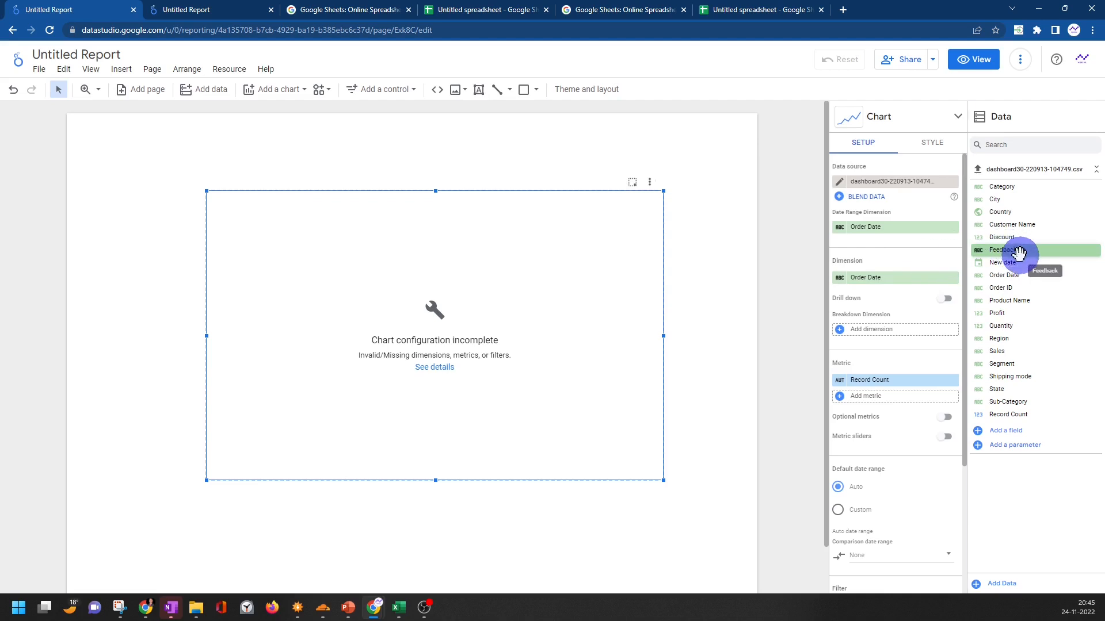
# Use New date as the date range and chart dimension, with Category as the breakdown dimension
pyautogui.click(1003, 262)
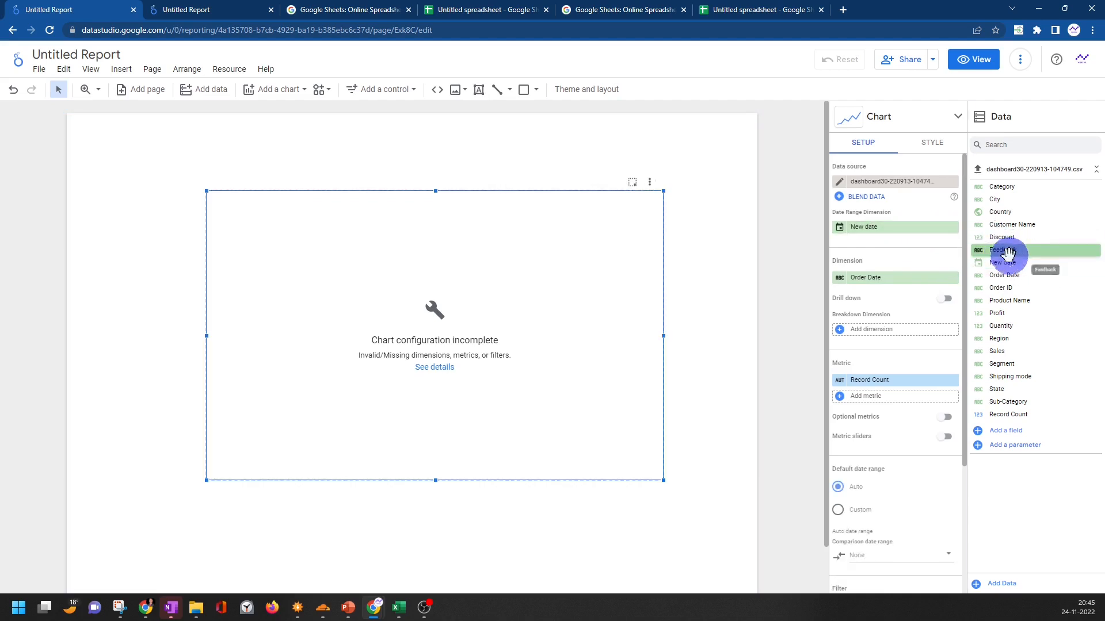
pyautogui.moveTo(1004, 250); pyautogui.dragTo(895, 277)
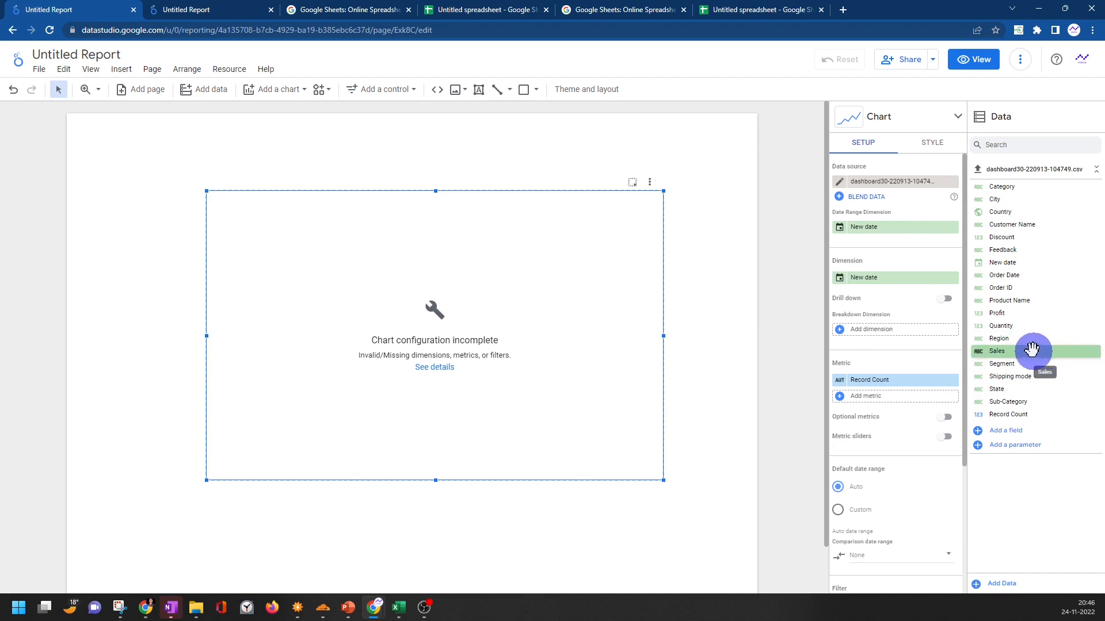
pyautogui.moveTo(1046, 313)
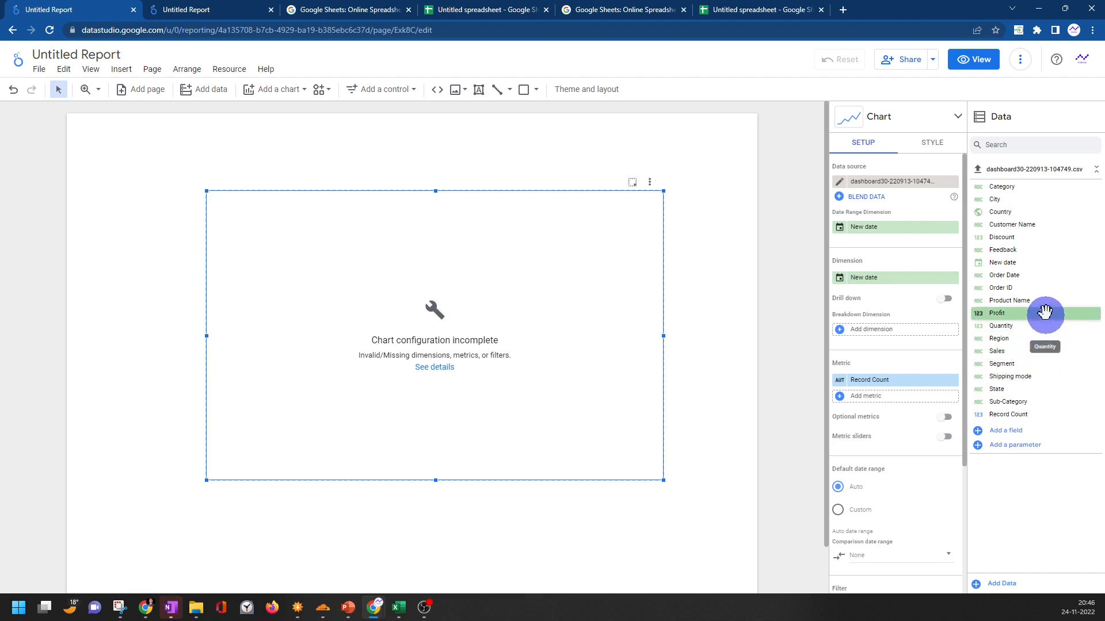
pyautogui.moveTo(1046, 288)
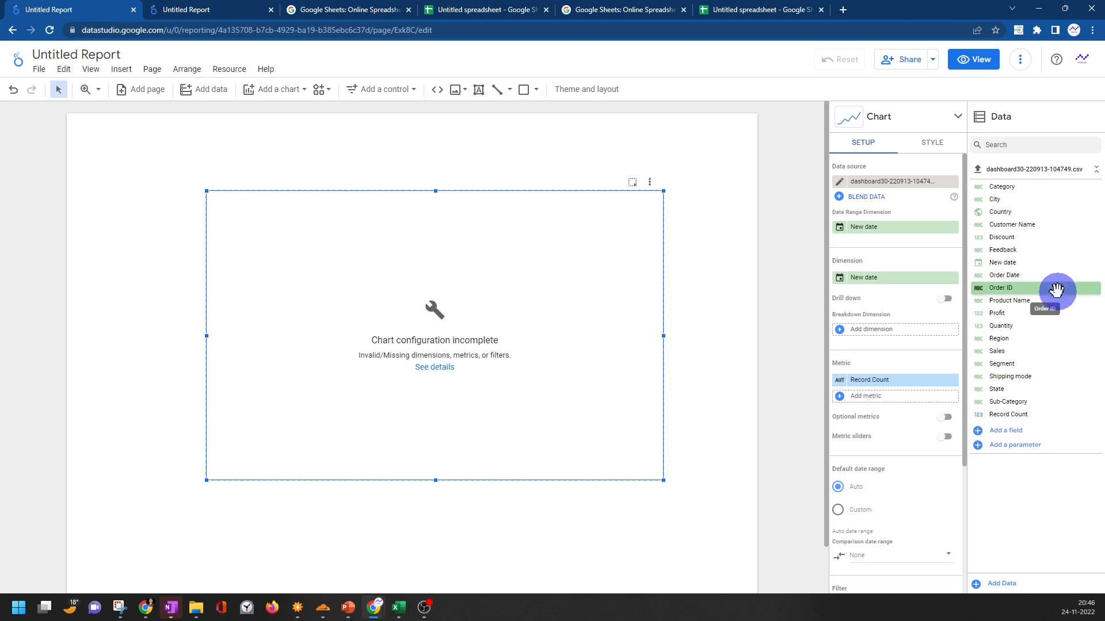
pyautogui.moveTo(1036, 237)
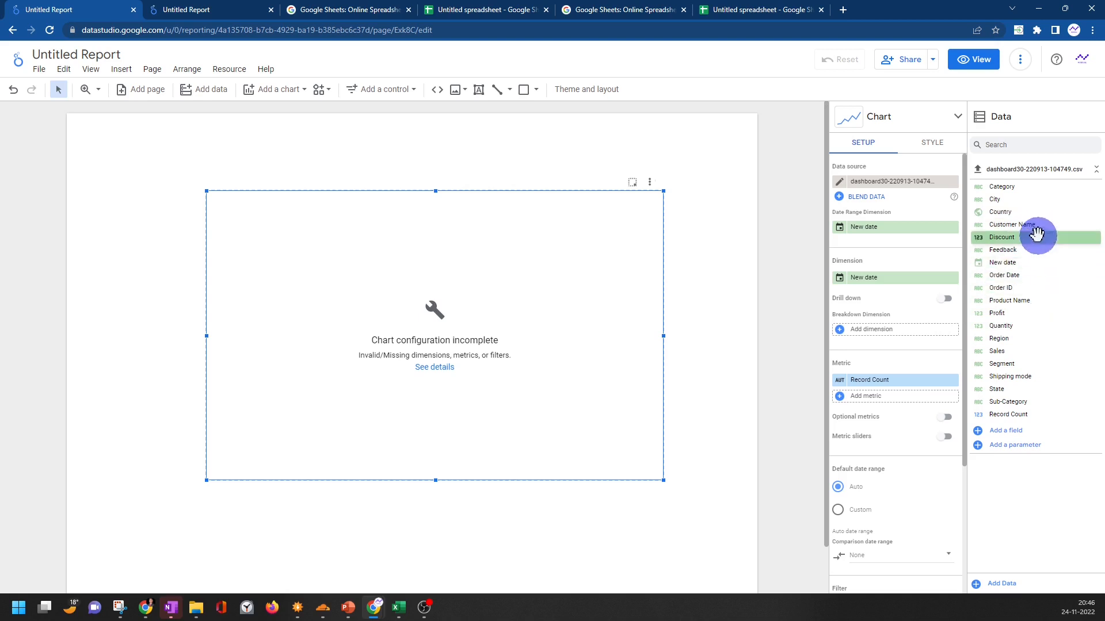
pyautogui.moveTo(1036, 236); pyautogui.dragTo(888, 335)
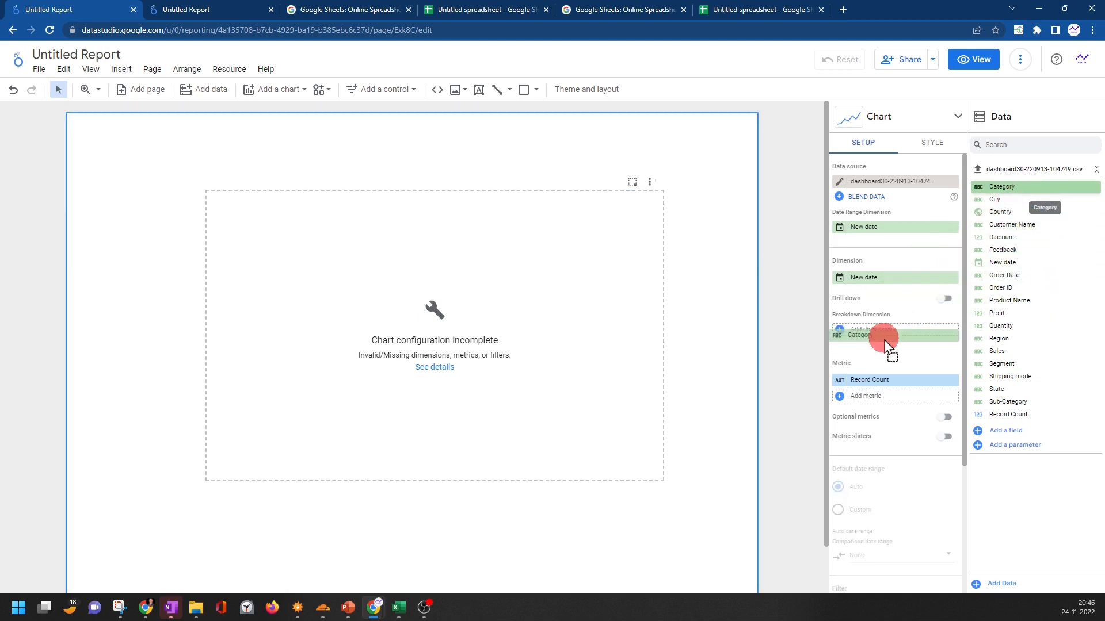
pyautogui.click(887, 335)
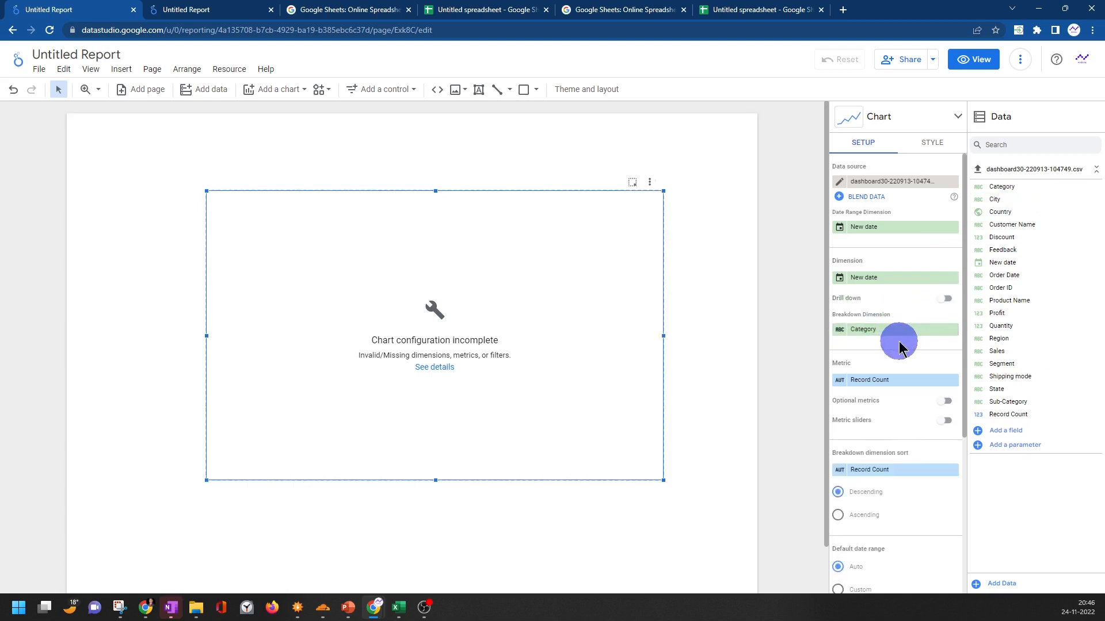
pyautogui.moveTo(923, 380)
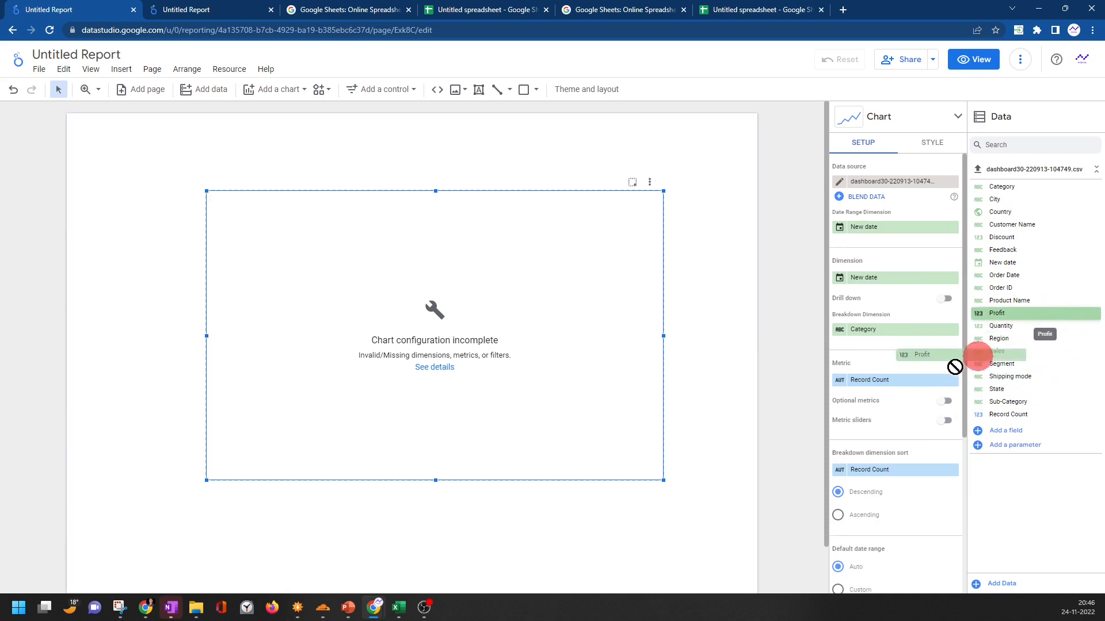
# Replace the Record Count metric with Profit and review New date's date type options
pyautogui.moveTo(996, 313); pyautogui.dragTo(895, 379)
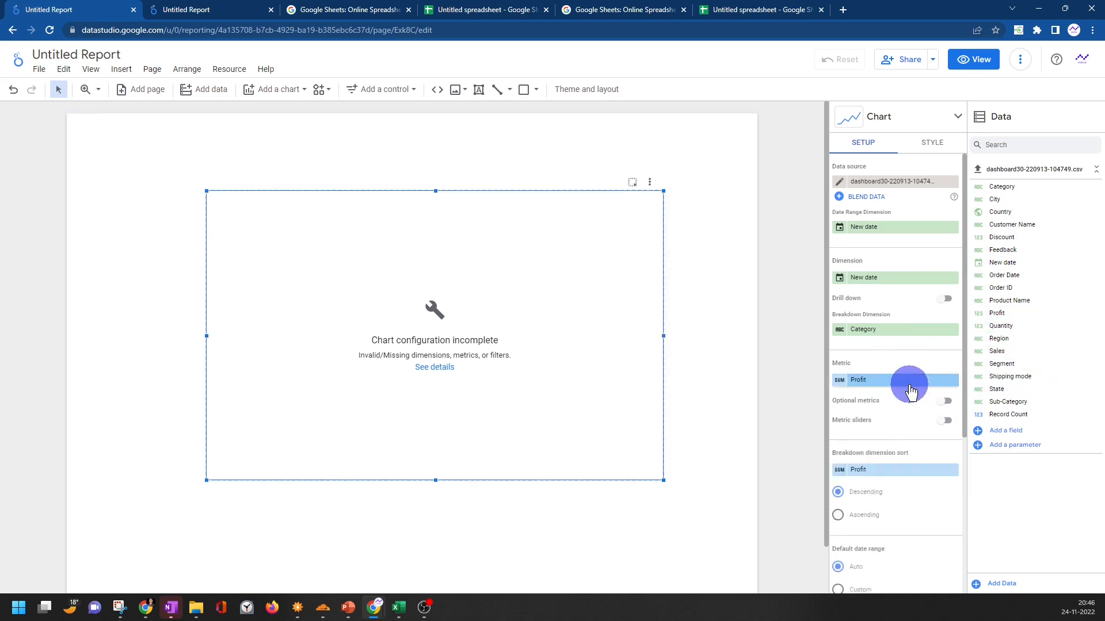
pyautogui.click(863, 227)
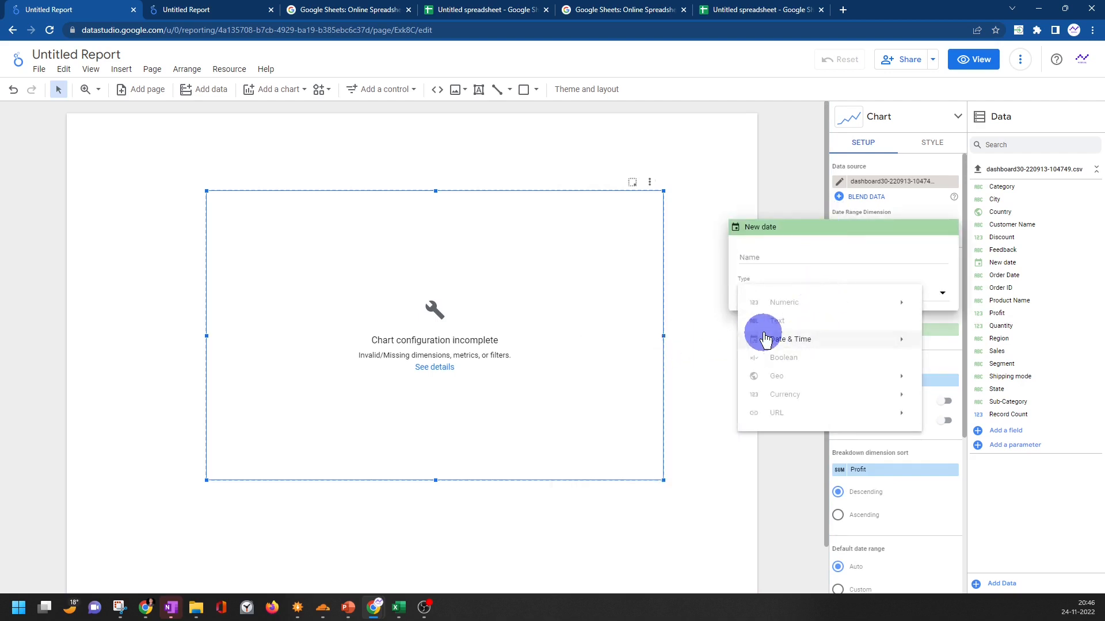
pyautogui.click(787, 339)
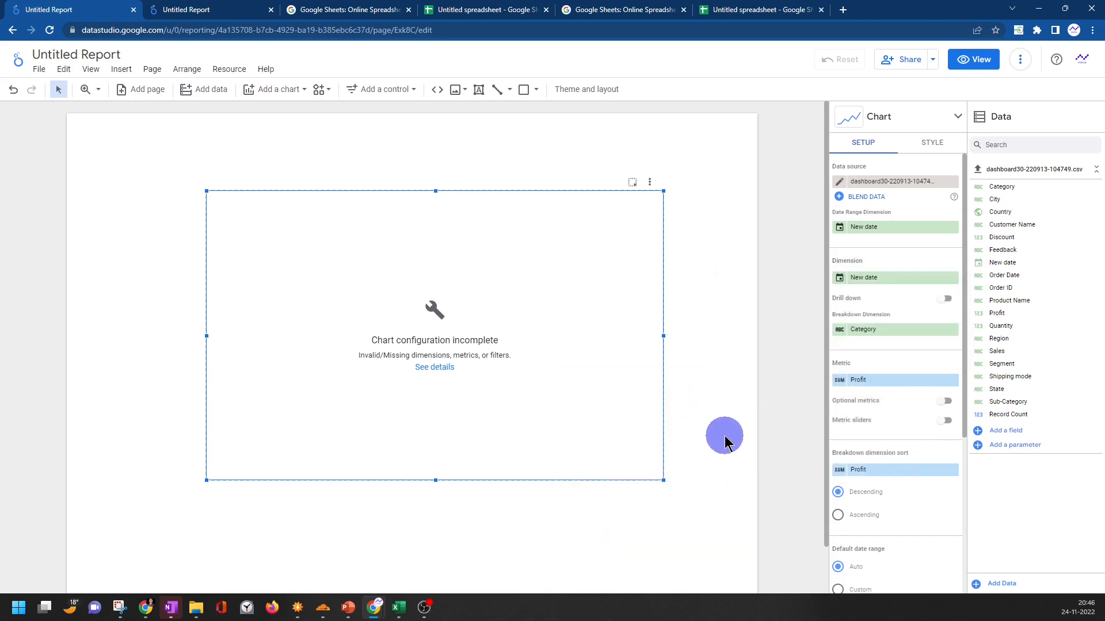
pyautogui.moveTo(962, 213)
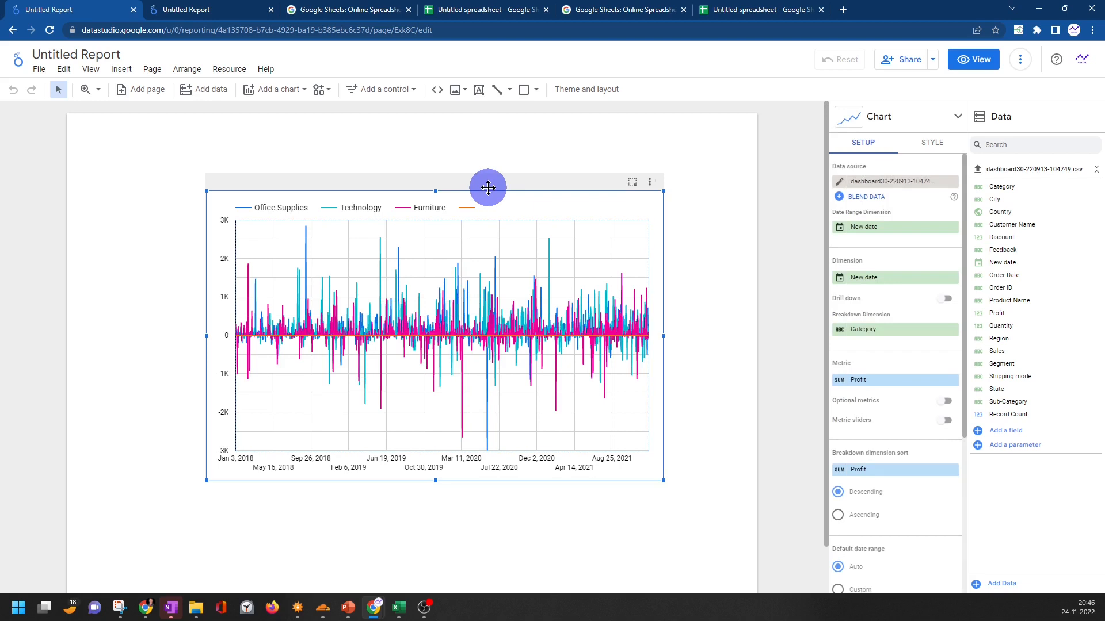
pyautogui.moveTo(226, 419)
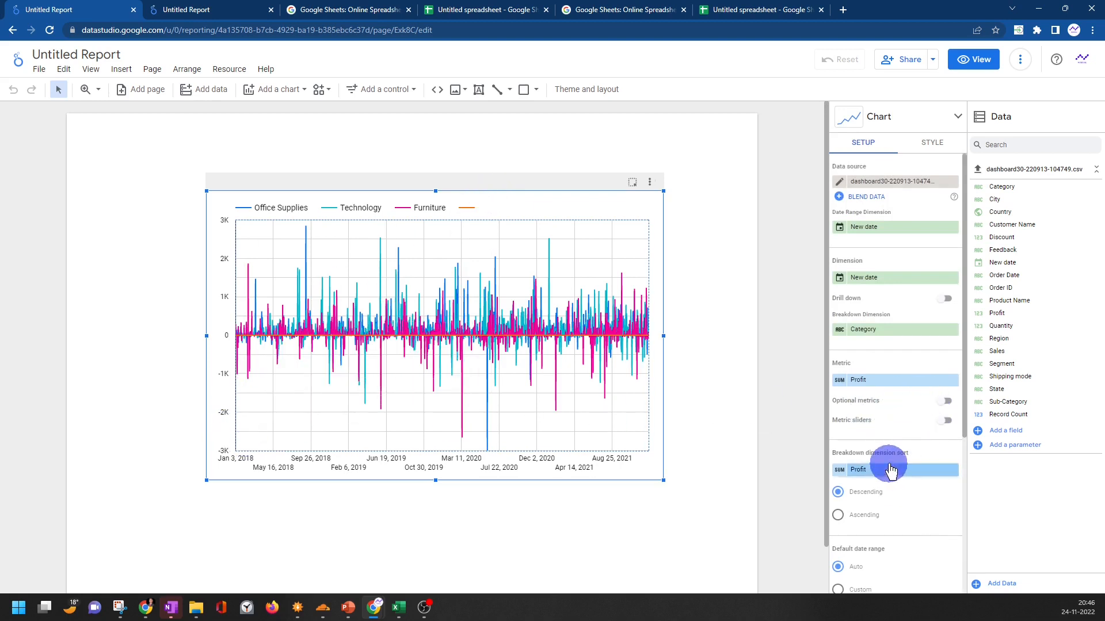
pyautogui.moveTo(463, 264)
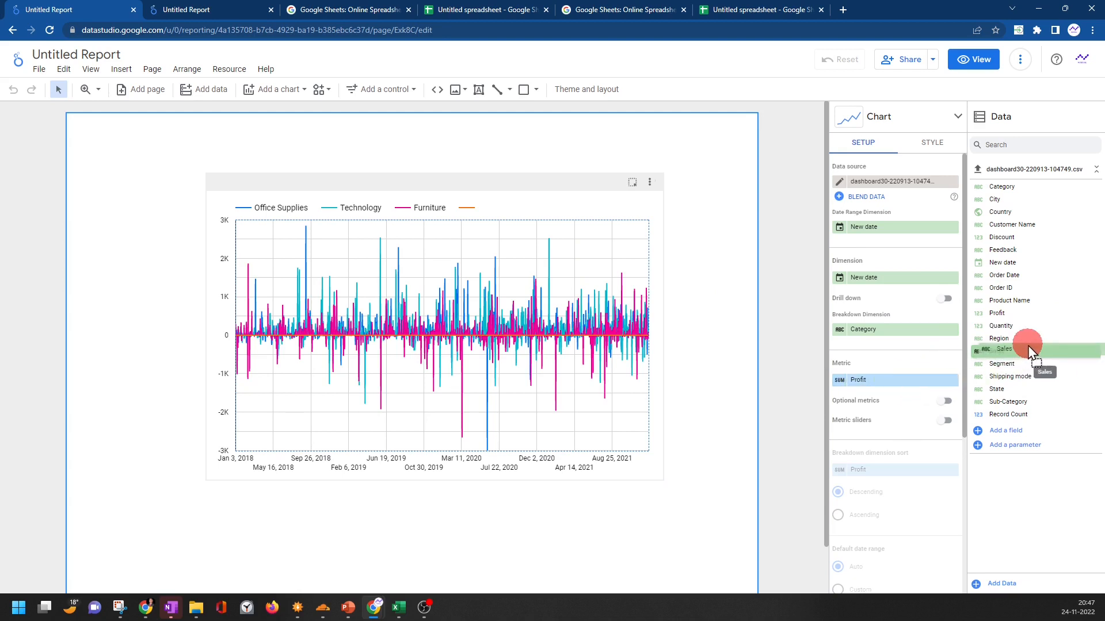
# Swap the metric from Profit to Sales and remove the Category breakdown
pyautogui.moveTo(1029, 351); pyautogui.dragTo(887, 380)
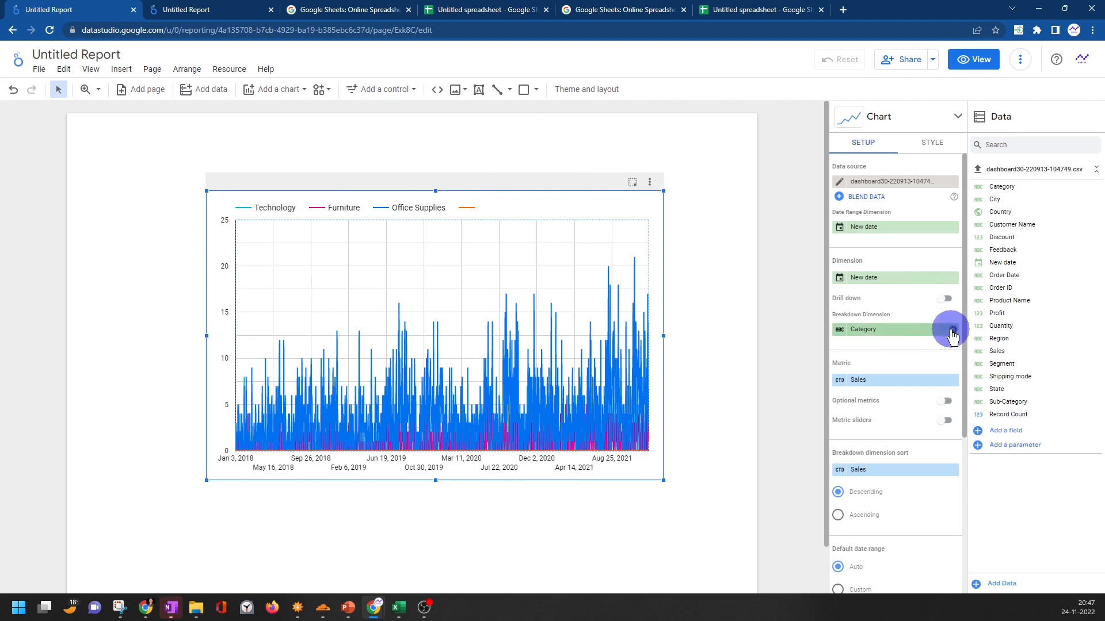
pyautogui.click(950, 331)
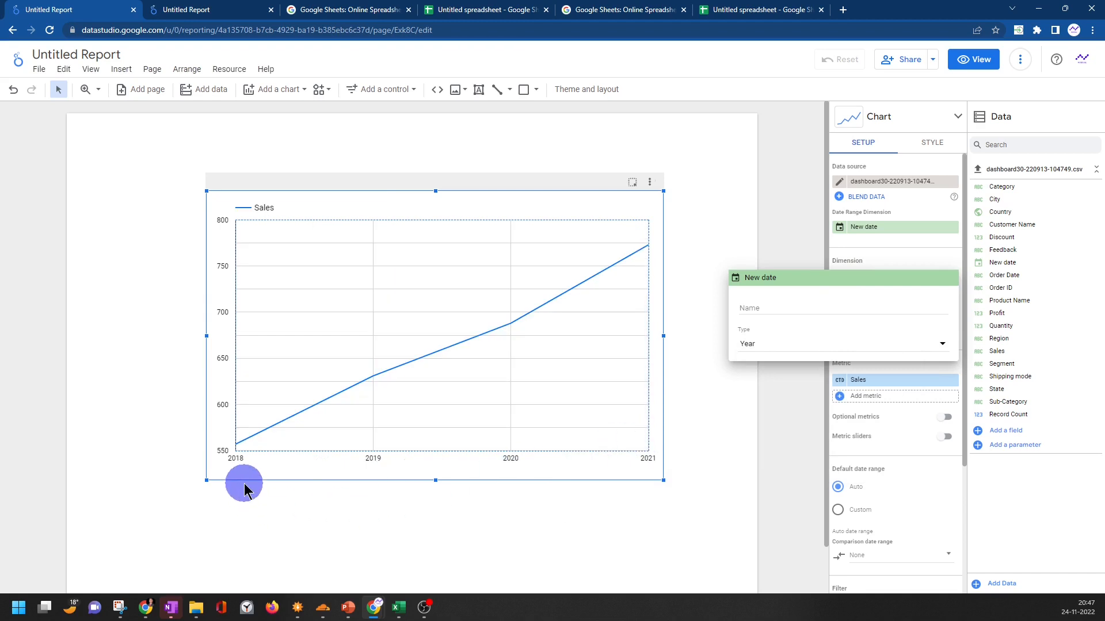
pyautogui.moveTo(578, 295)
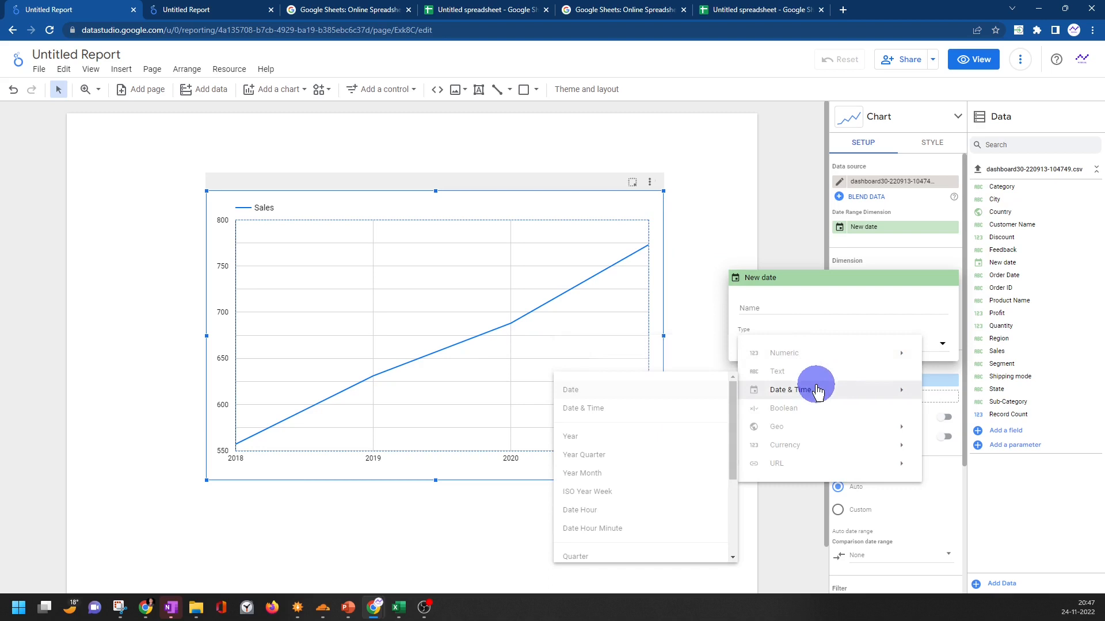
# Group New date by Year Quarter, then return to the PARSE_DATE spreadsheet
pyautogui.click(584, 455)
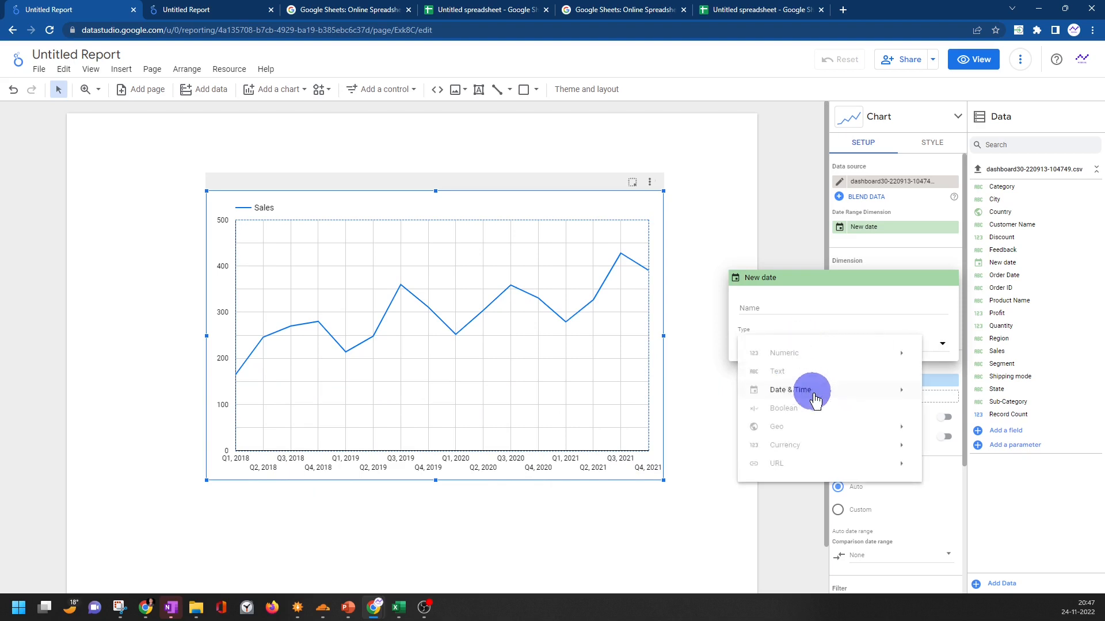
pyautogui.click(789, 390)
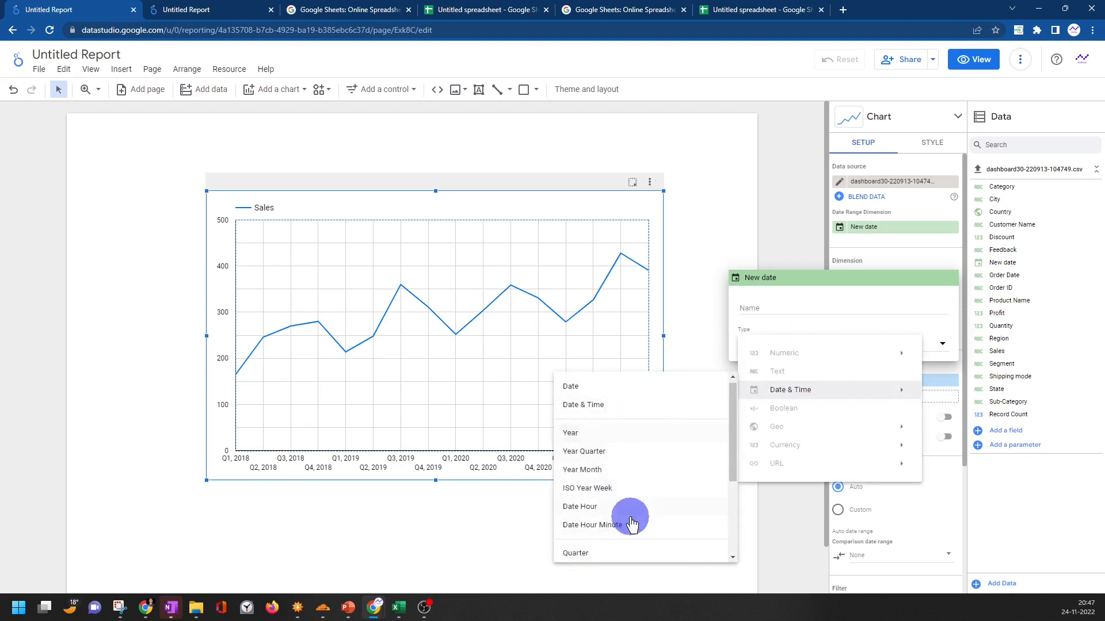
pyautogui.moveTo(677, 506)
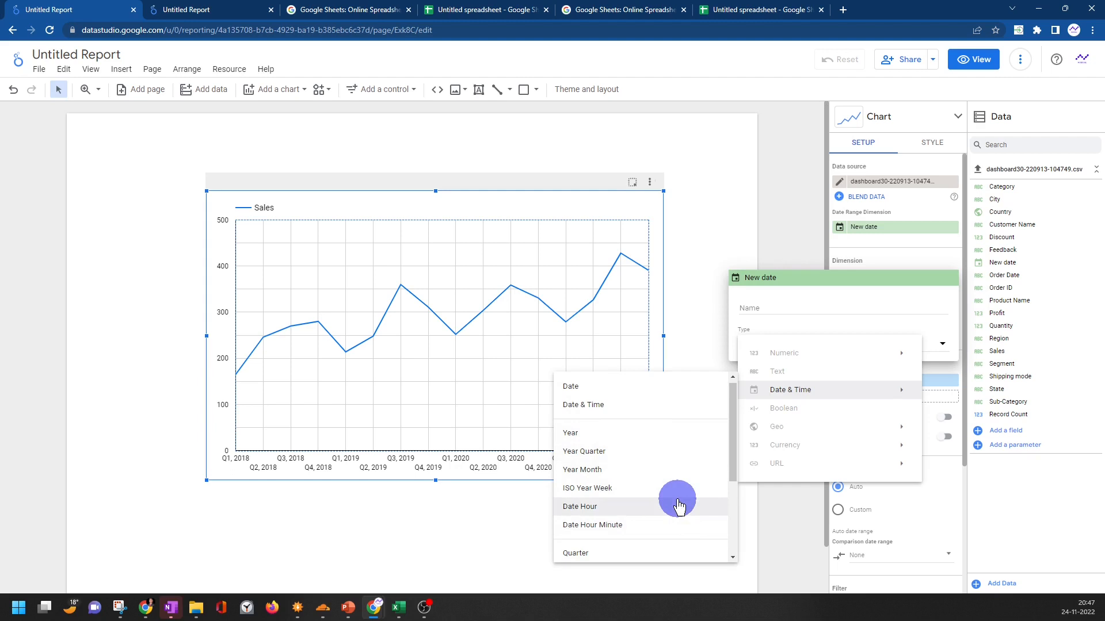
pyautogui.moveTo(697, 331)
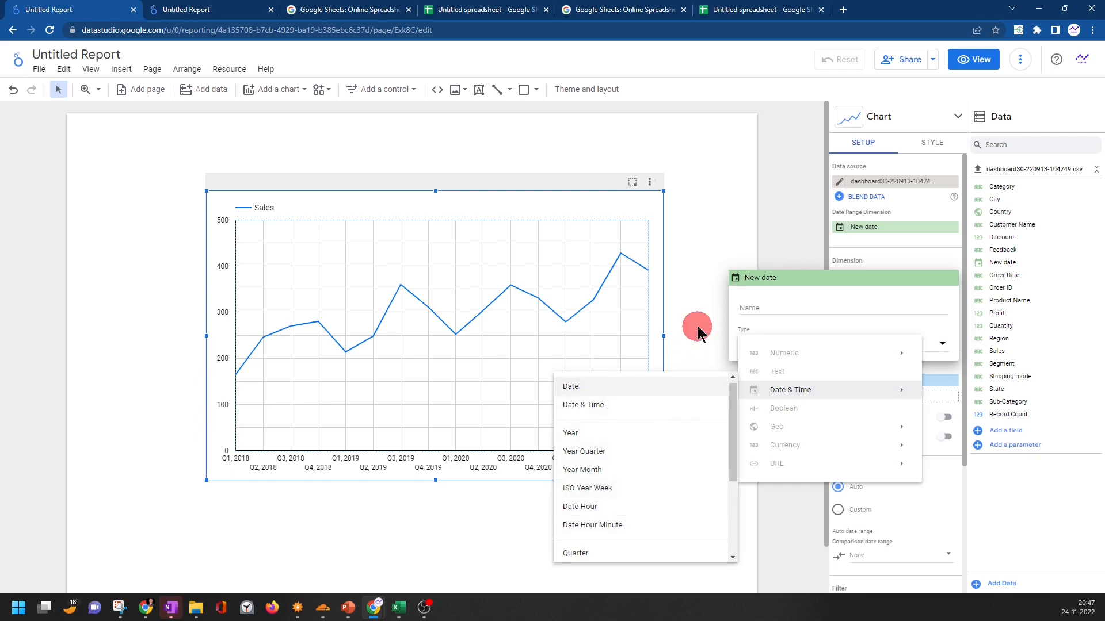
pyautogui.click(583, 451)
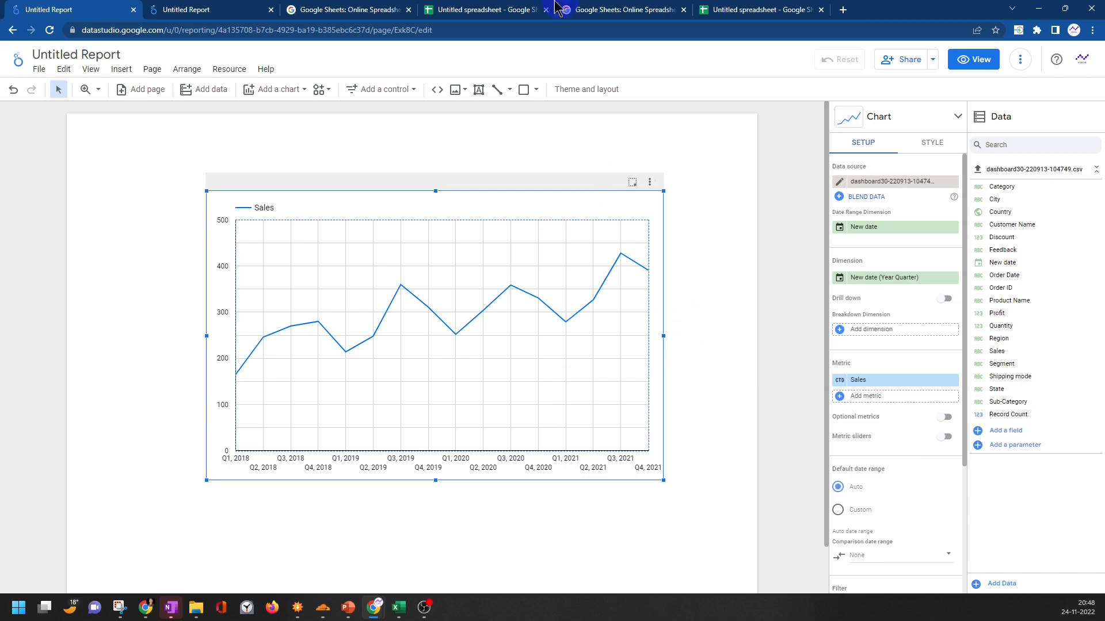
pyautogui.click(757, 10)
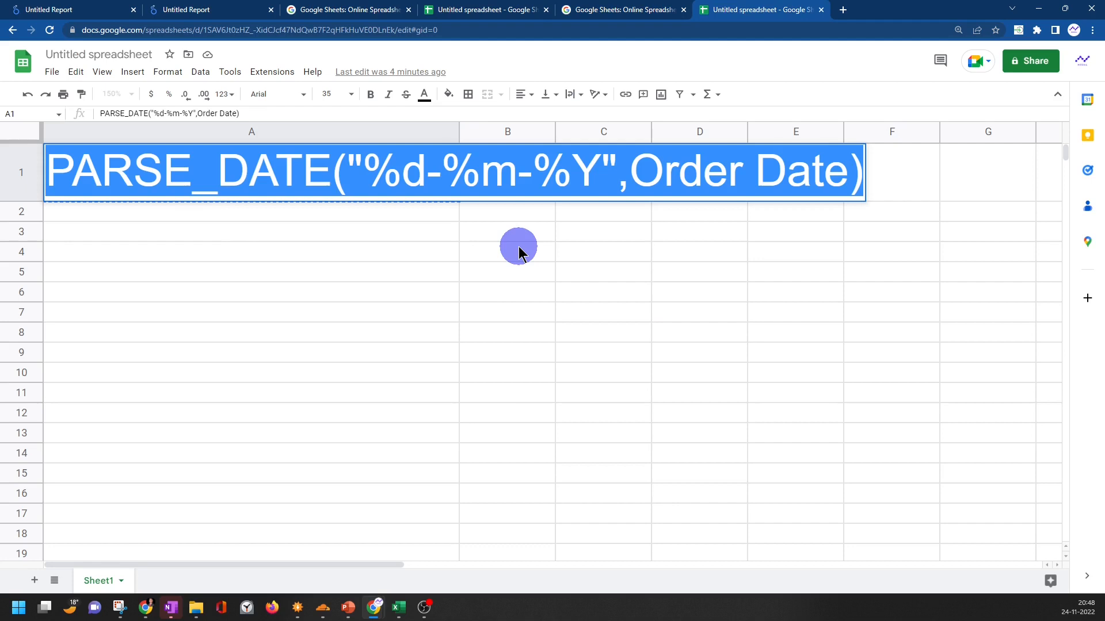
pyautogui.moveTo(514, 253)
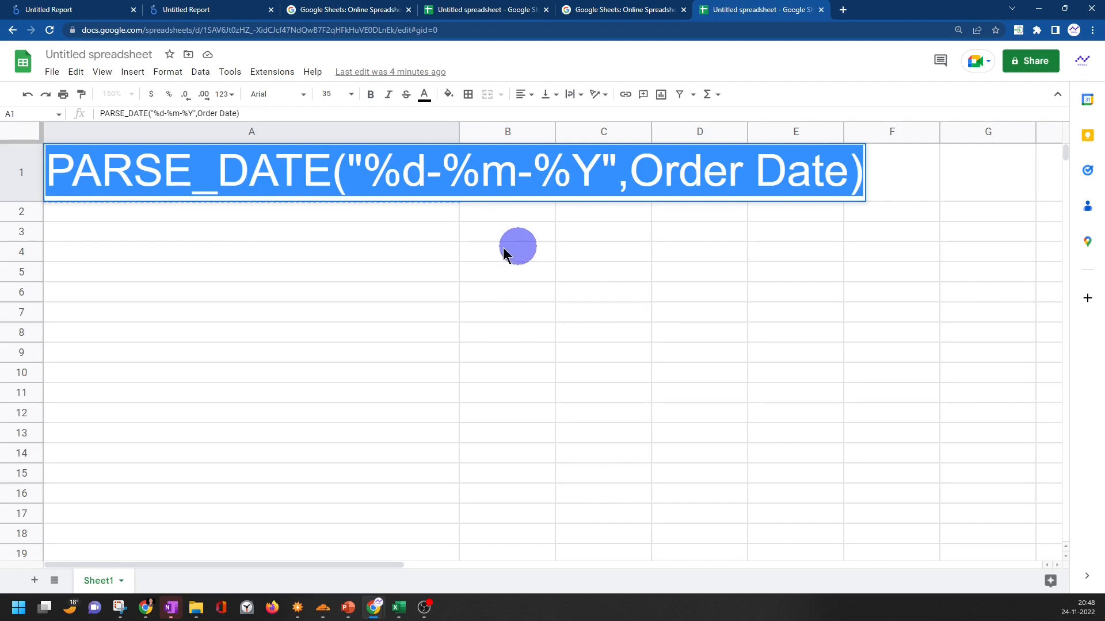